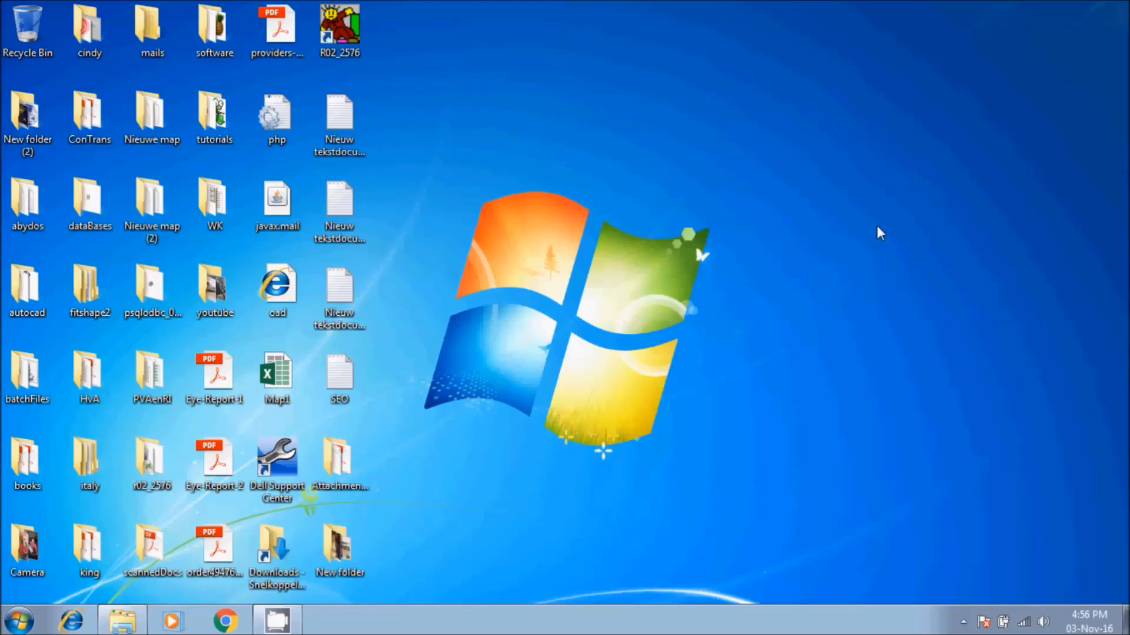
mouse_move(863, 243)
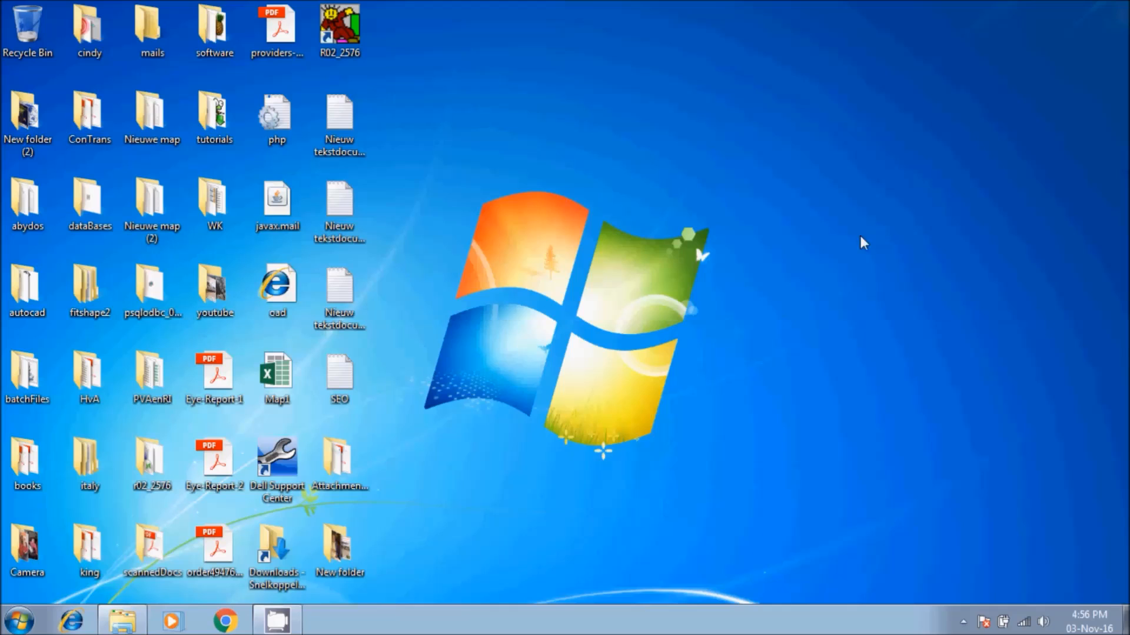
Step: Search the Start menu for 'my' to find MySQL Workbench
click(18, 620)
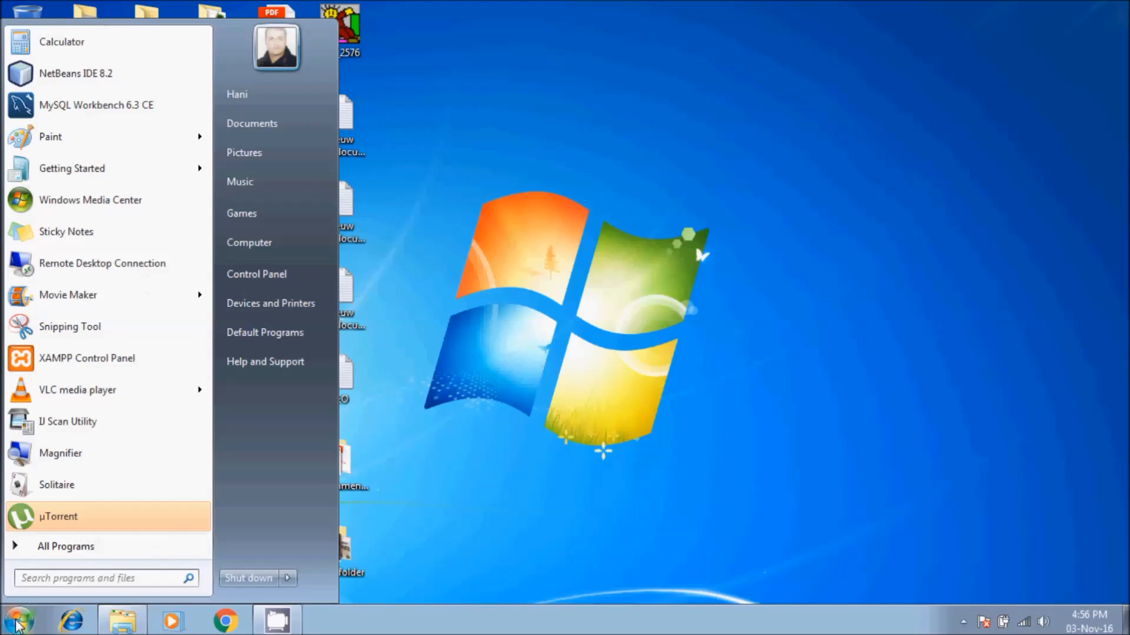
text(my)
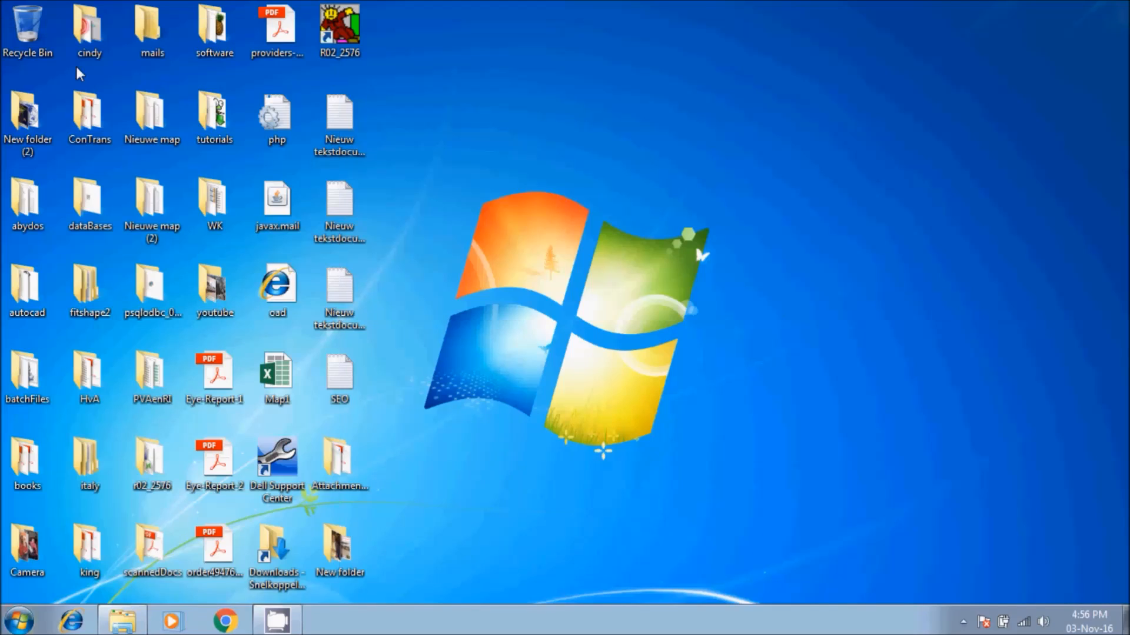
mouse_move(764, 117)
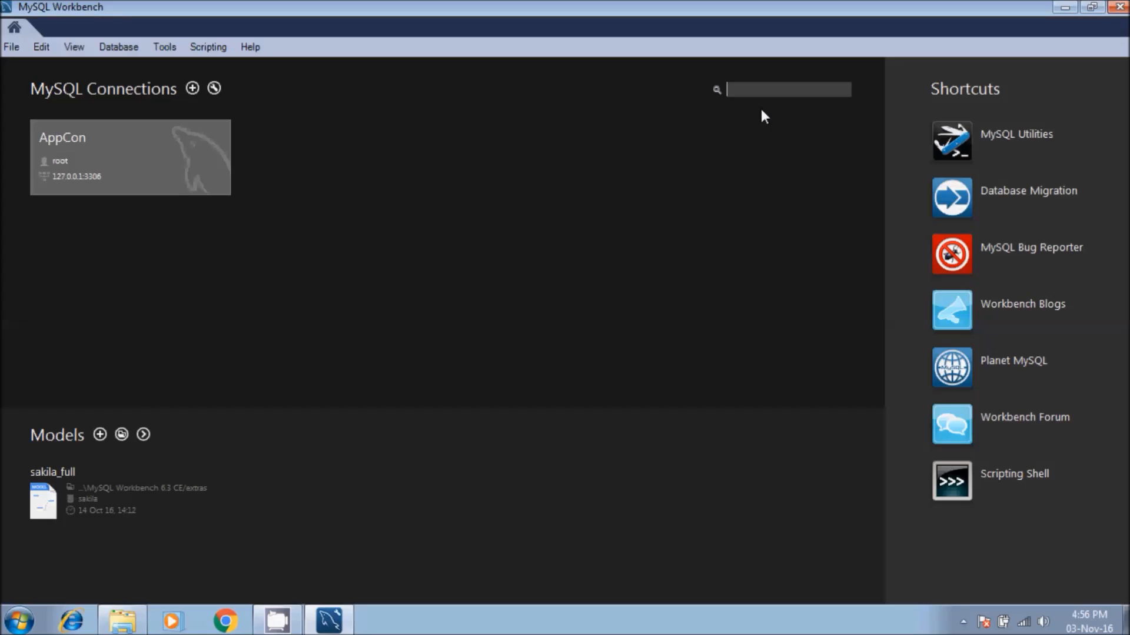
mouse_move(97, 155)
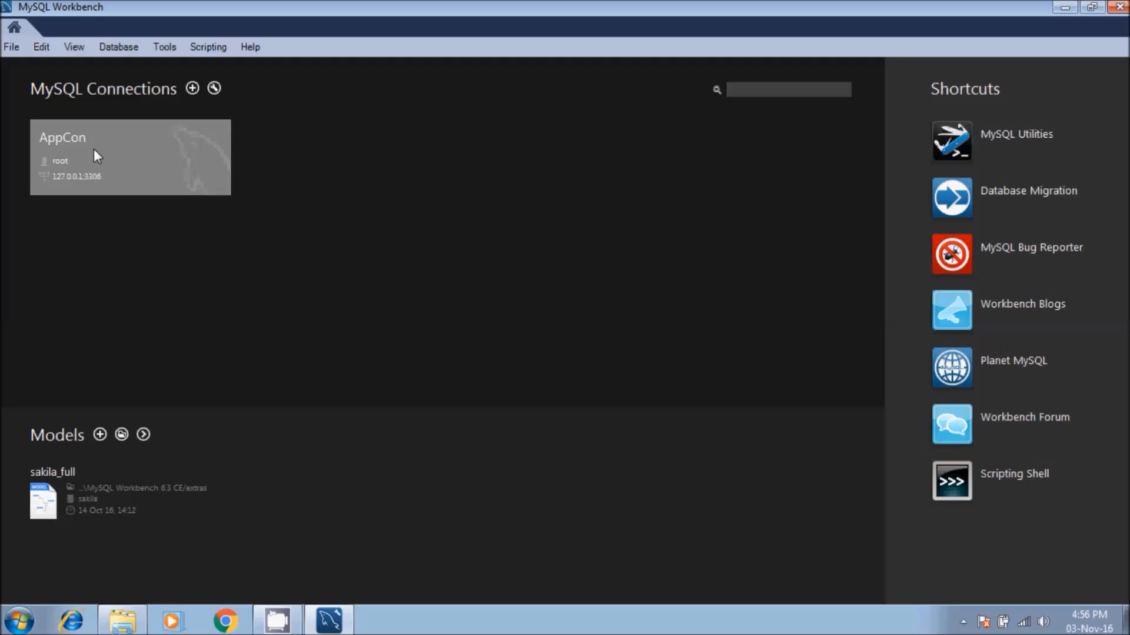
mouse_move(81, 149)
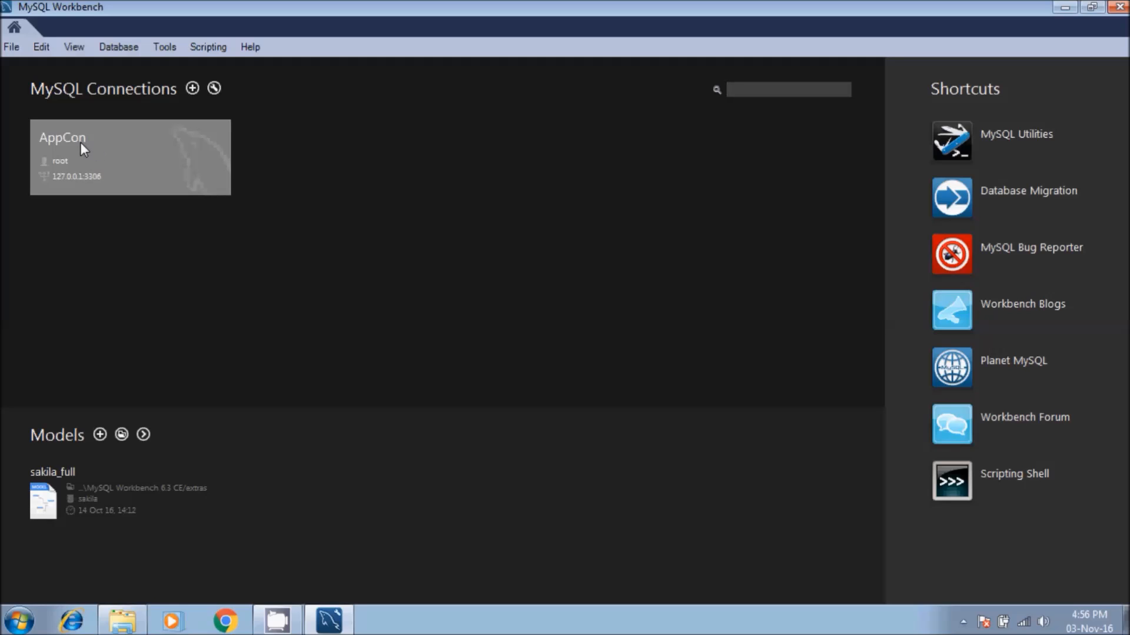
mouse_move(95, 149)
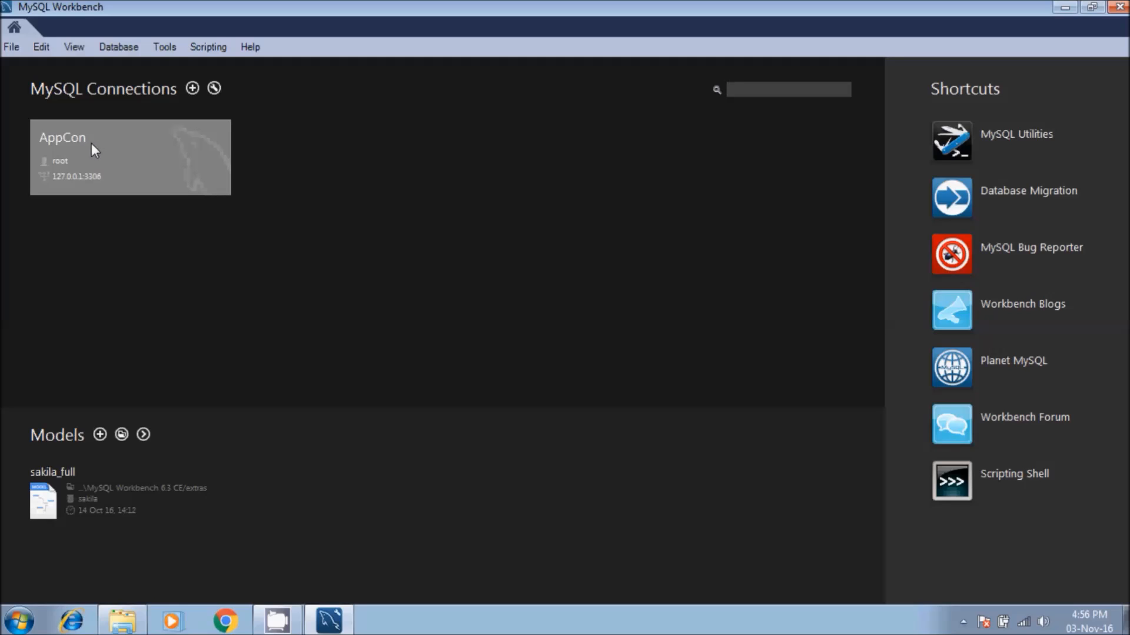
Step: Connect to the AppCon server, continuing past the incompatible version warning
click(788, 89)
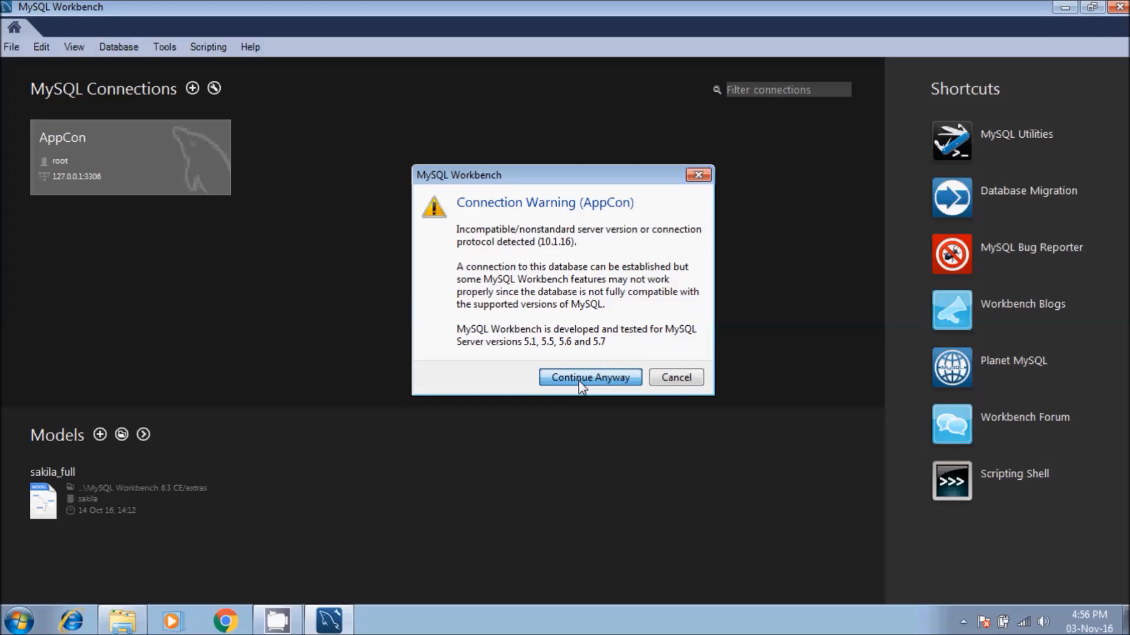
click(589, 376)
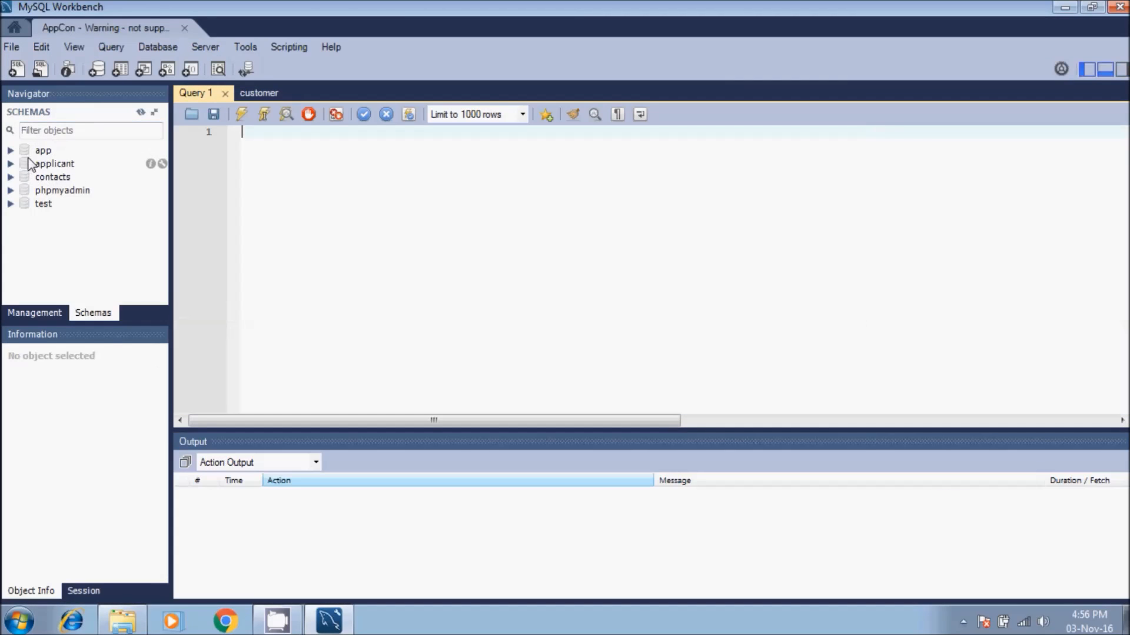
mouse_move(42, 151)
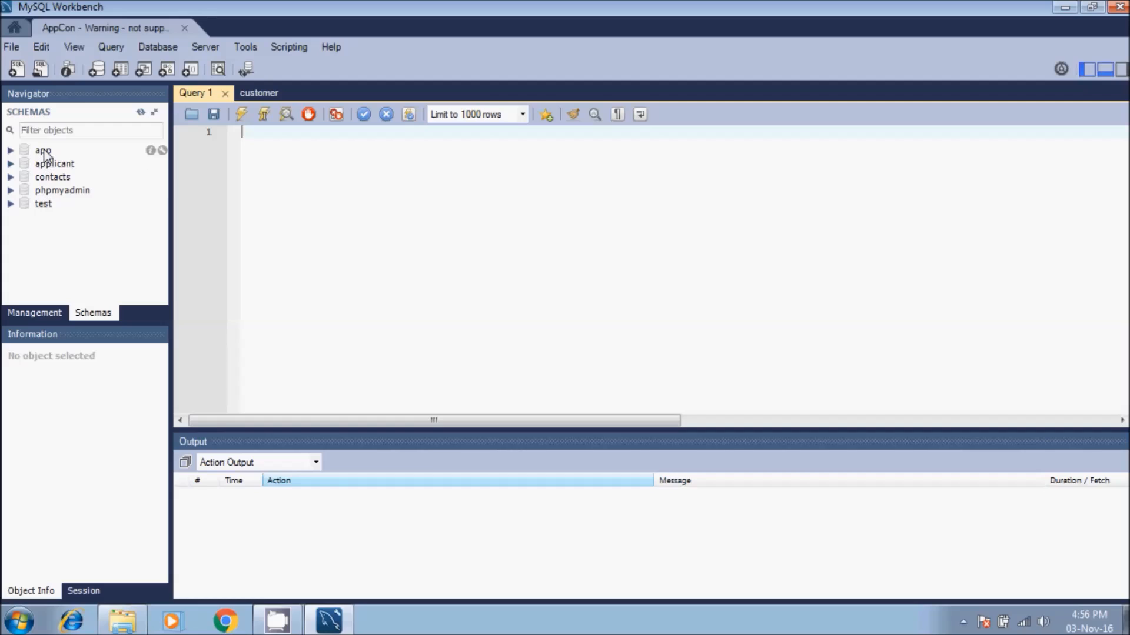
mouse_move(54, 163)
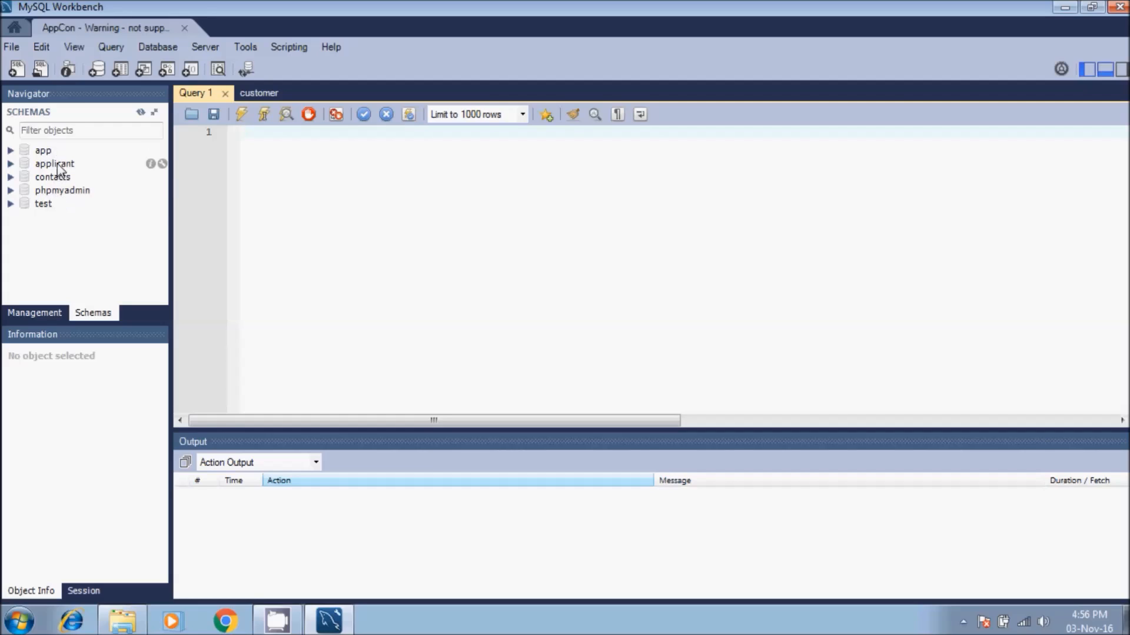
mouse_move(52, 177)
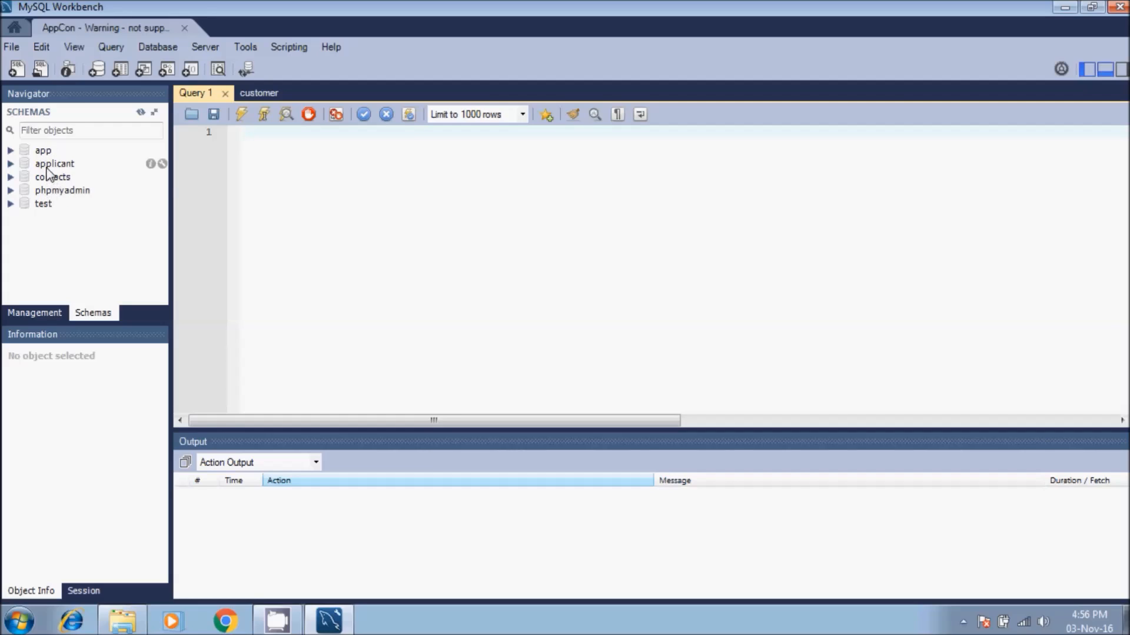
mouse_move(44, 173)
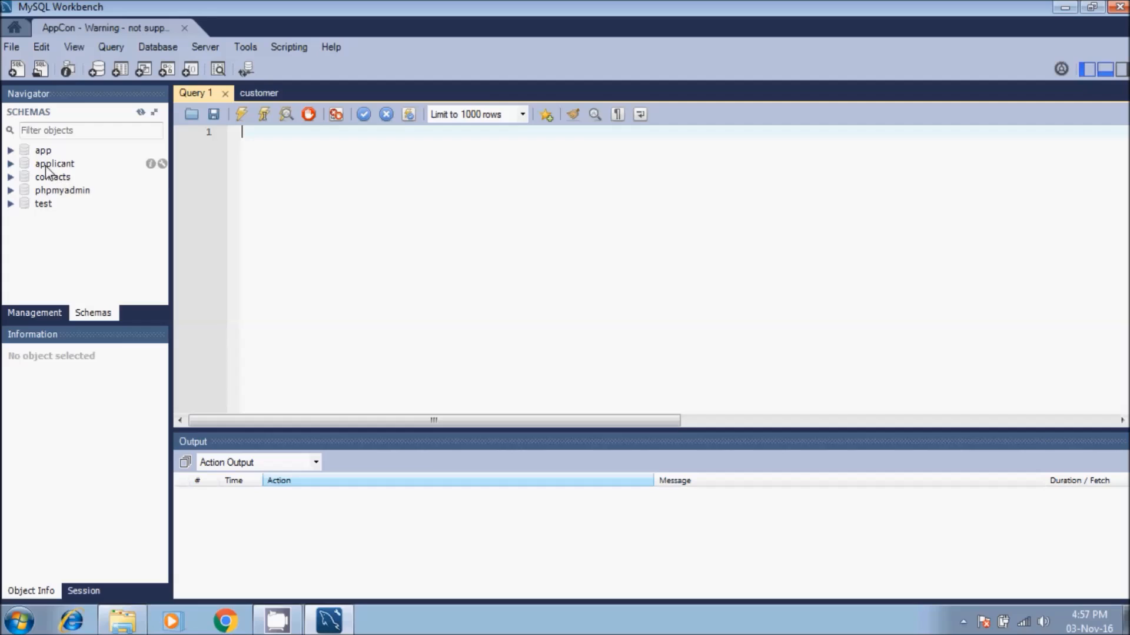
mouse_move(11, 166)
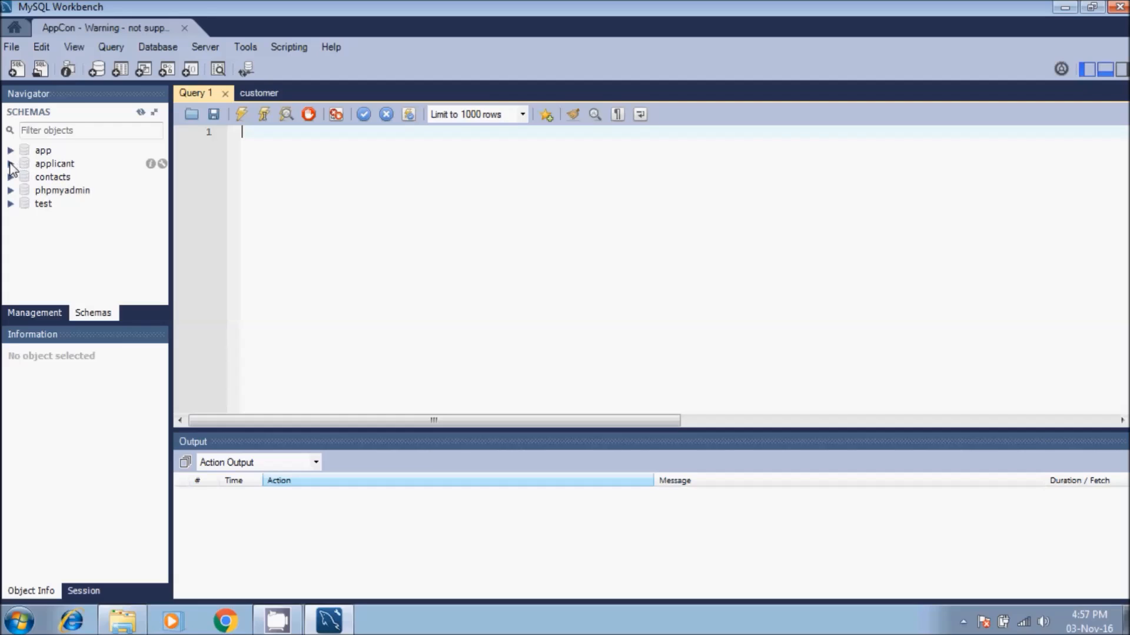
Step: Expand applicant's tables and select all rows of the customer table, returning five customers
click(11, 164)
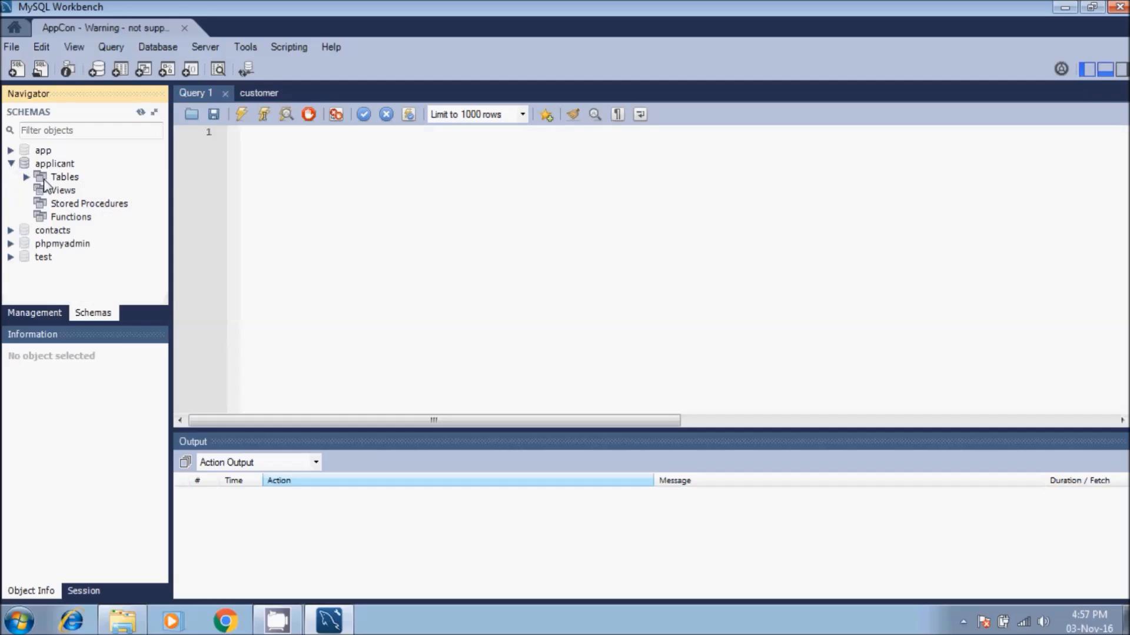
click(42, 177)
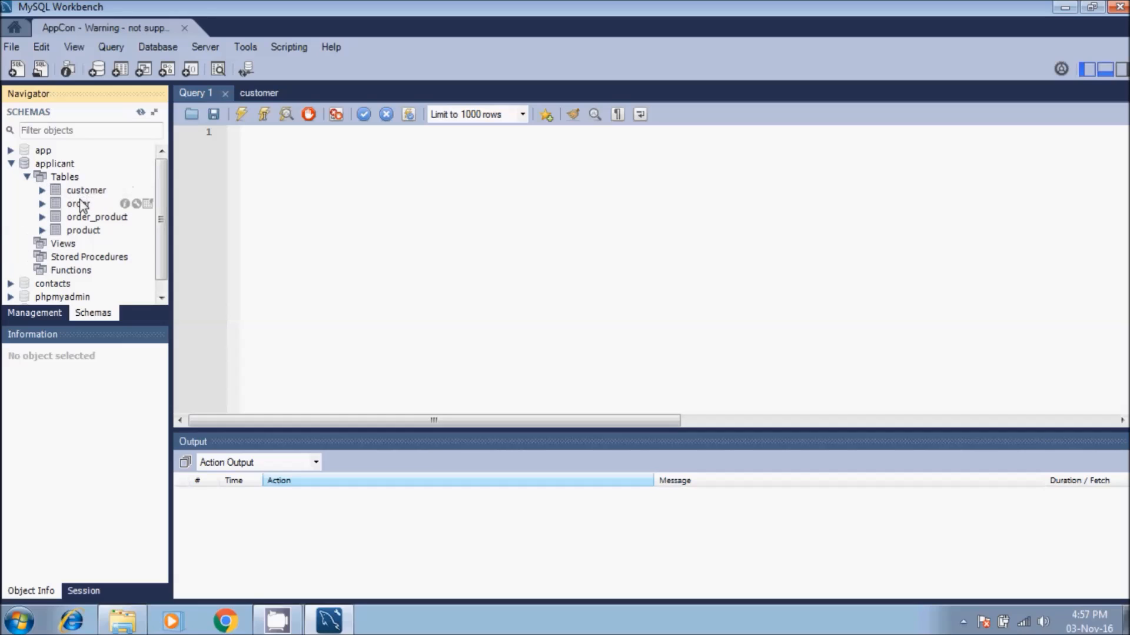
mouse_move(77, 192)
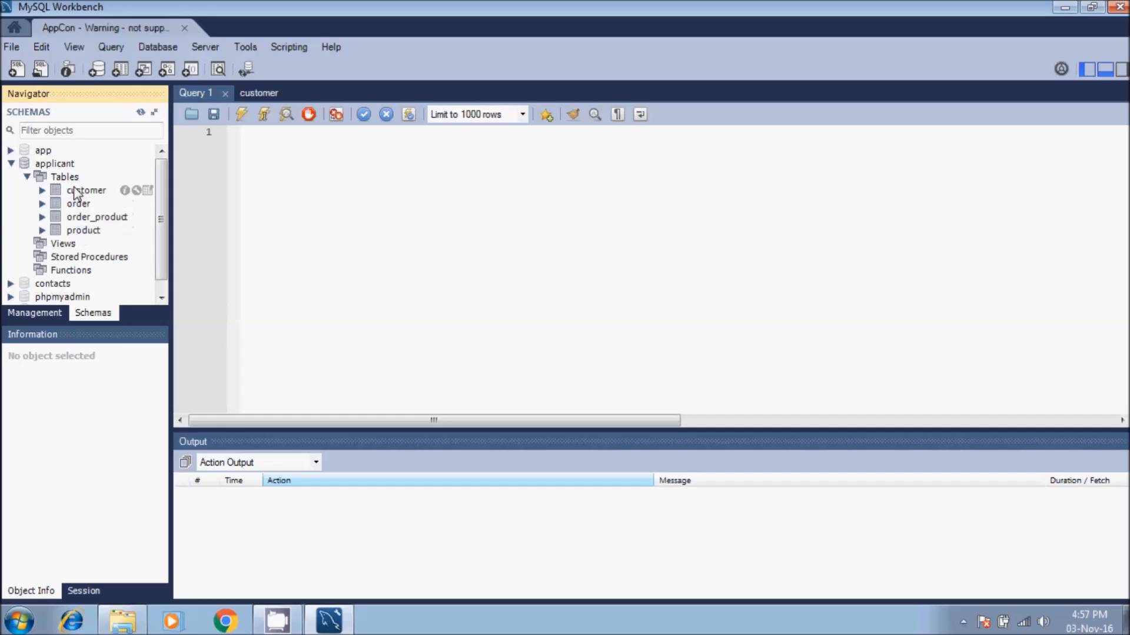
click(86, 190)
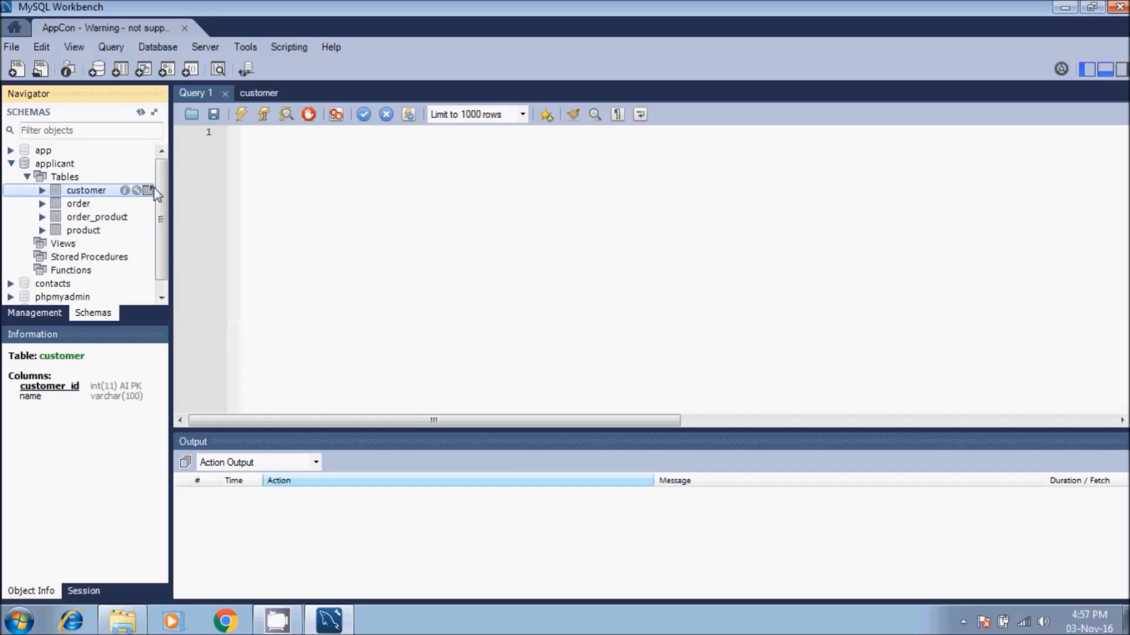
click(149, 189)
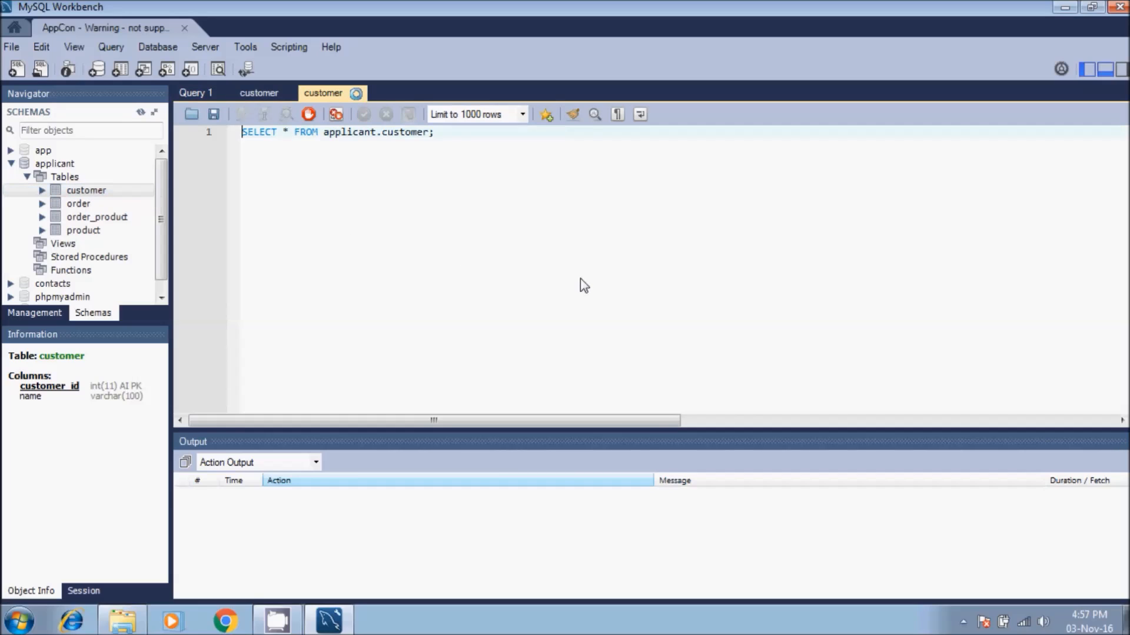
click(309, 114)
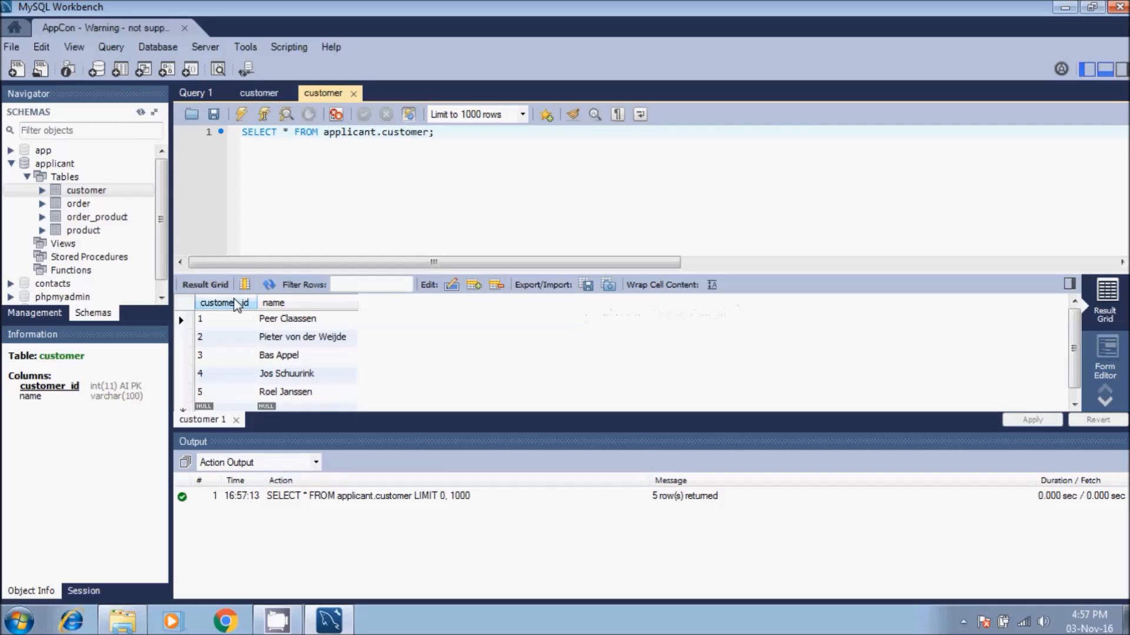
mouse_move(78, 204)
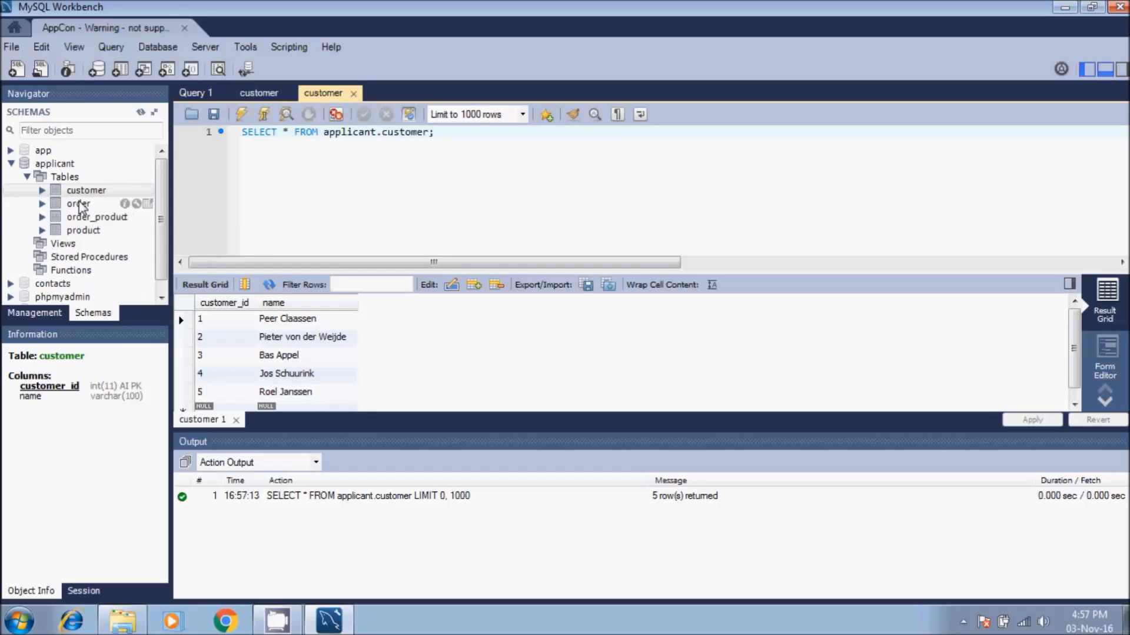
Step: Inspect the order and product table details, then collapse the applicant schema
click(78, 203)
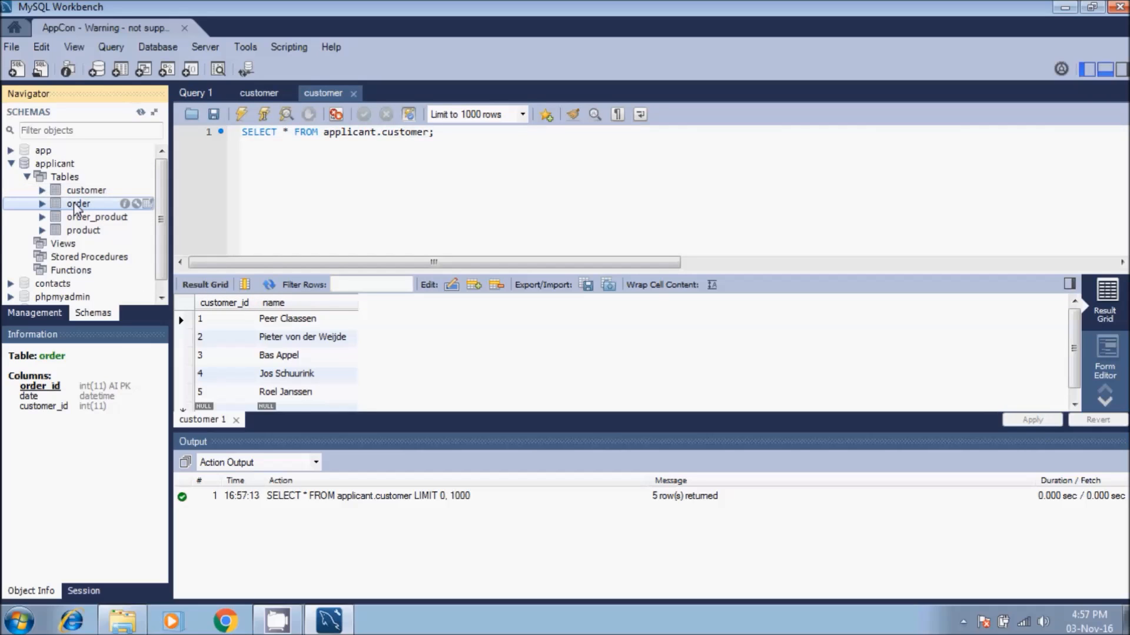
click(83, 230)
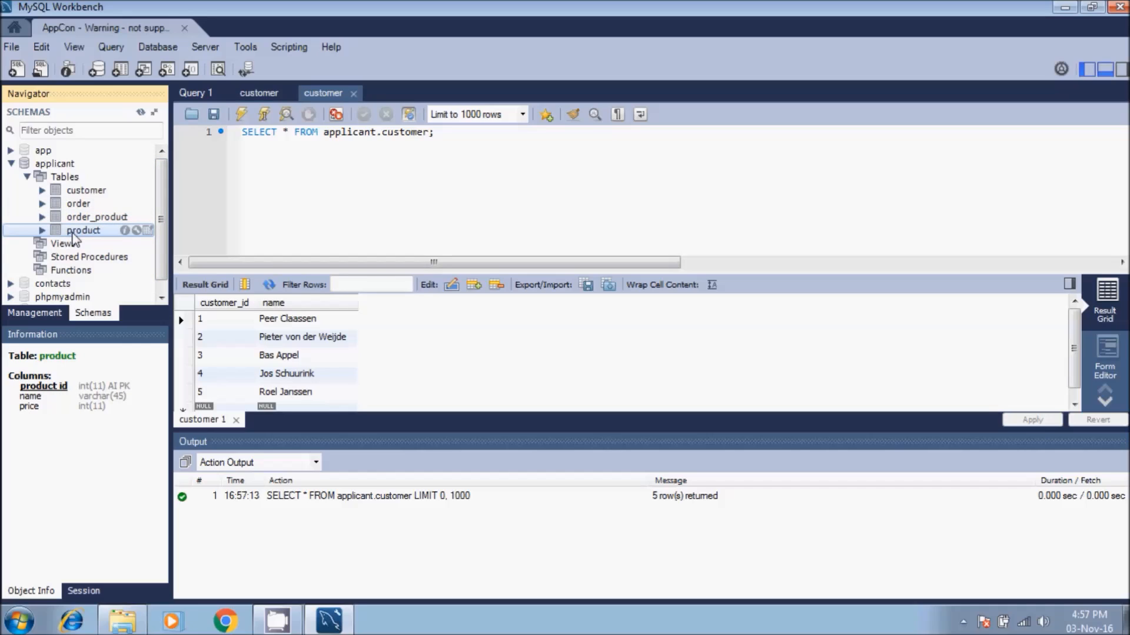
mouse_move(77, 198)
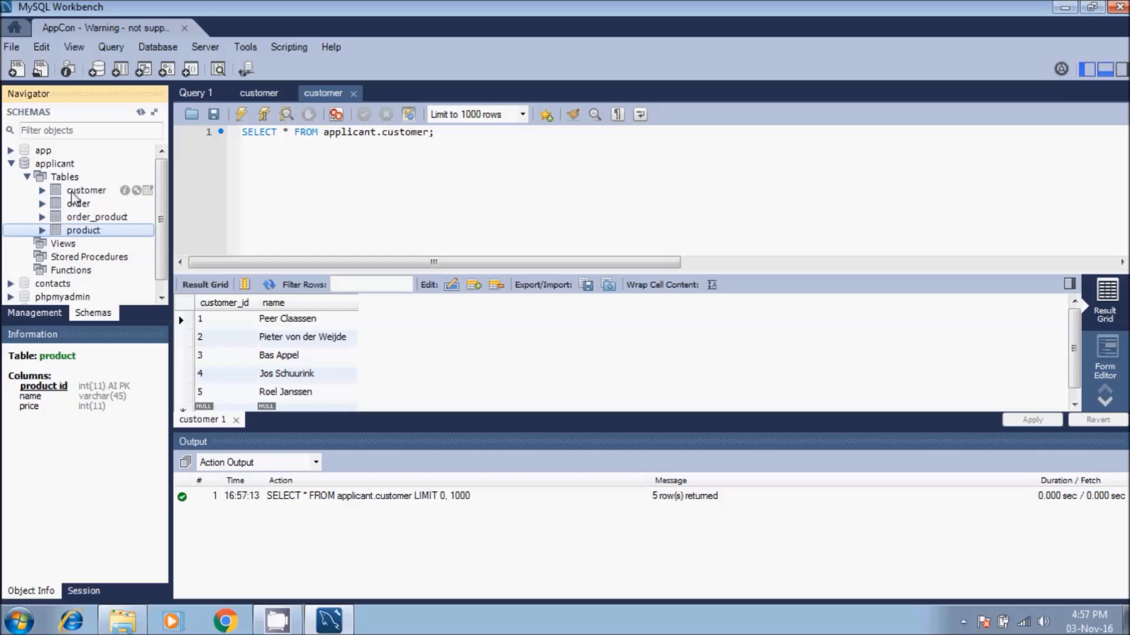
mouse_move(19, 170)
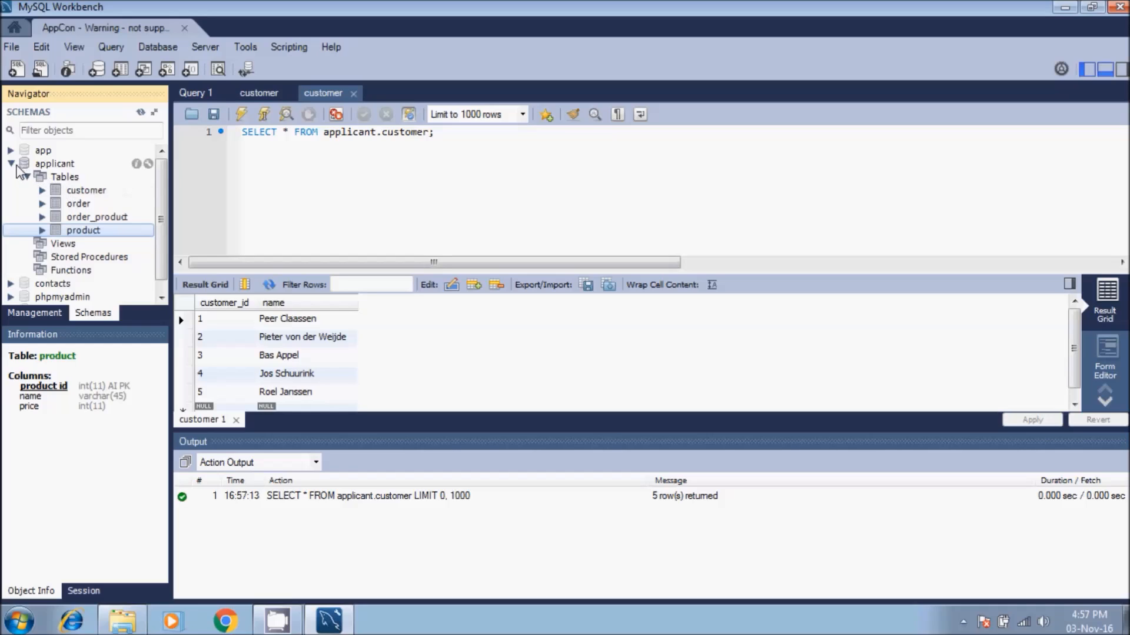
click(11, 164)
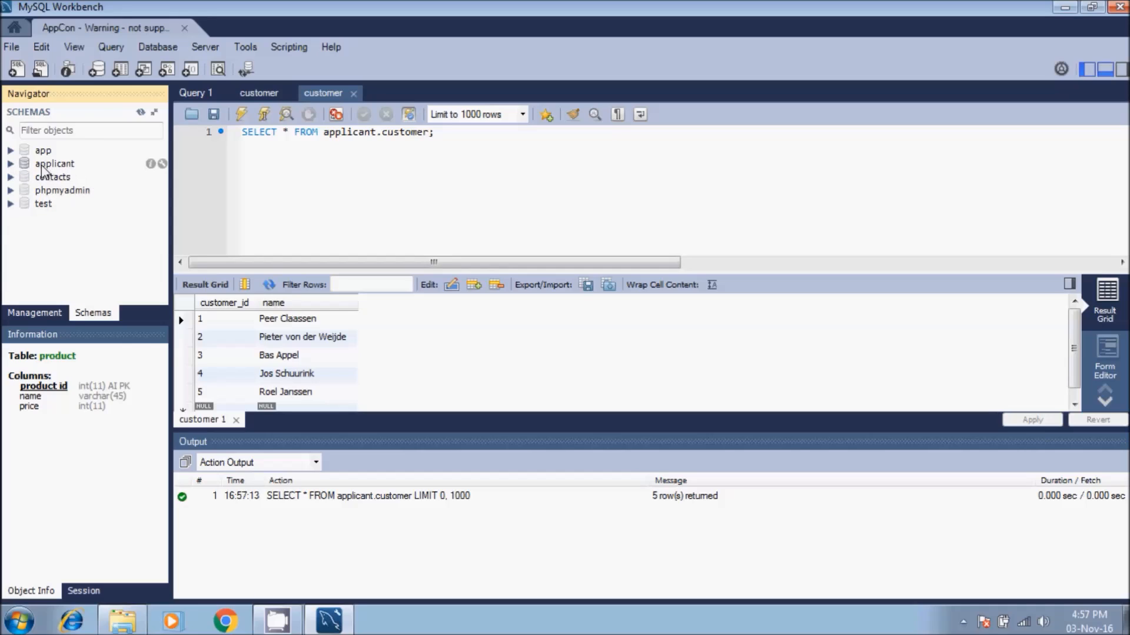
mouse_move(150, 116)
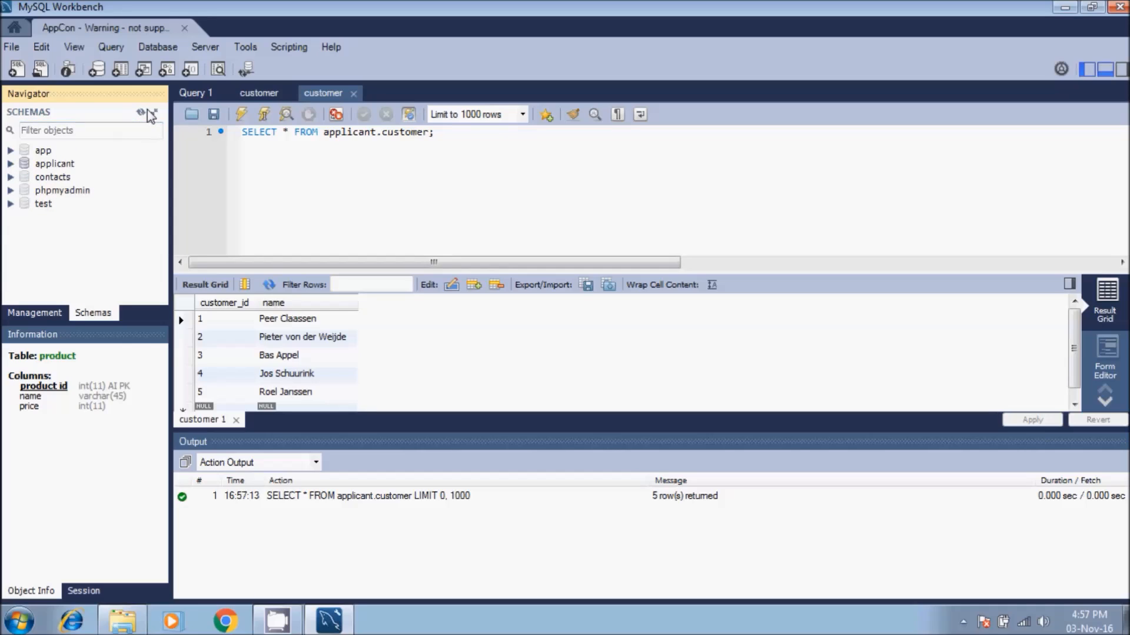
Step: Open Data Export from the server management tasks and tick the applicant schema
click(35, 311)
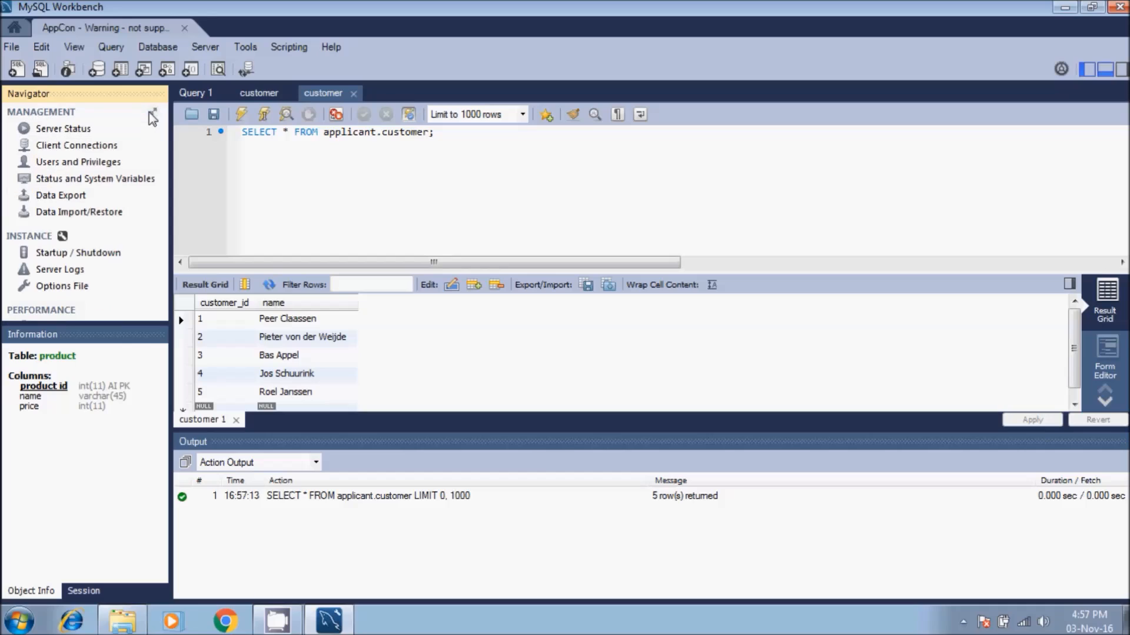
mouse_move(77, 212)
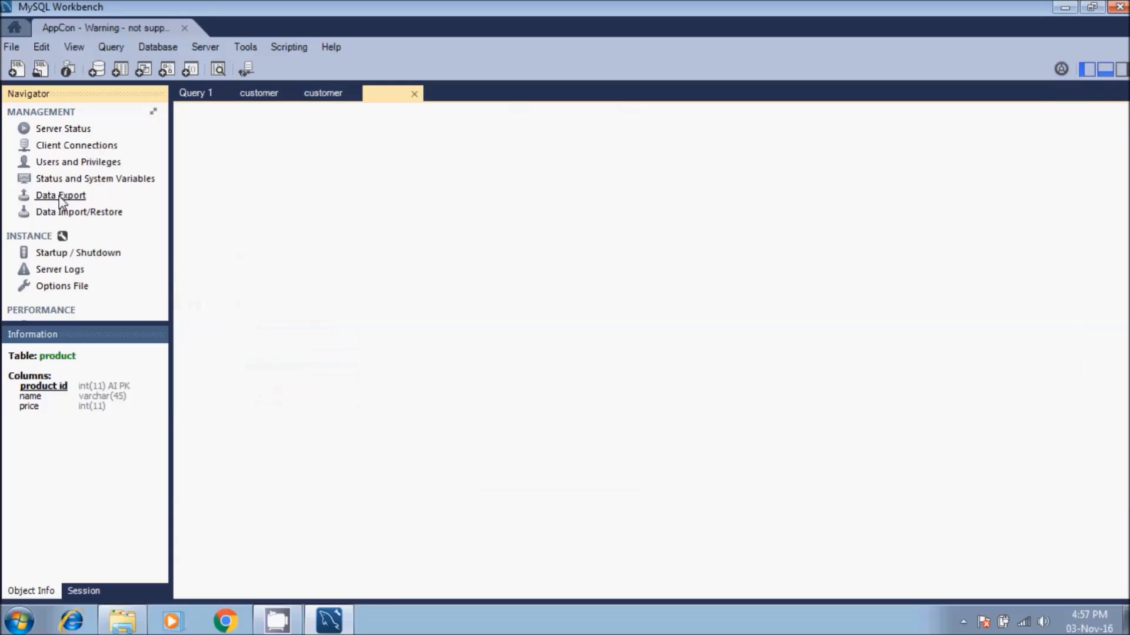
click(60, 195)
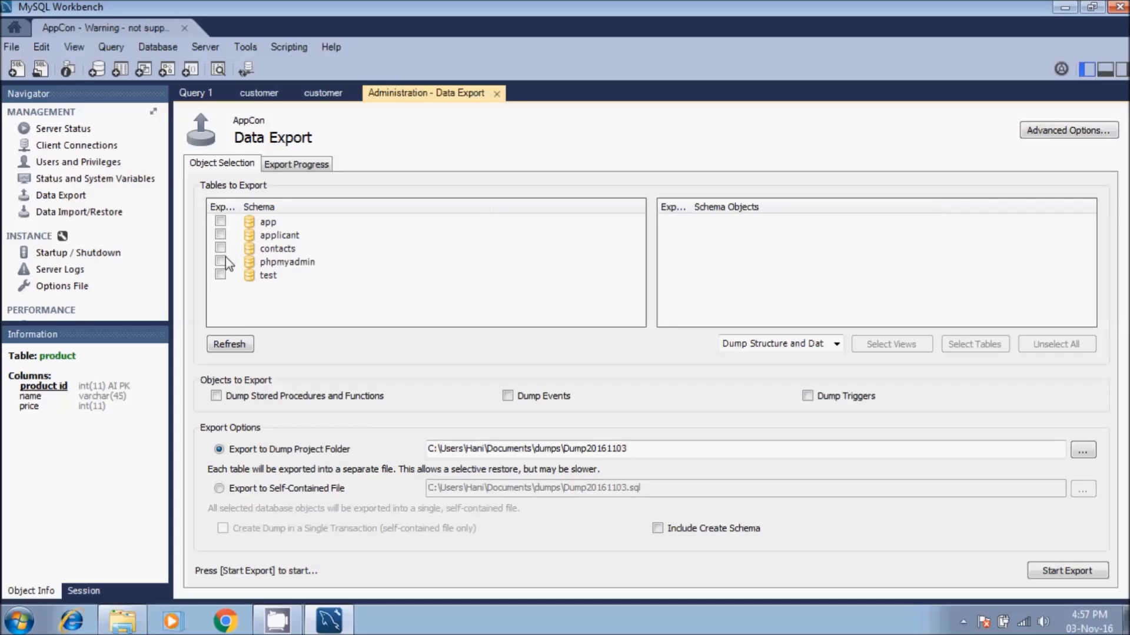
click(221, 235)
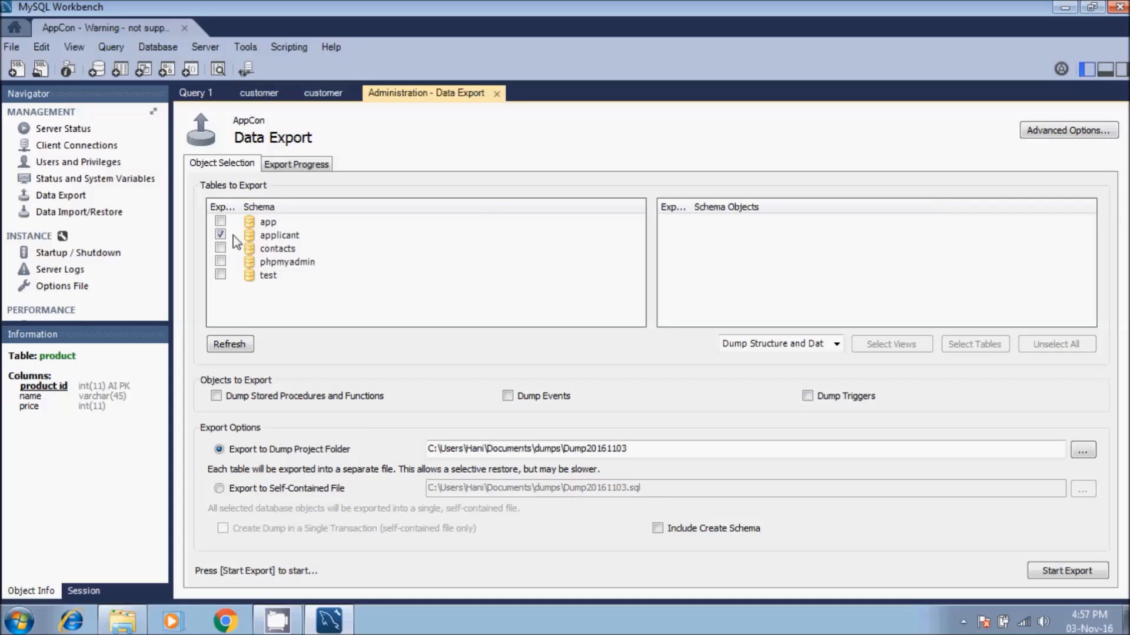
mouse_move(928, 446)
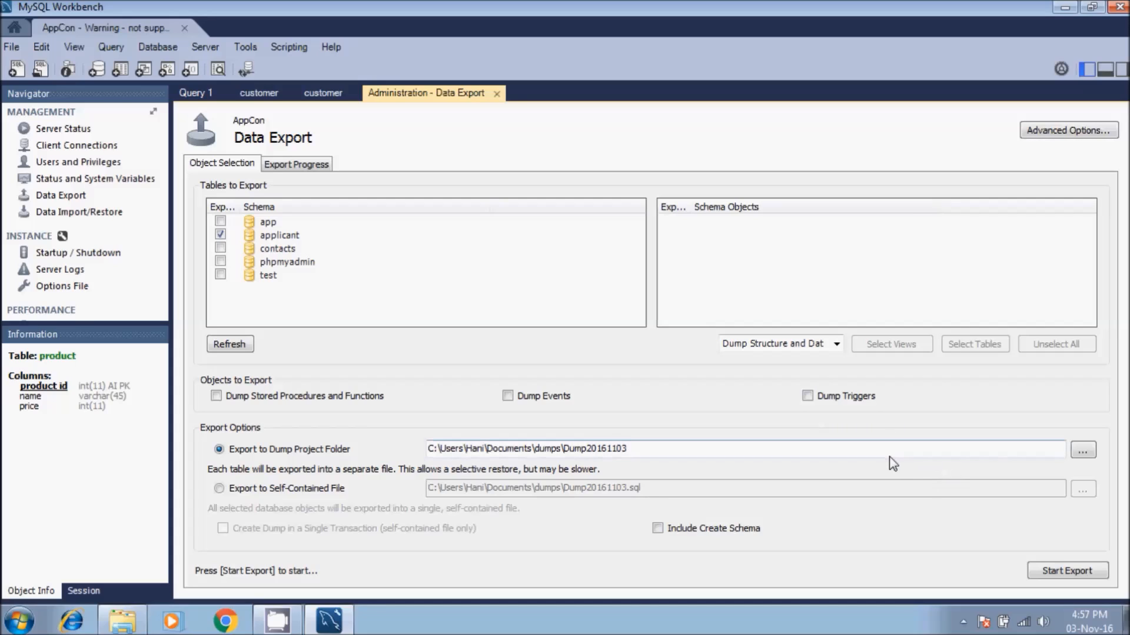
mouse_move(1067, 571)
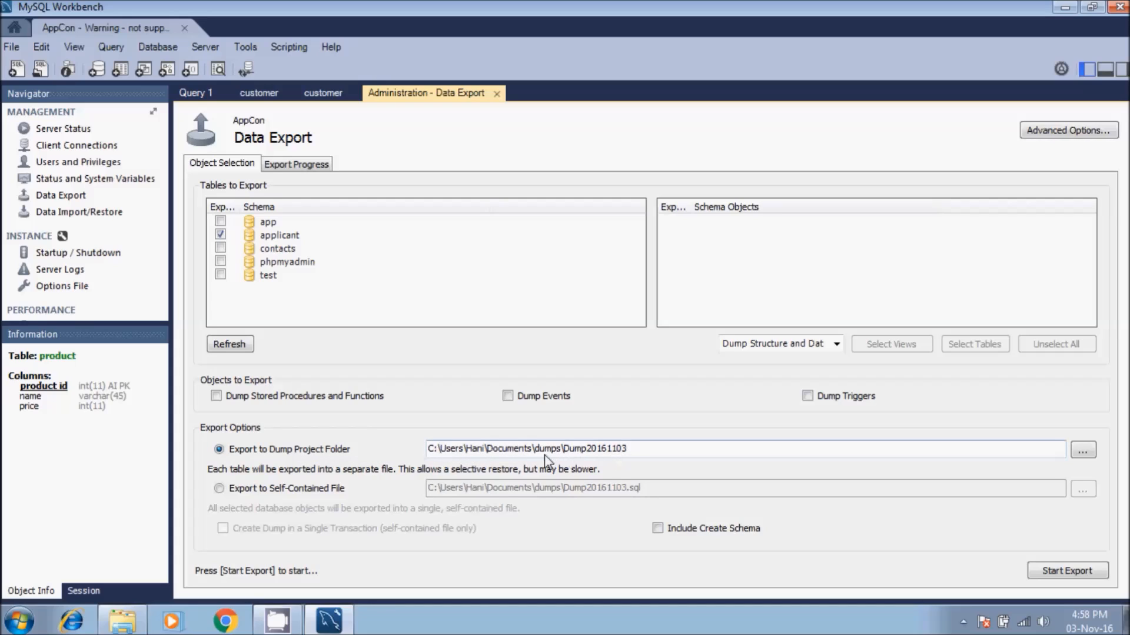
mouse_move(581, 450)
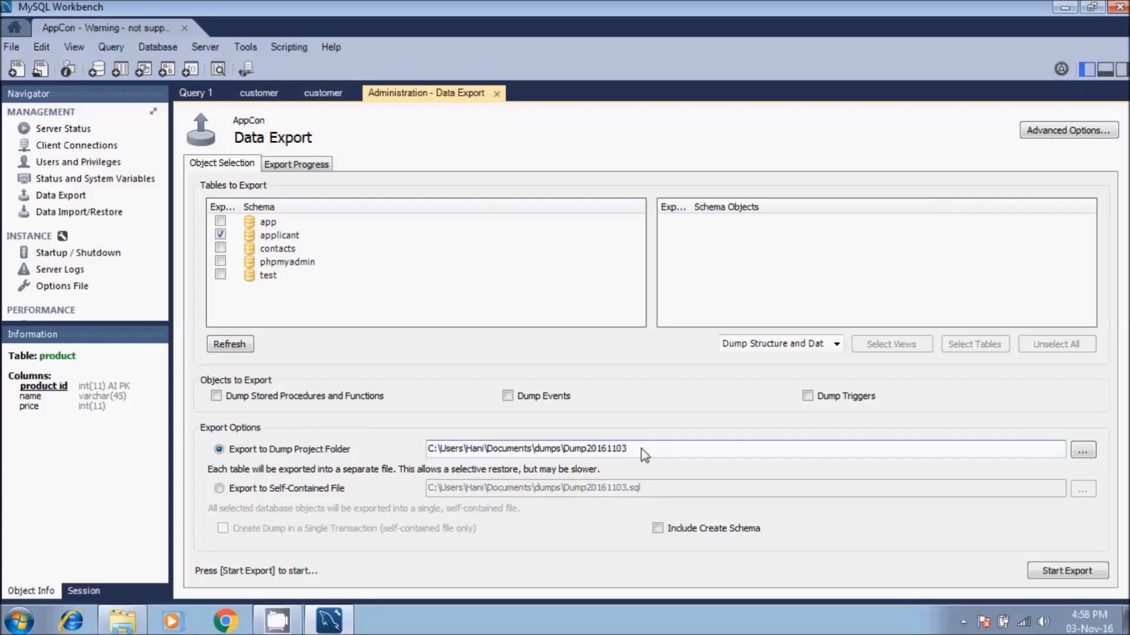
mouse_move(1073, 565)
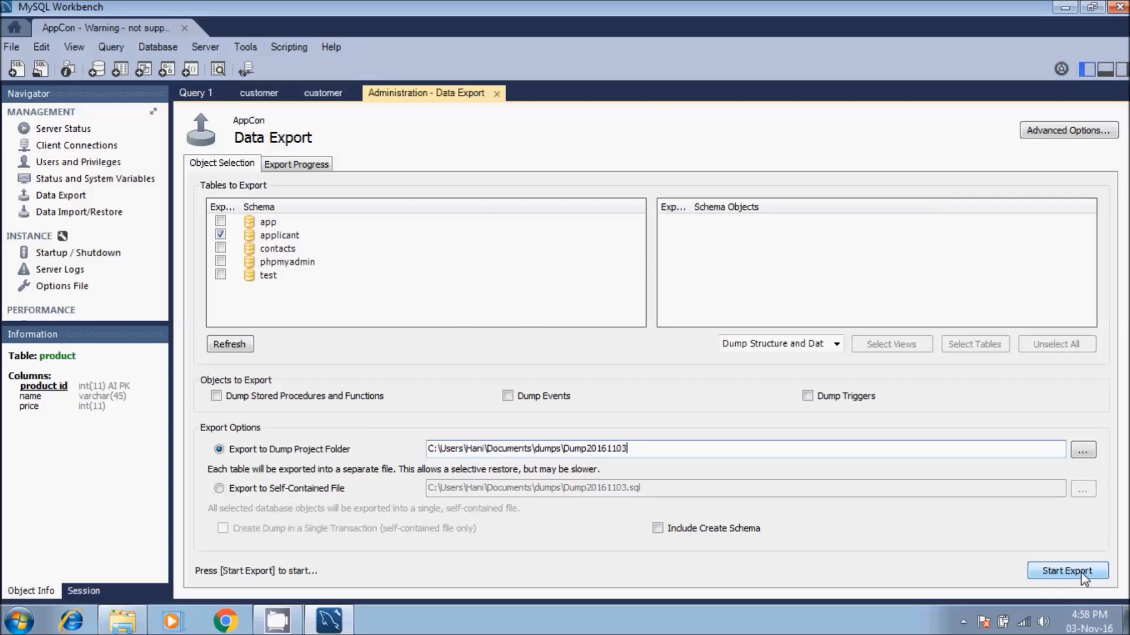
Step: Run the applicant export, bypassing the dump tool version warning and confirming the server login
click(1067, 570)
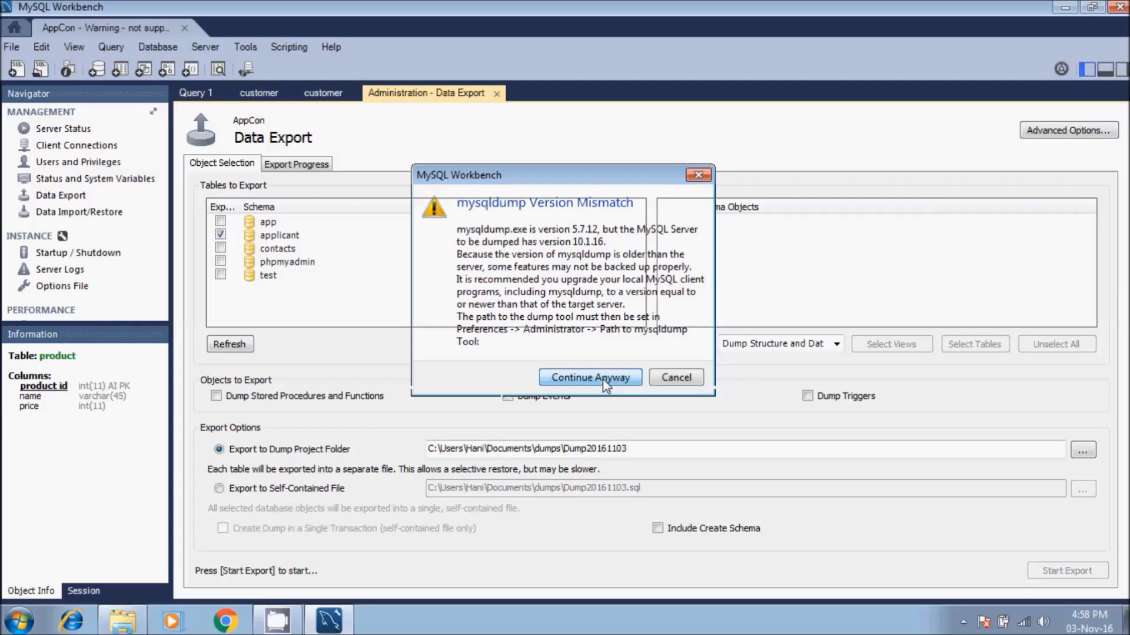
click(590, 377)
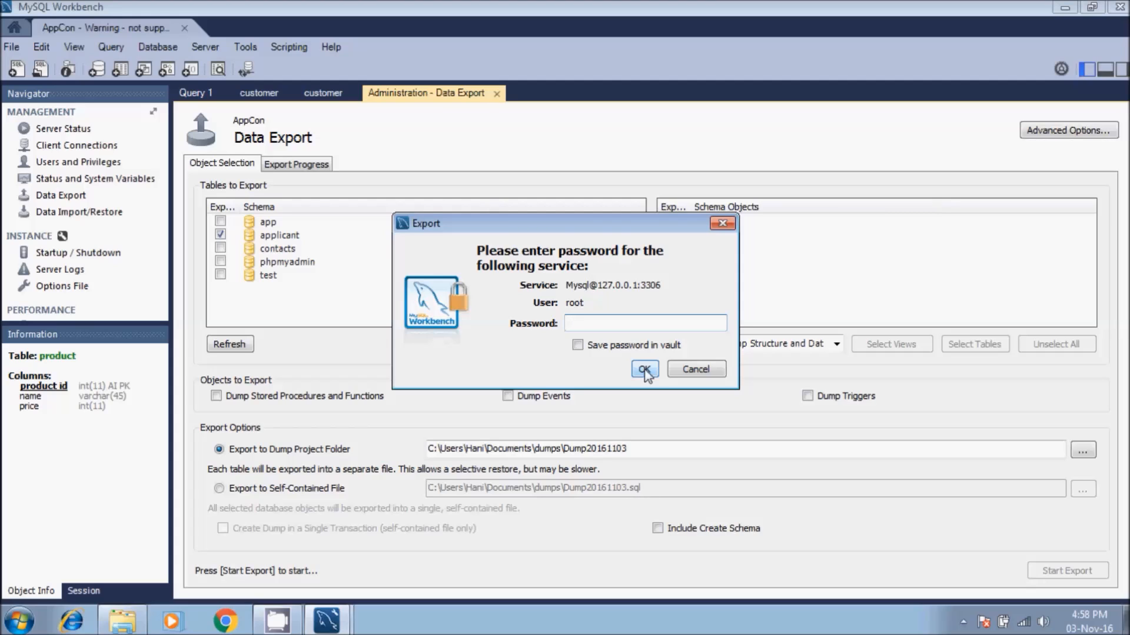
click(643, 369)
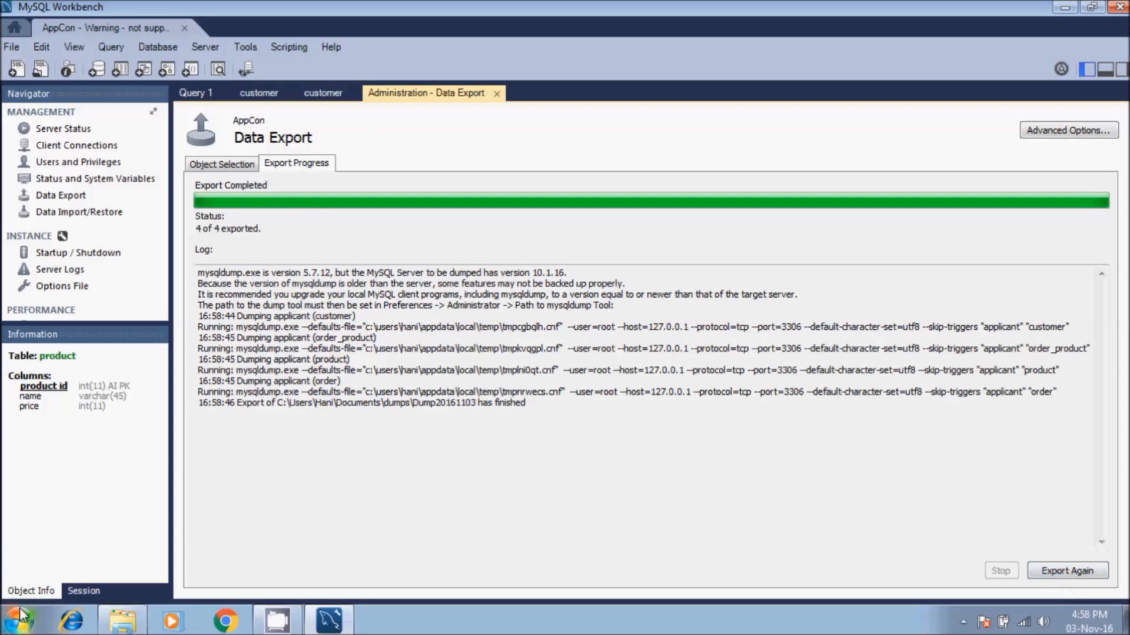
Step: Browse from Computer through Users and My Documents into the dumps folder
click(16, 619)
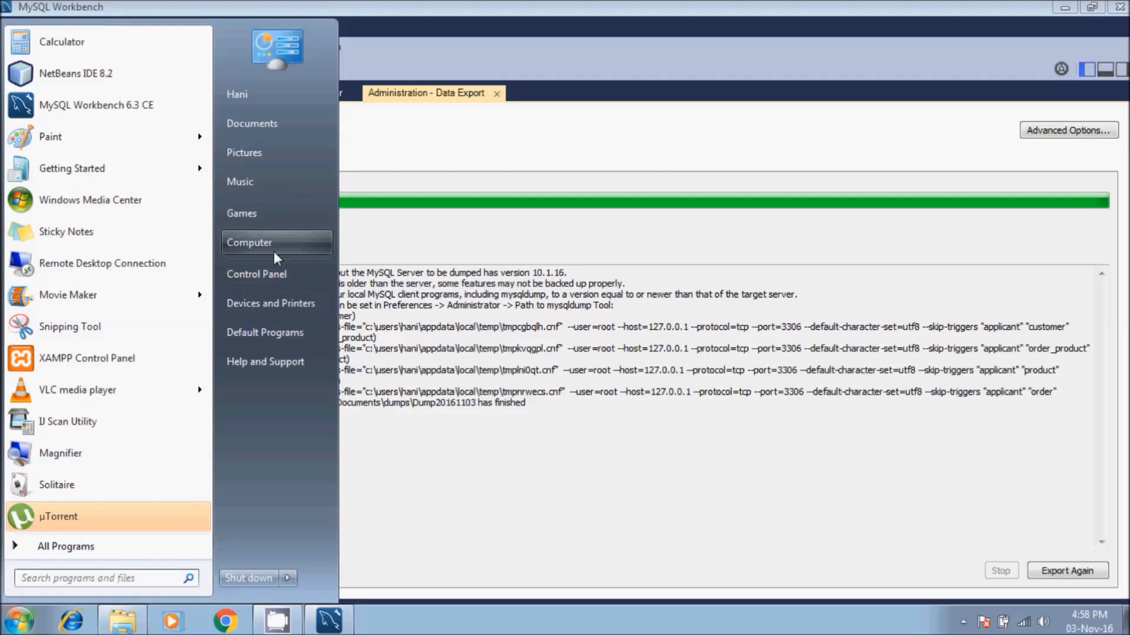
click(250, 242)
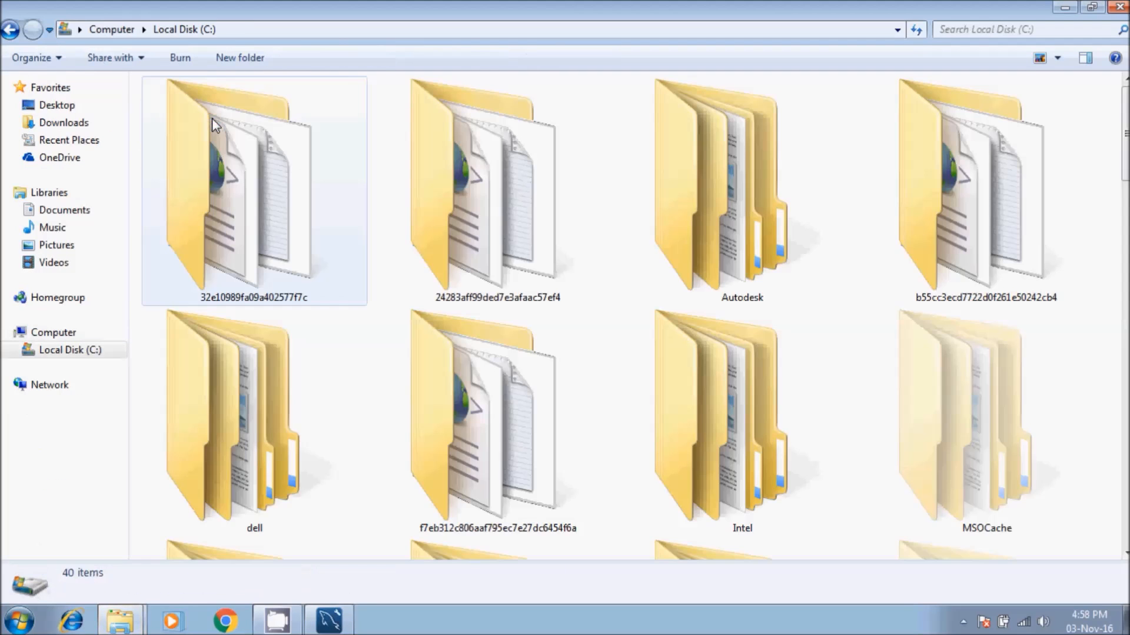
mouse_move(281, 209)
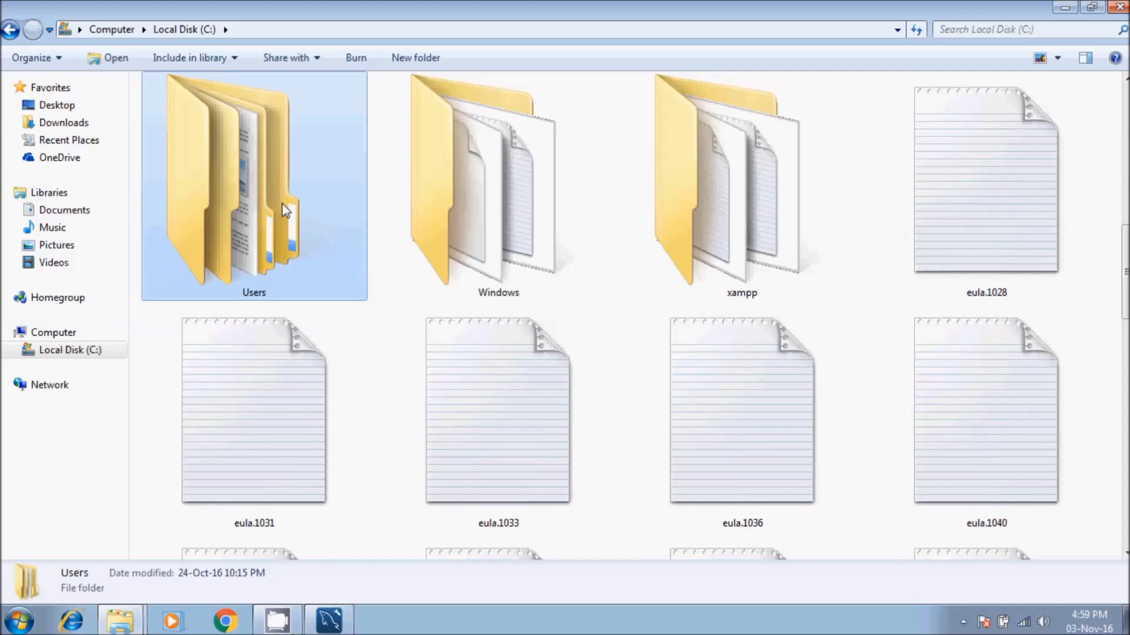
double_click(254, 180)
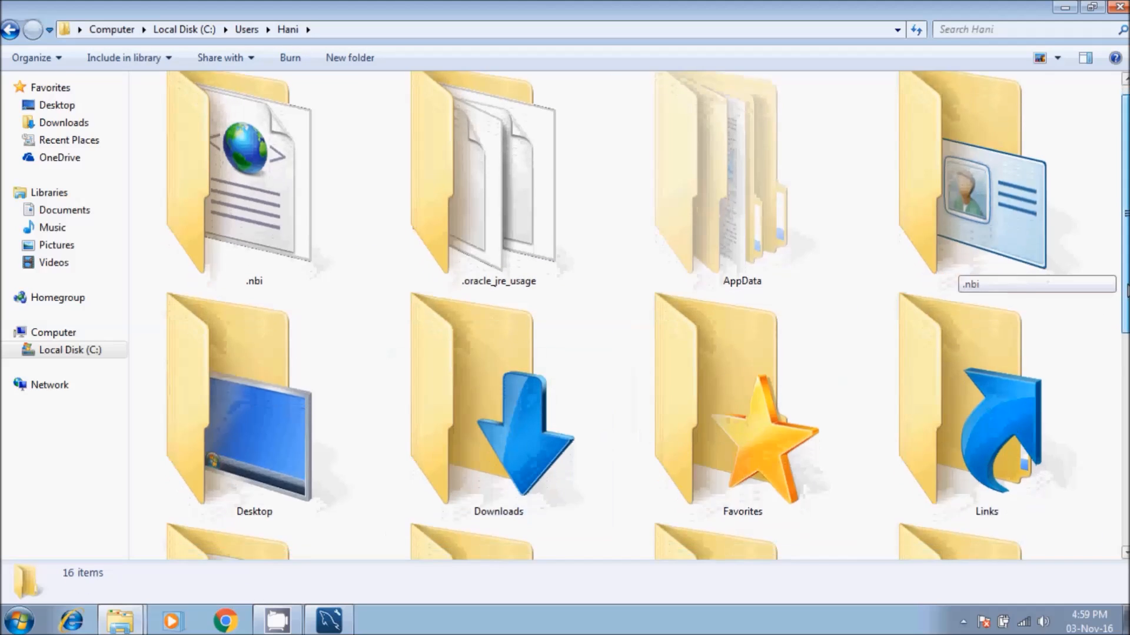
scroll(down, 3)
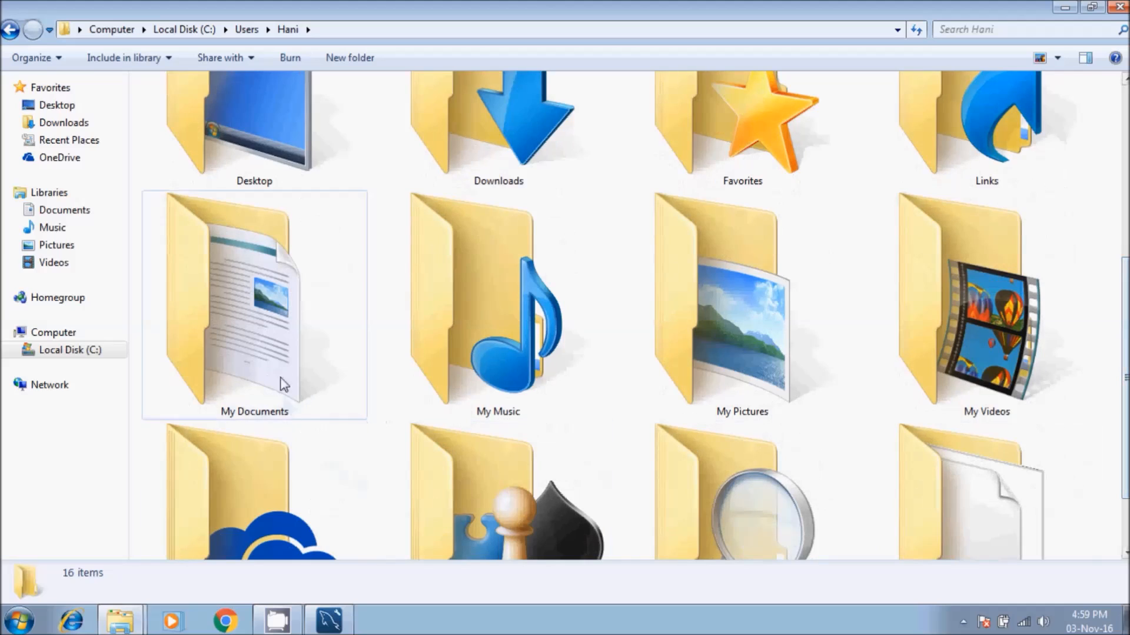
double_click(254, 302)
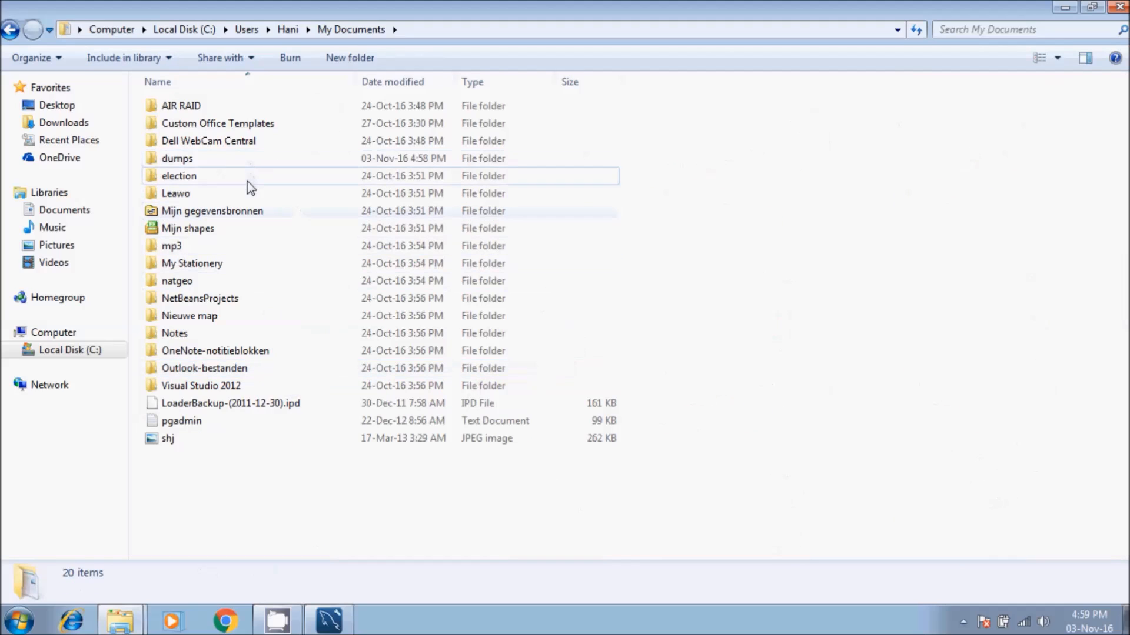
click(177, 157)
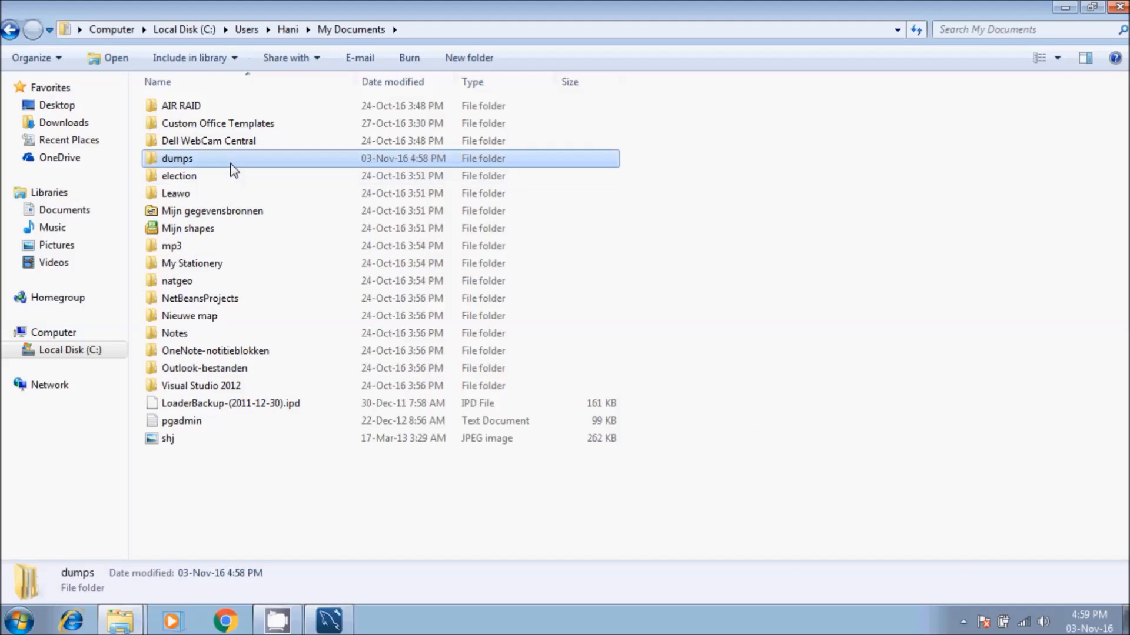
double_click(176, 158)
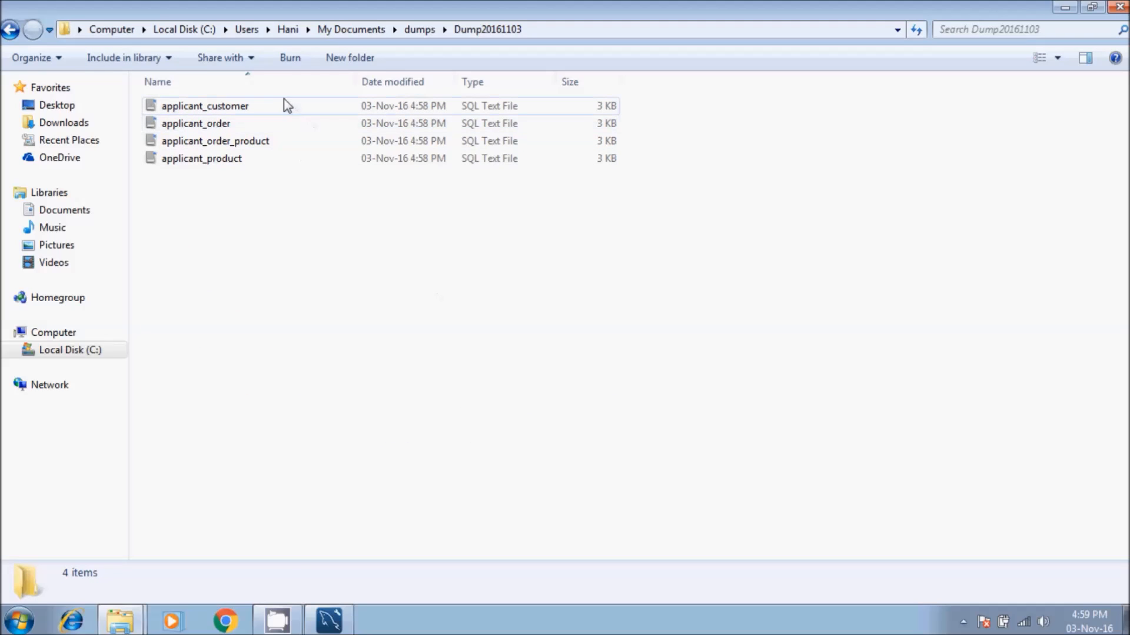
Step: Select the applicant_order, applicant_product and applicant_customer files, then right-click applicant_customer
click(196, 123)
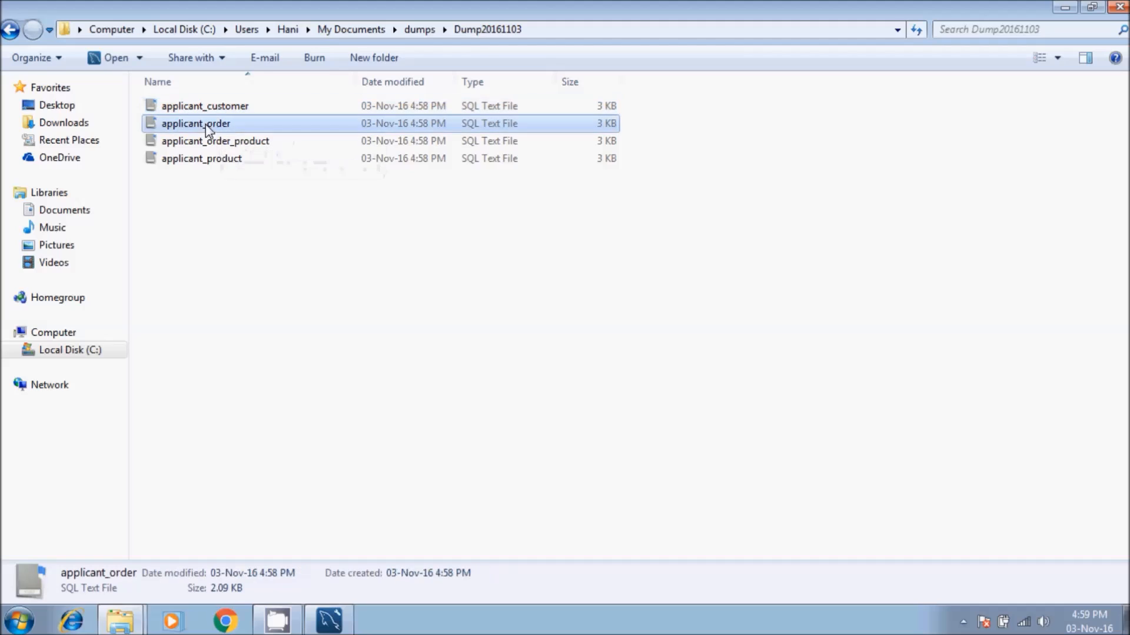
click(201, 158)
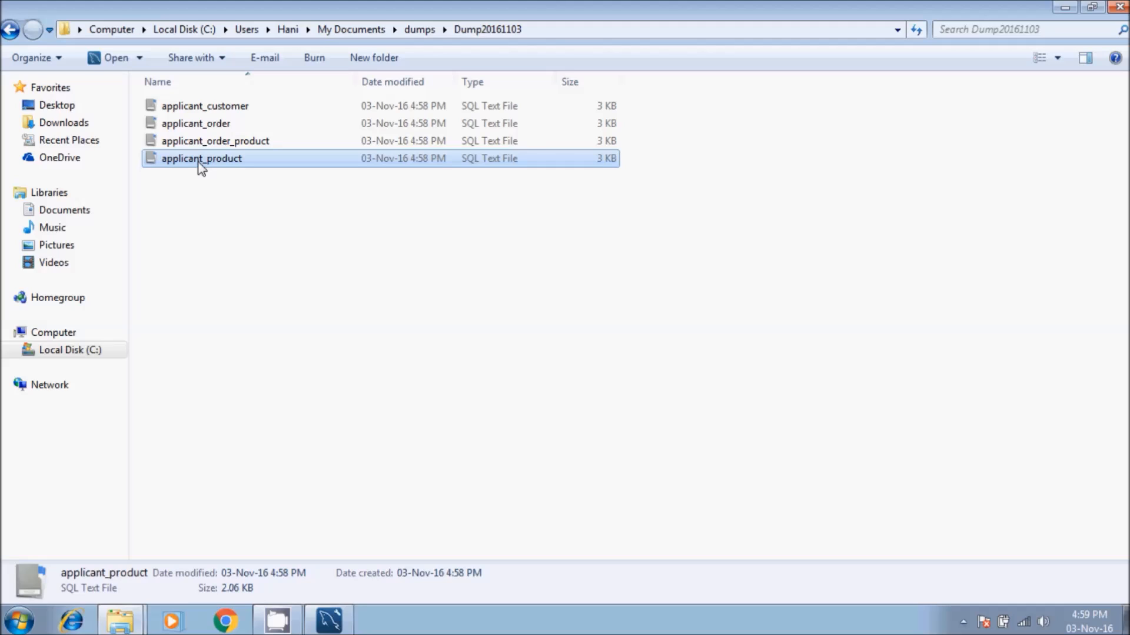
mouse_move(184, 149)
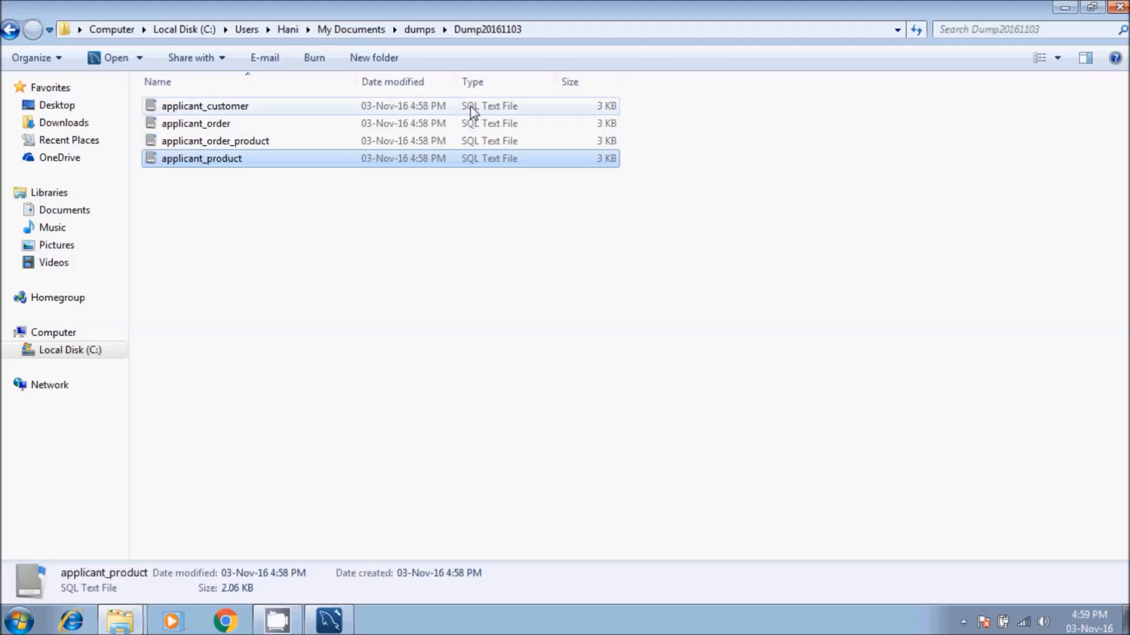
mouse_move(412, 131)
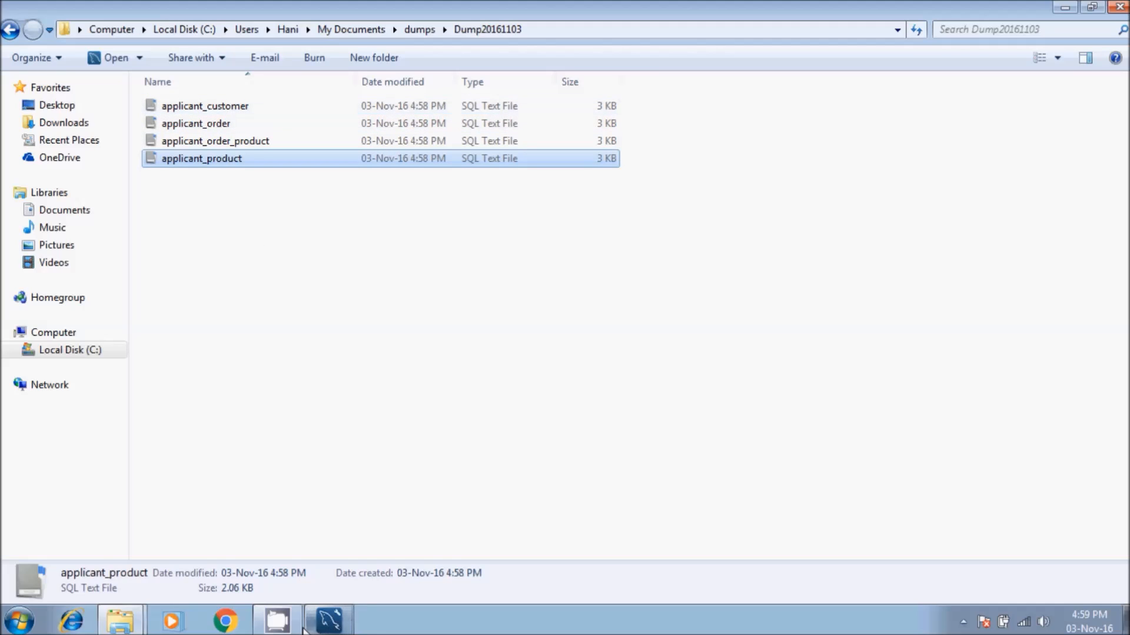
click(205, 106)
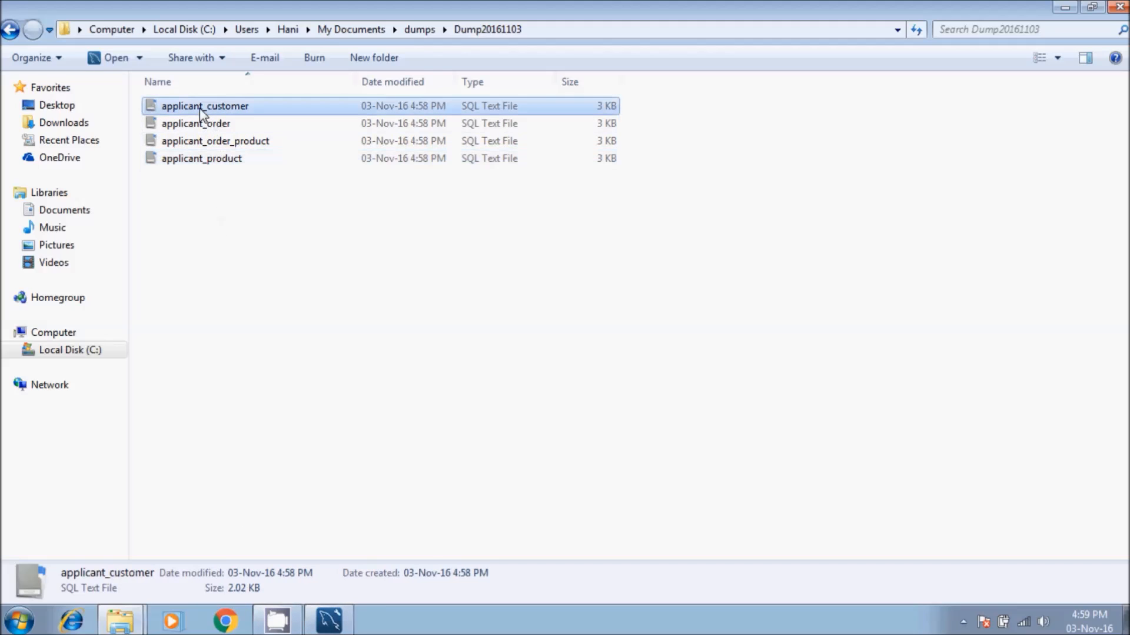
right_click(205, 106)
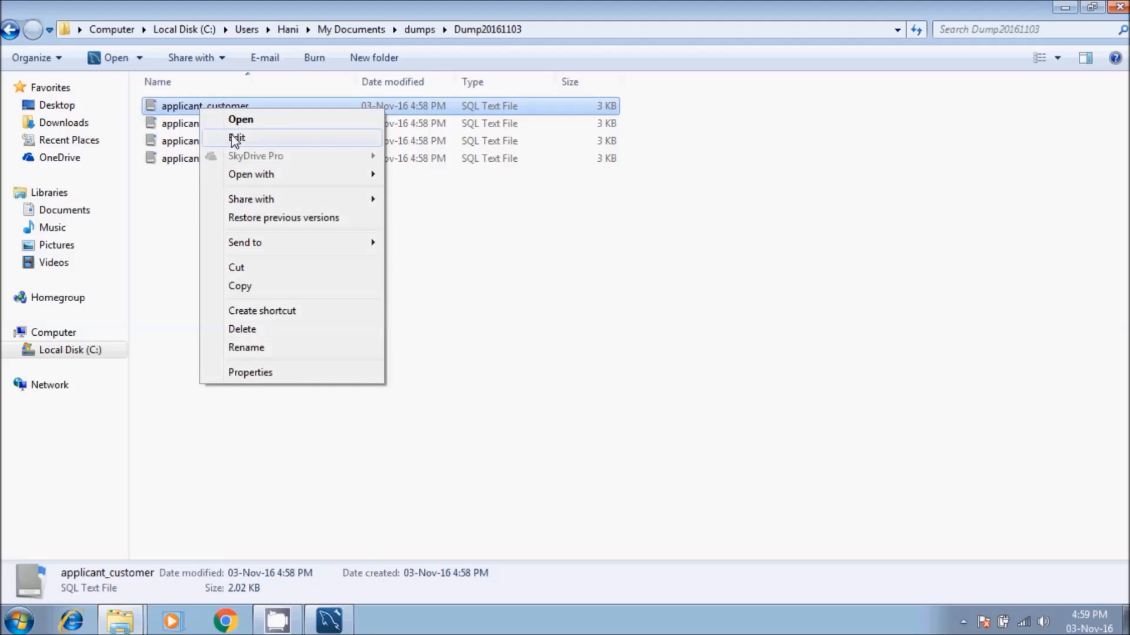
Step: Open applicant_customer in maximized Notepad and scroll through its table structure and five rows
click(238, 138)
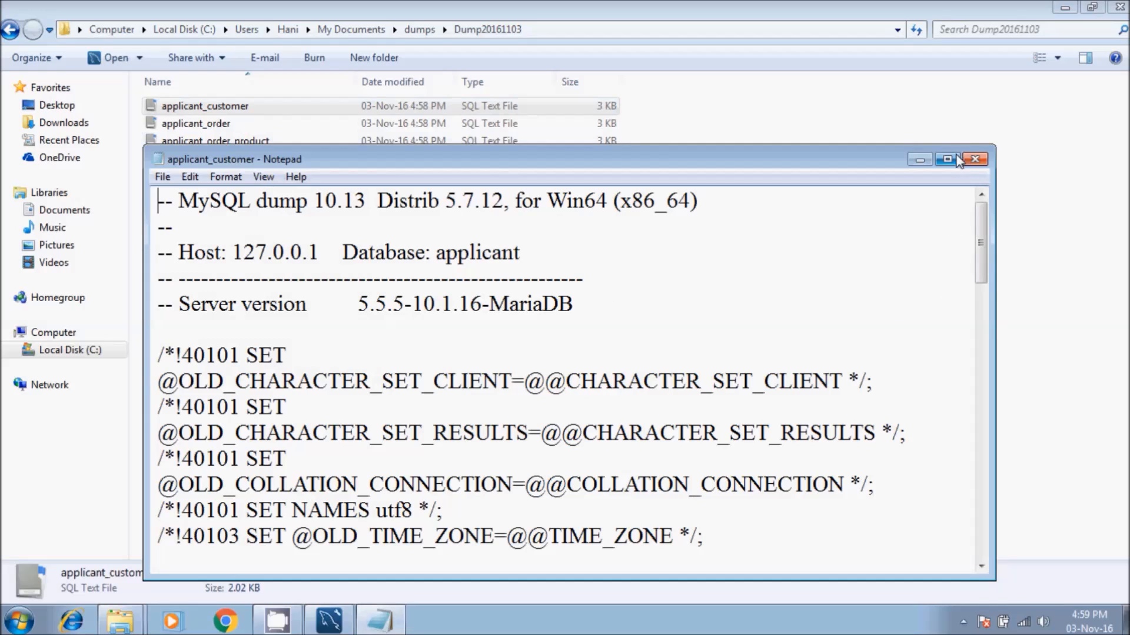
click(946, 159)
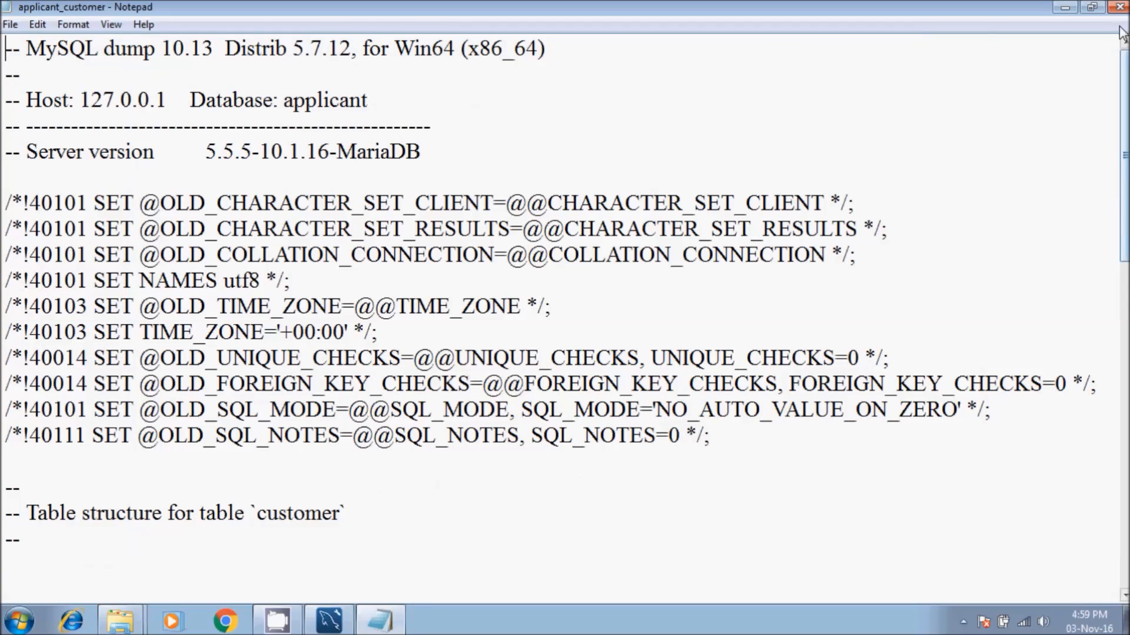
scroll(down, 3)
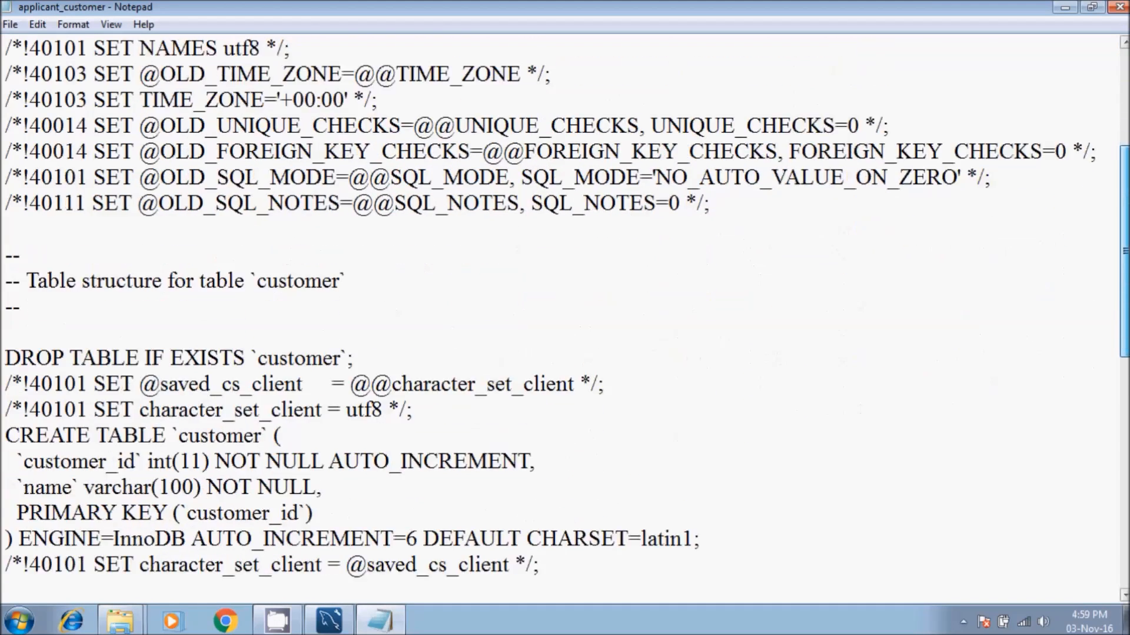
scroll(down, 3)
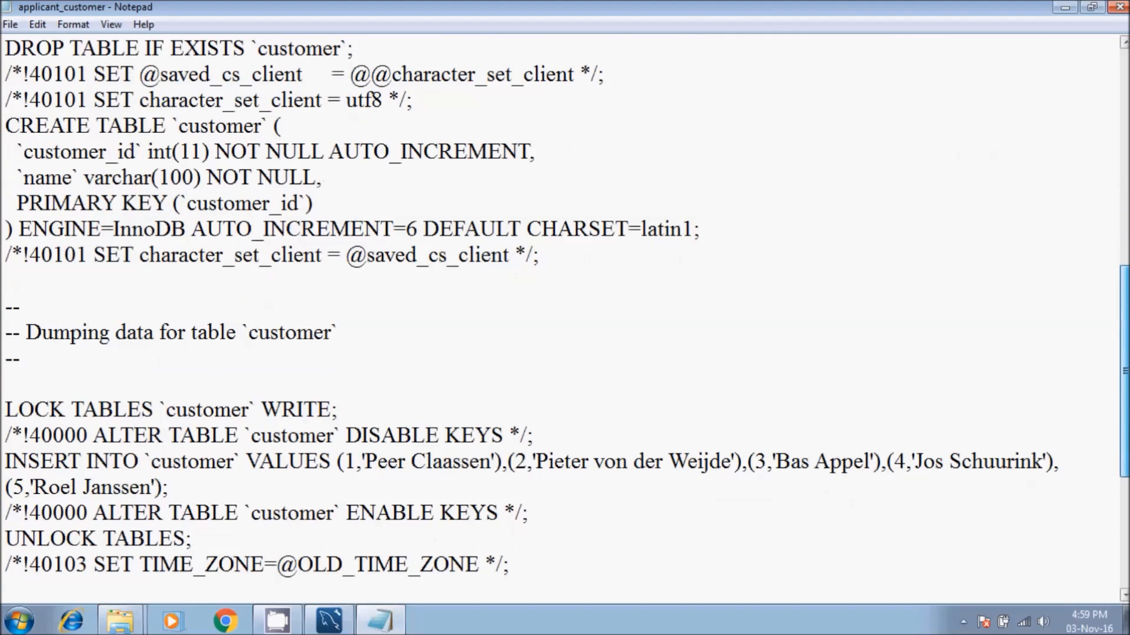
scroll(down, 3)
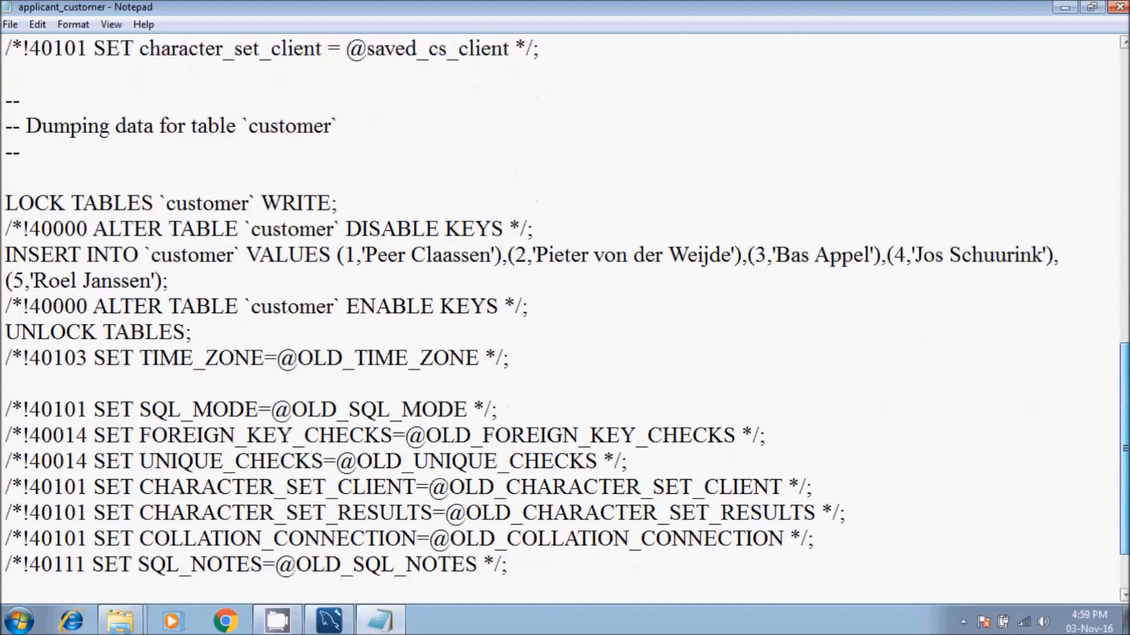
scroll(up, 3)
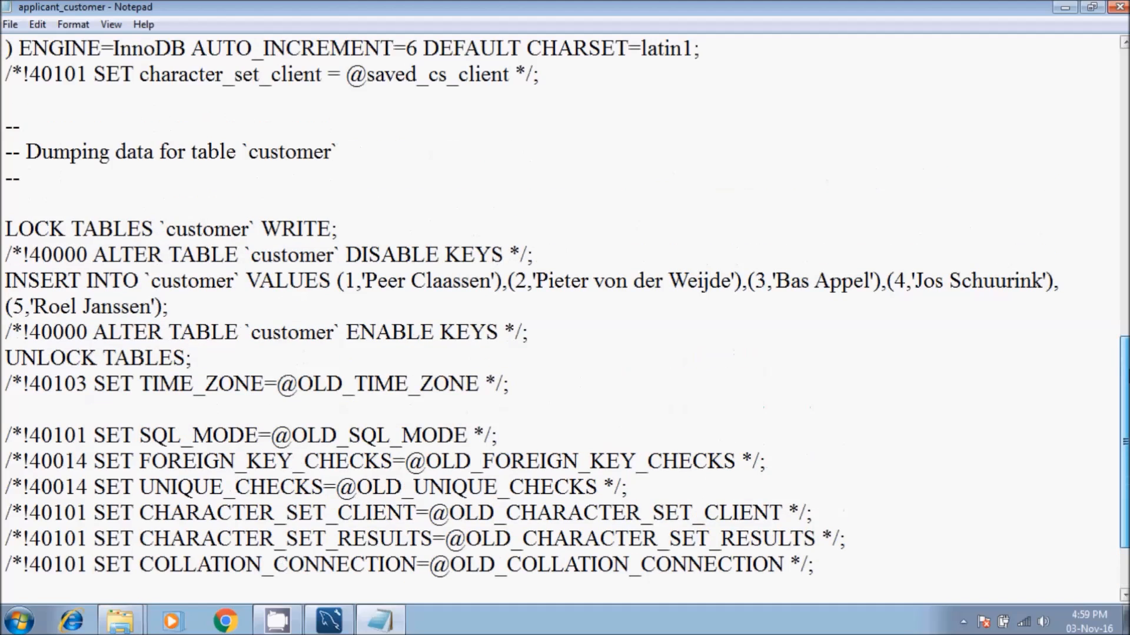
scroll(down, 3)
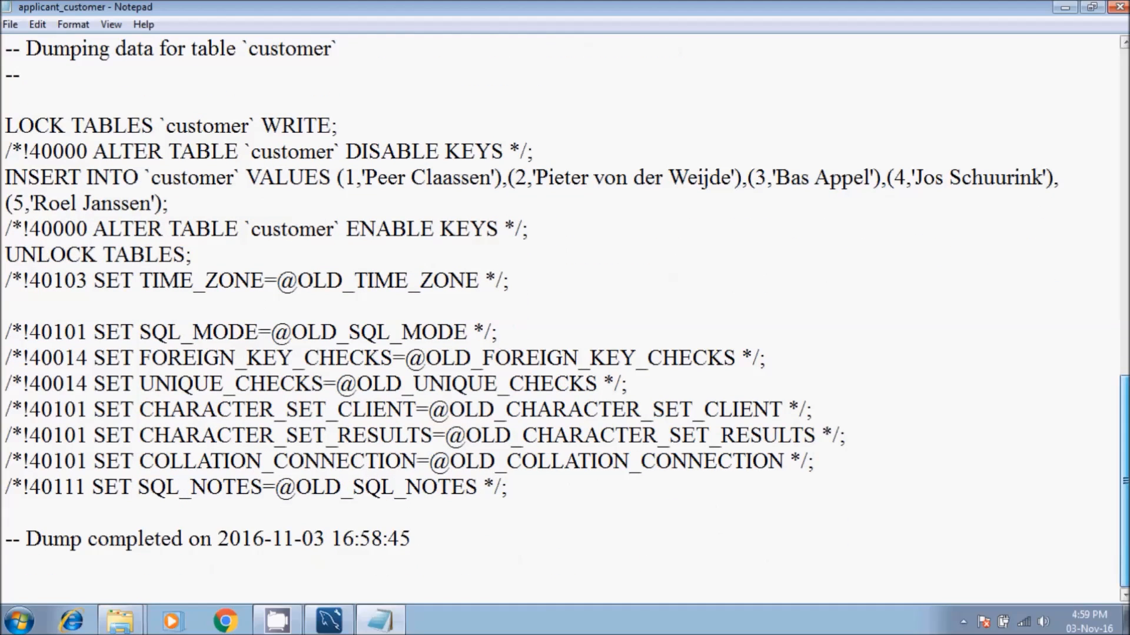
scroll(up, 3)
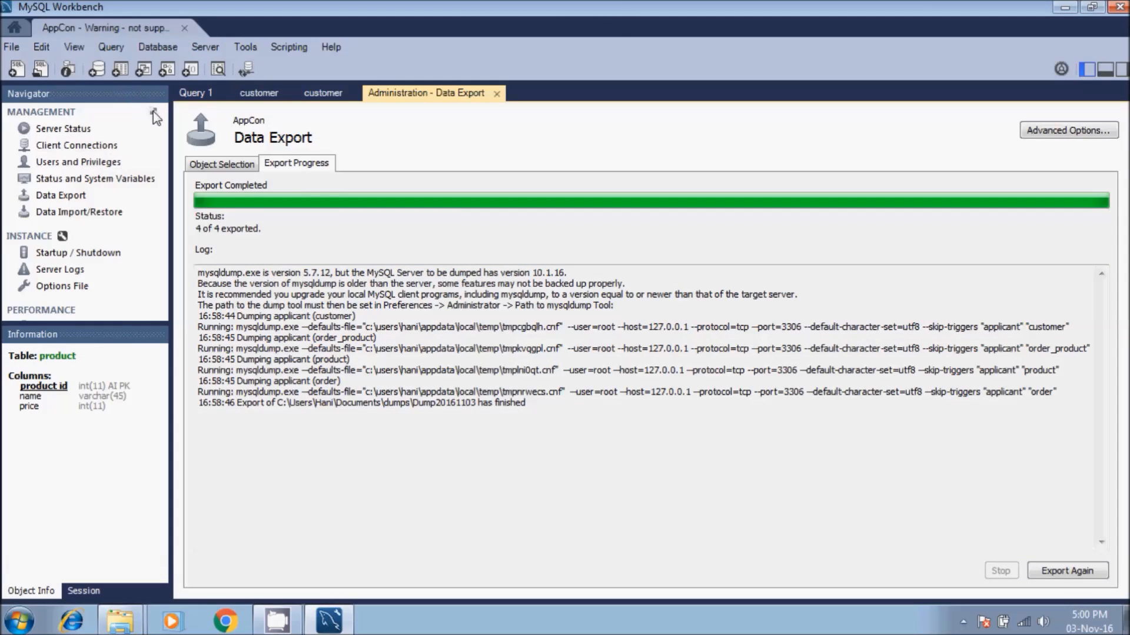
Step: Switch the sidebar to schemas and close the Data Export and both customer tabs
click(154, 116)
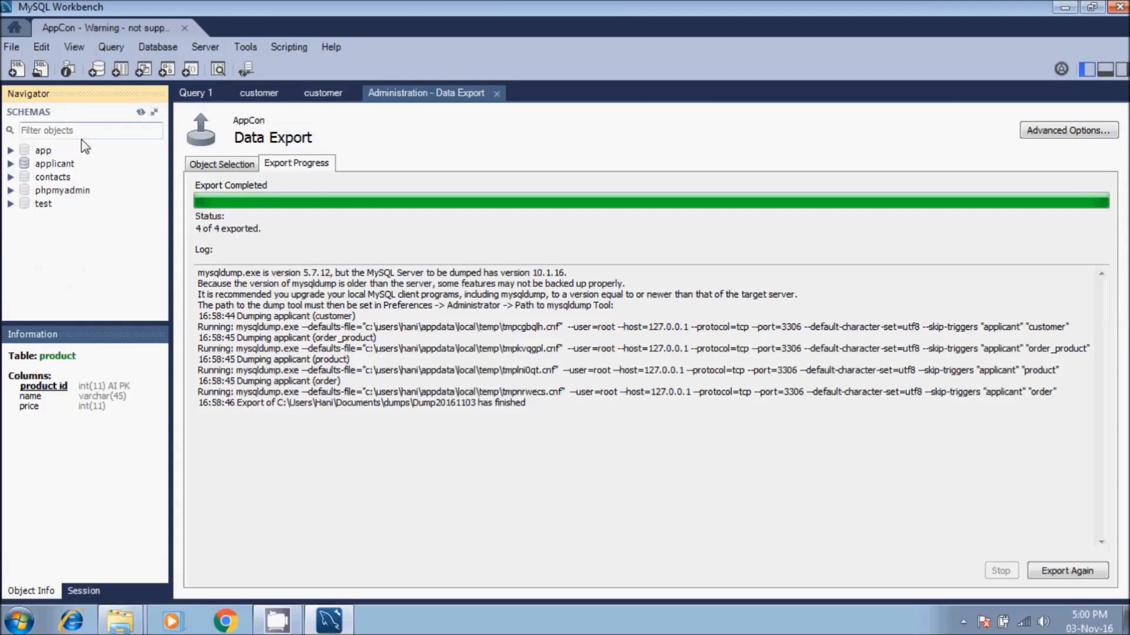
mouse_move(118, 124)
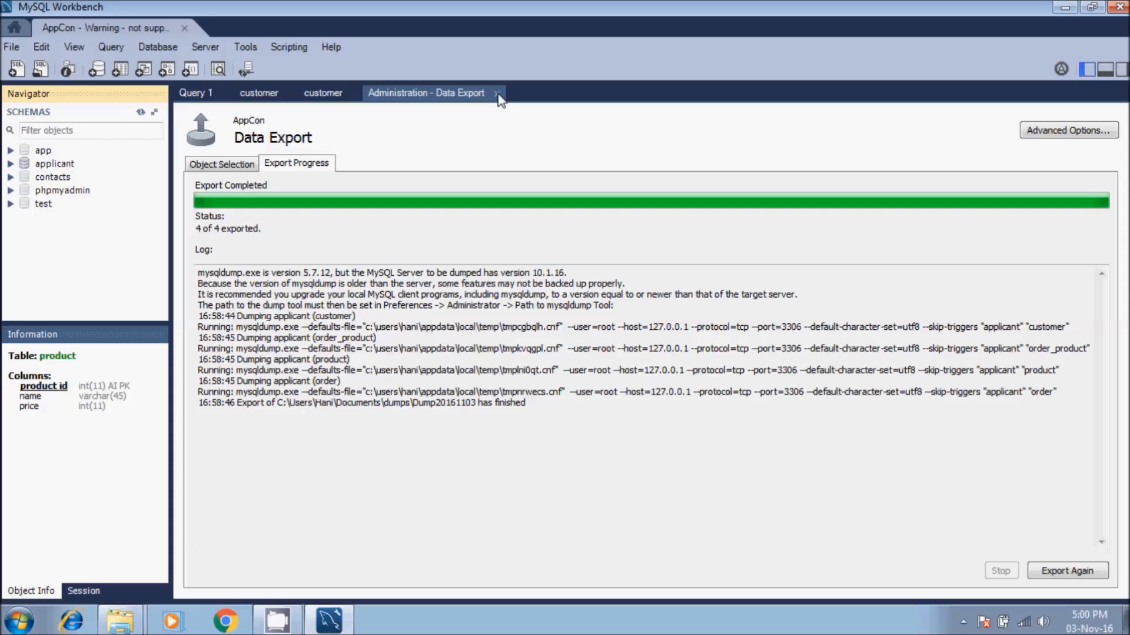
click(323, 92)
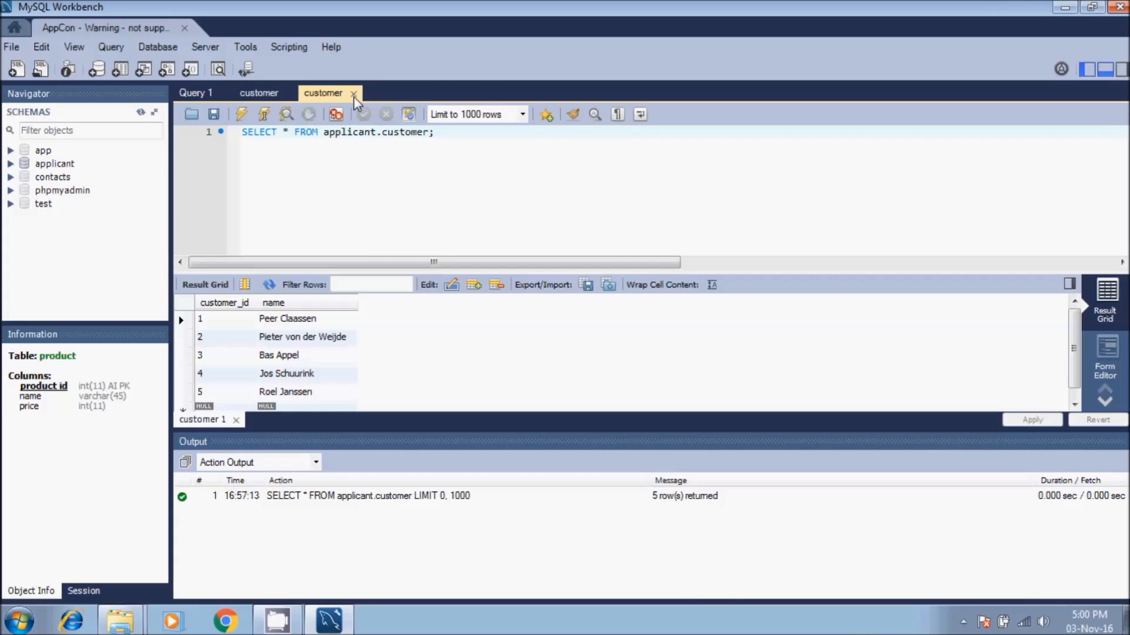
click(353, 93)
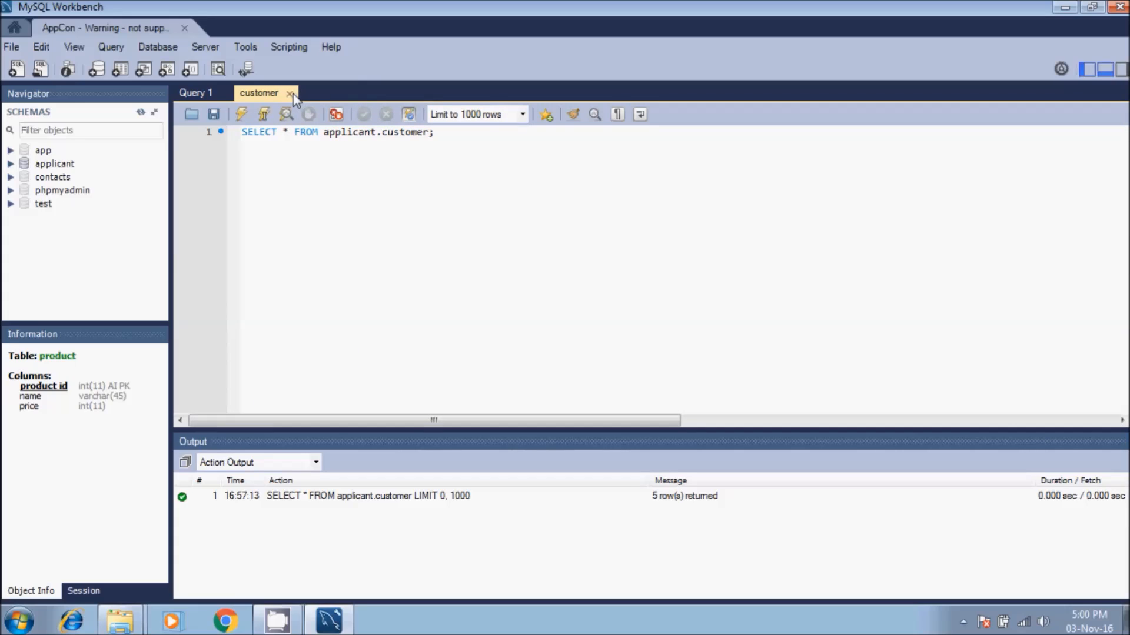
click(289, 93)
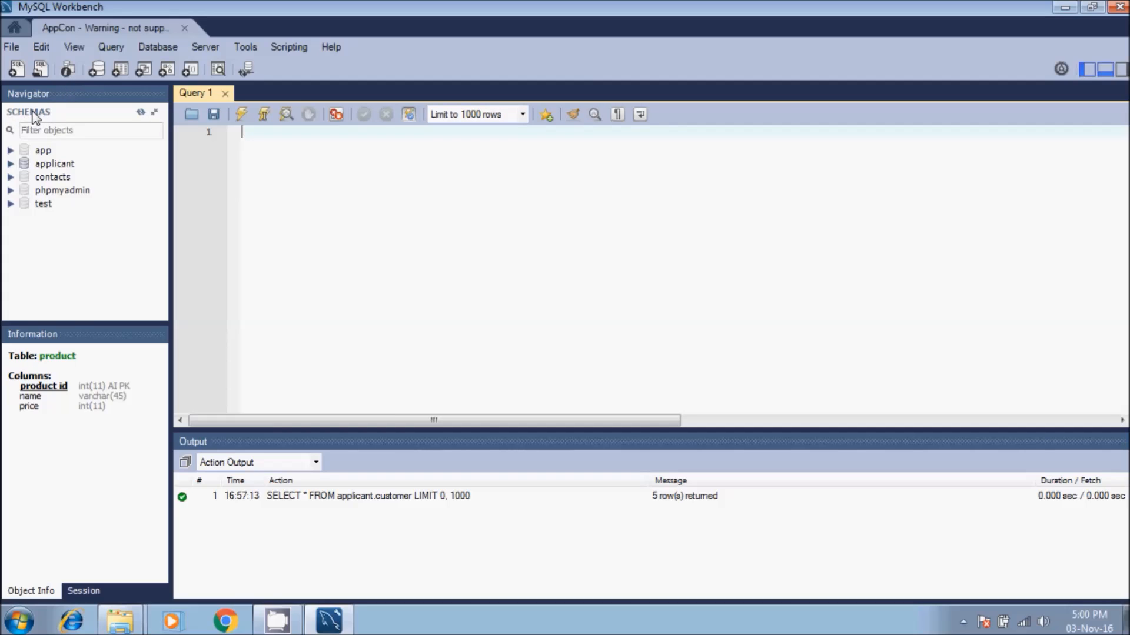
mouse_move(58, 117)
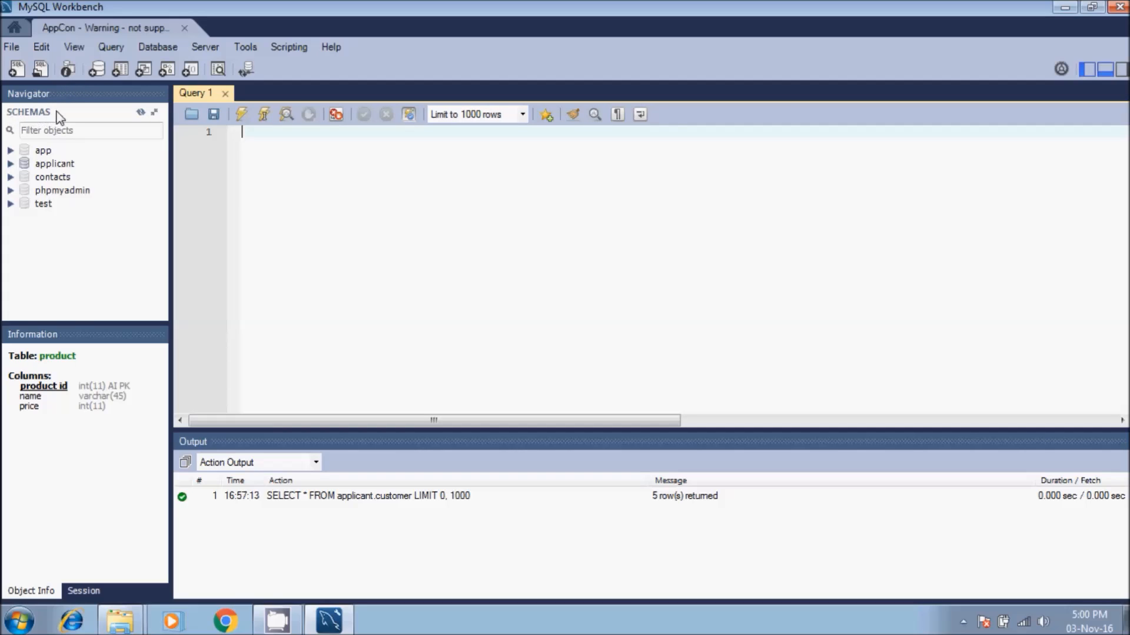
mouse_move(97, 69)
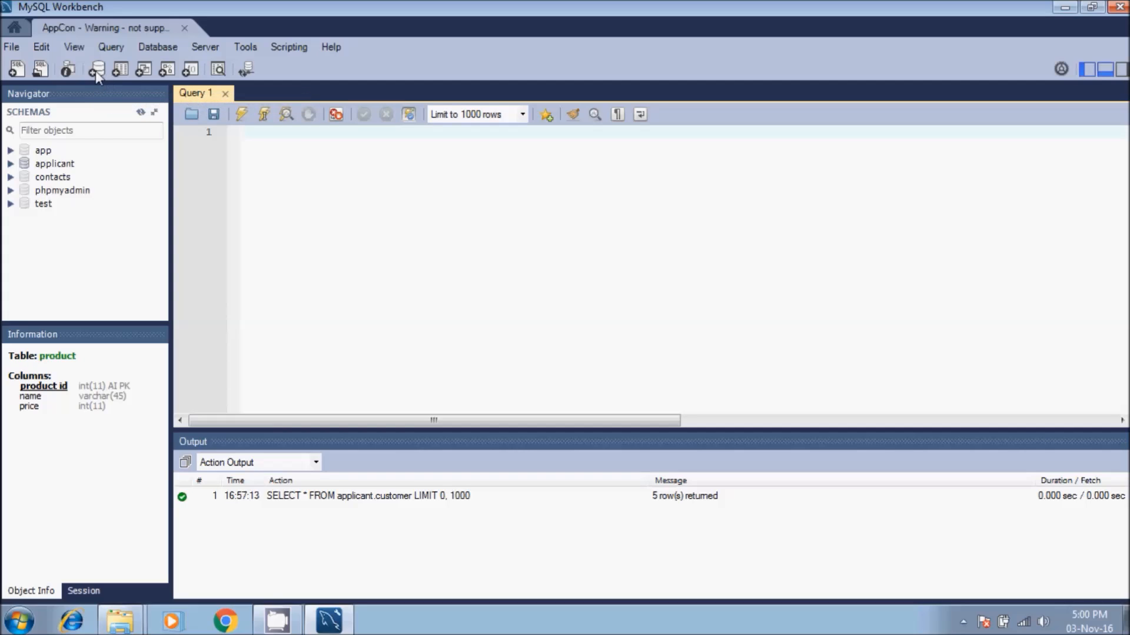
mouse_move(97, 69)
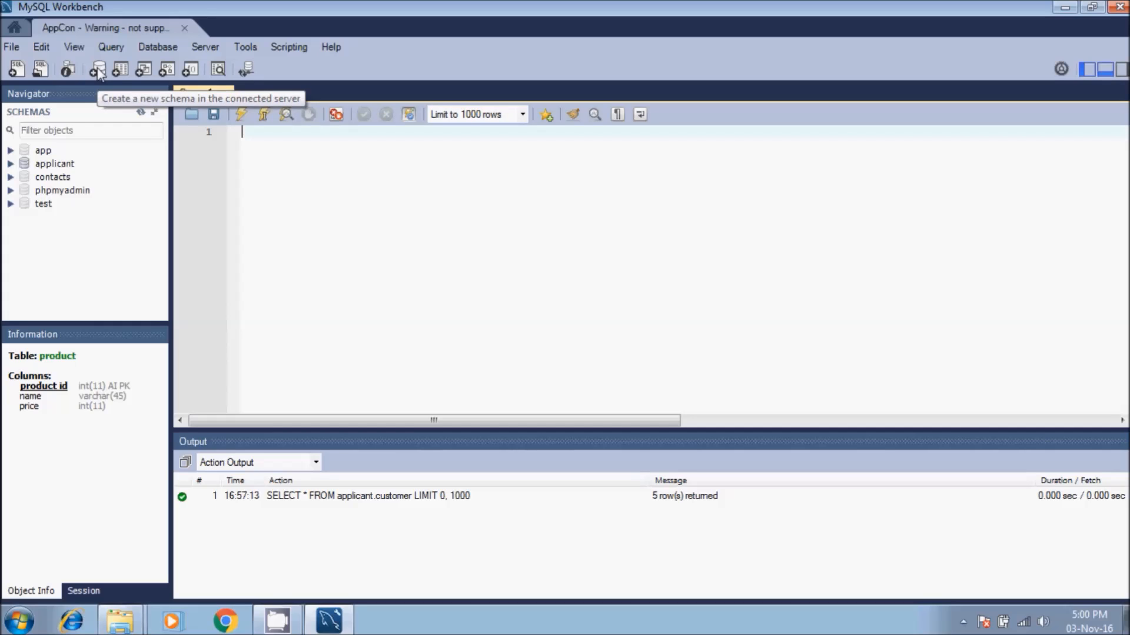
Step: Start a new schema and enter the name applicantNew
click(97, 69)
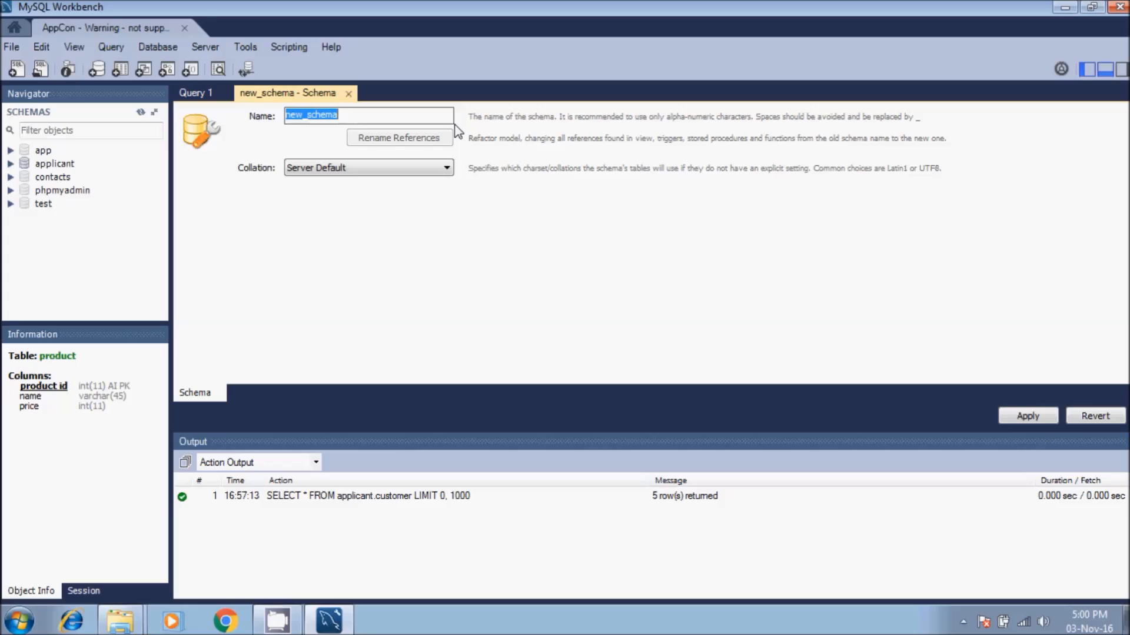
text(appli)
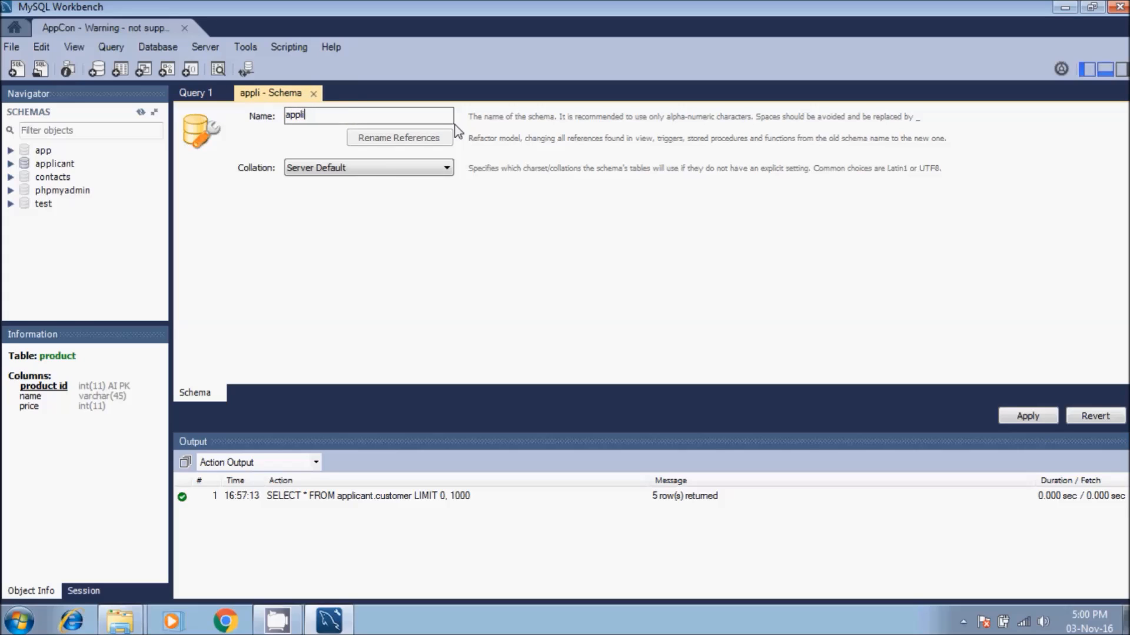
text(cant)
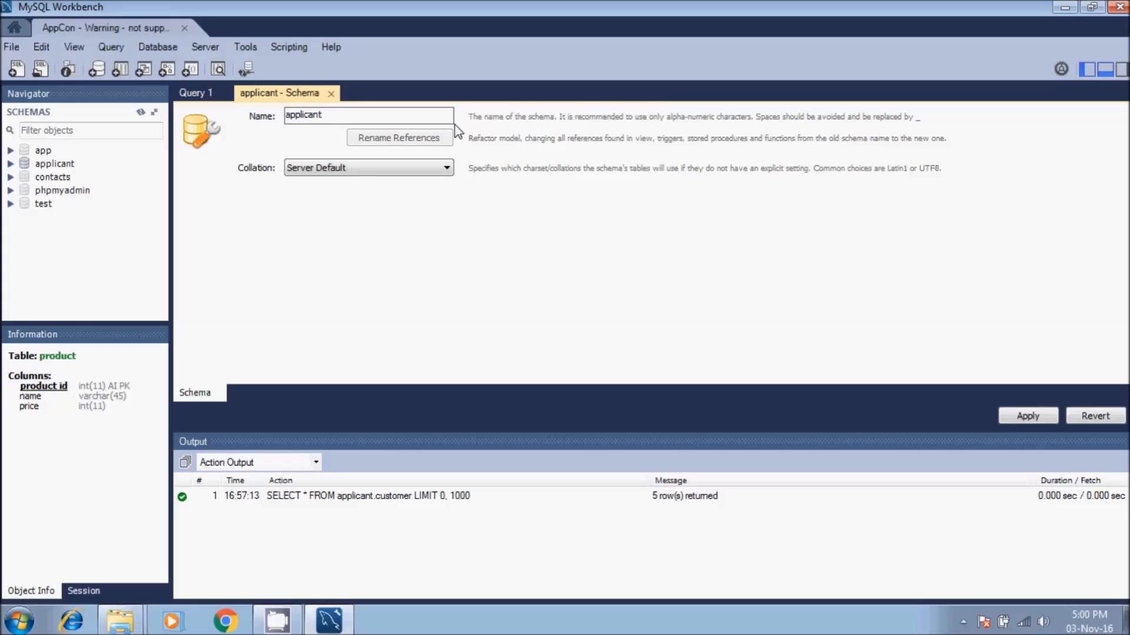
text(New)
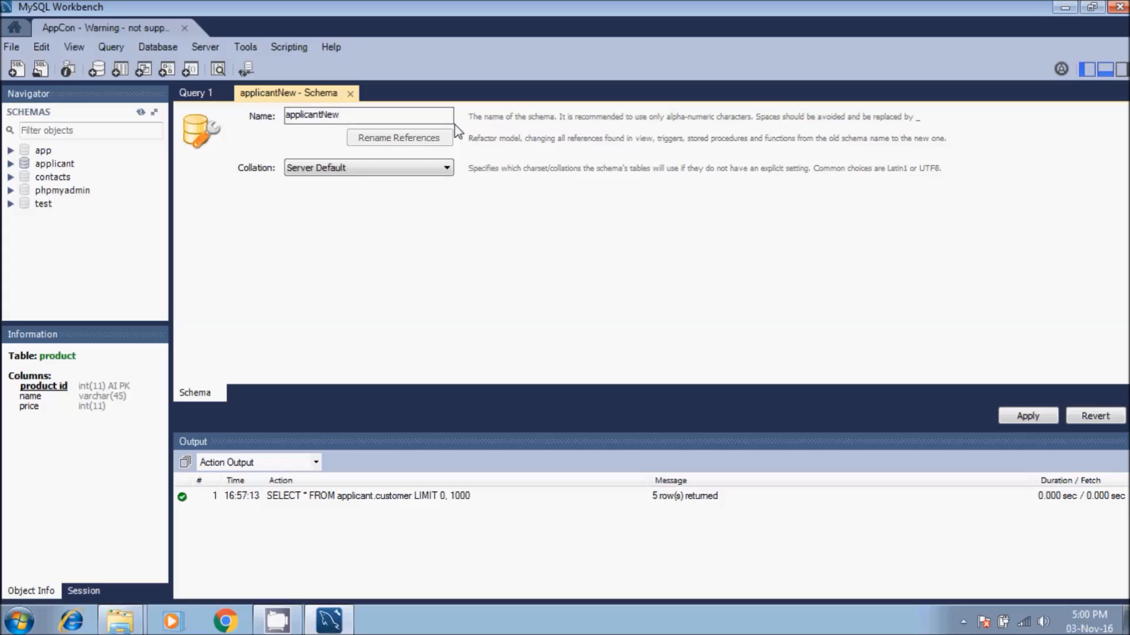
click(339, 115)
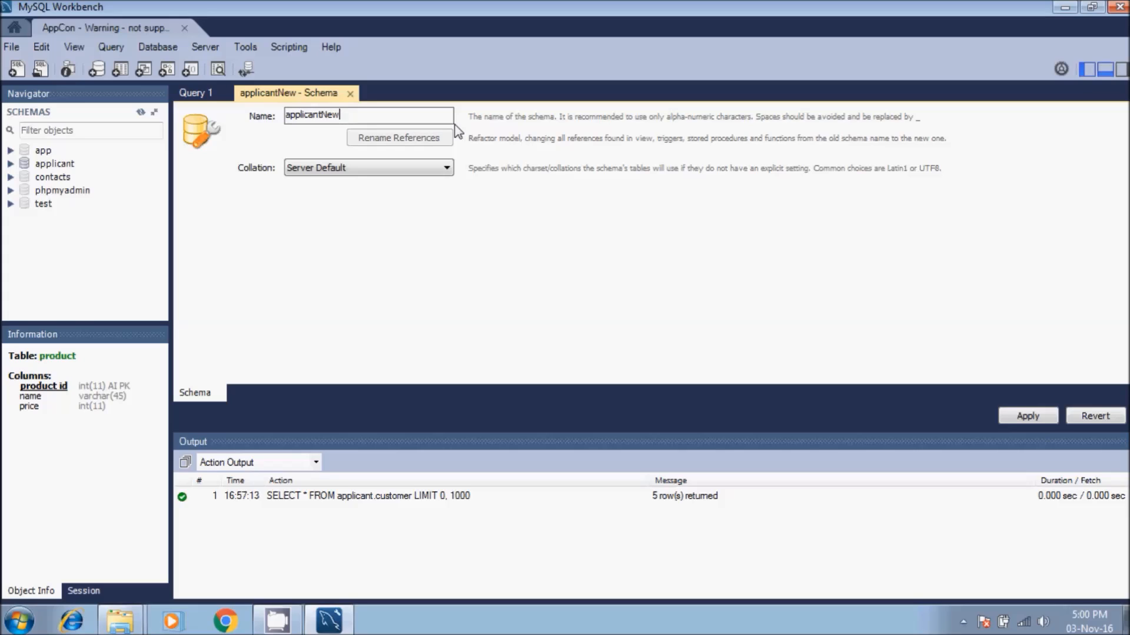
mouse_move(823, 296)
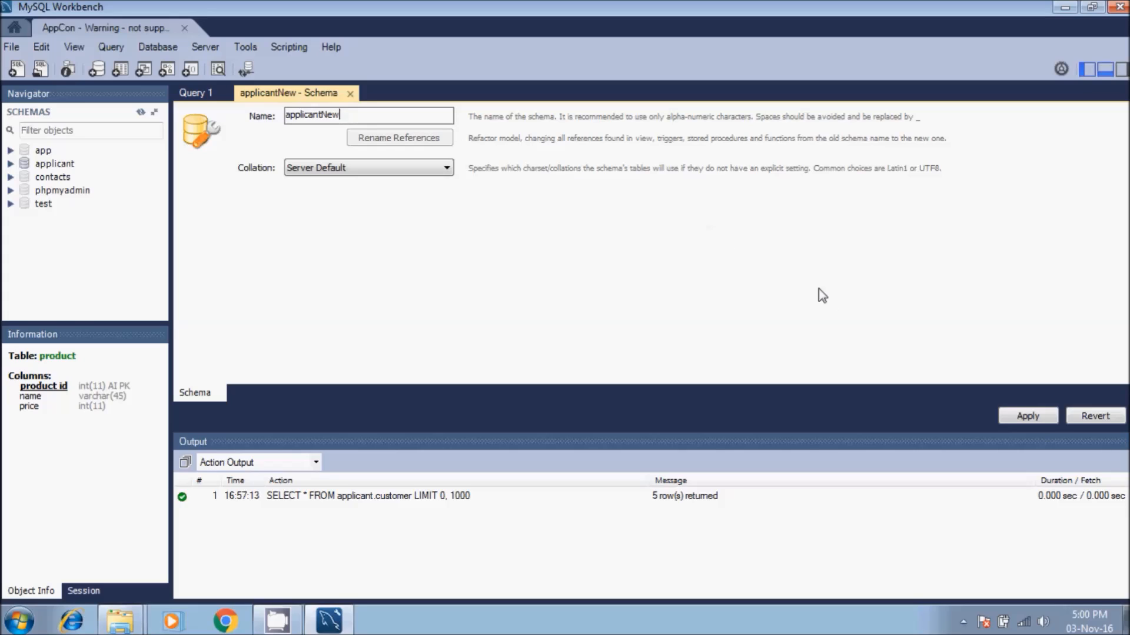
mouse_move(921, 314)
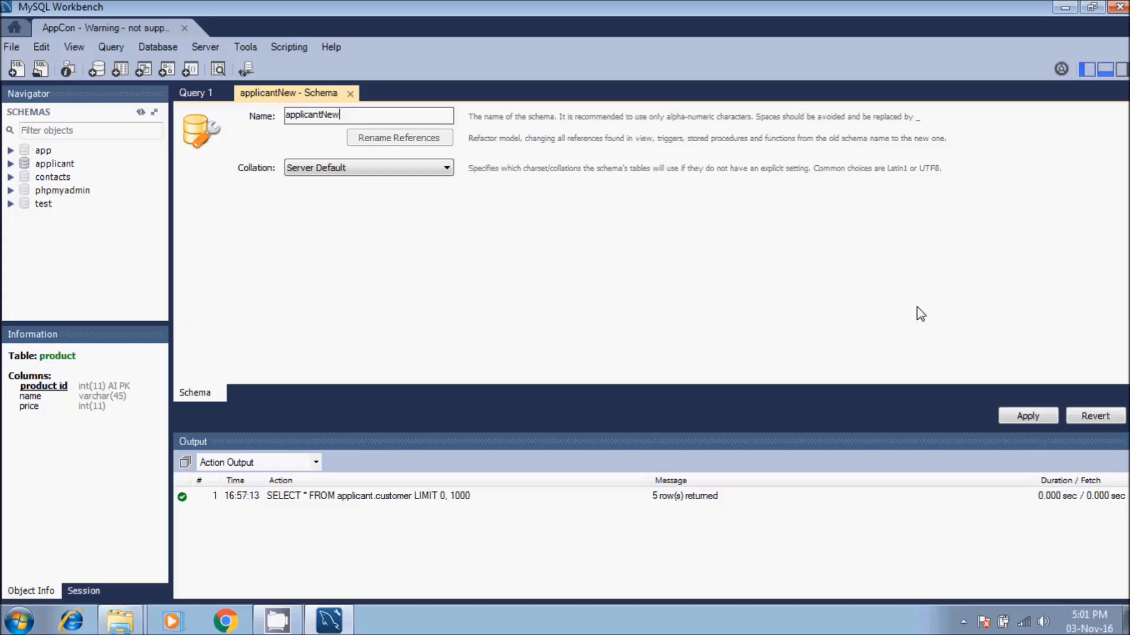
mouse_move(942, 326)
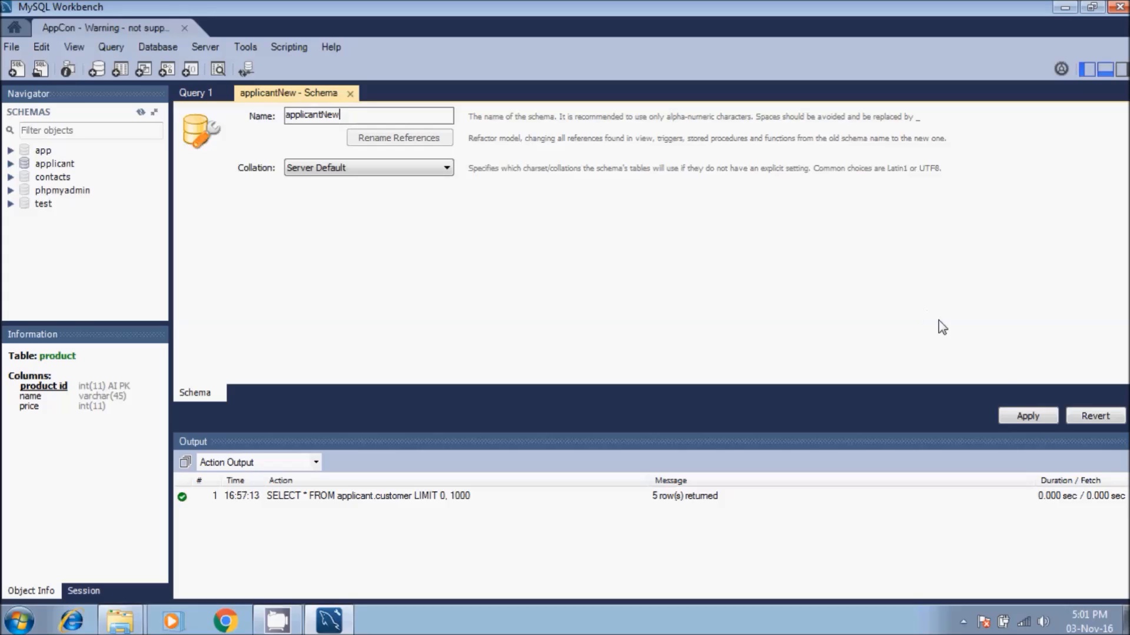
mouse_move(985, 380)
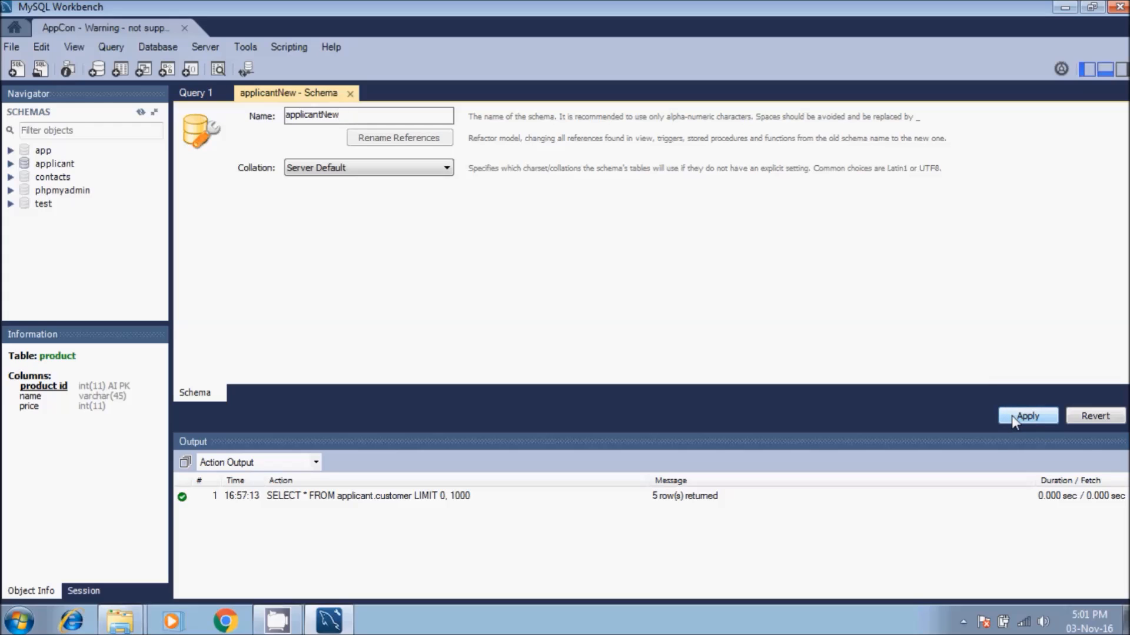
Step: Apply the applicantNew schema, acknowledging the lowercase notice and running the CREATE SCHEMA script
click(1027, 416)
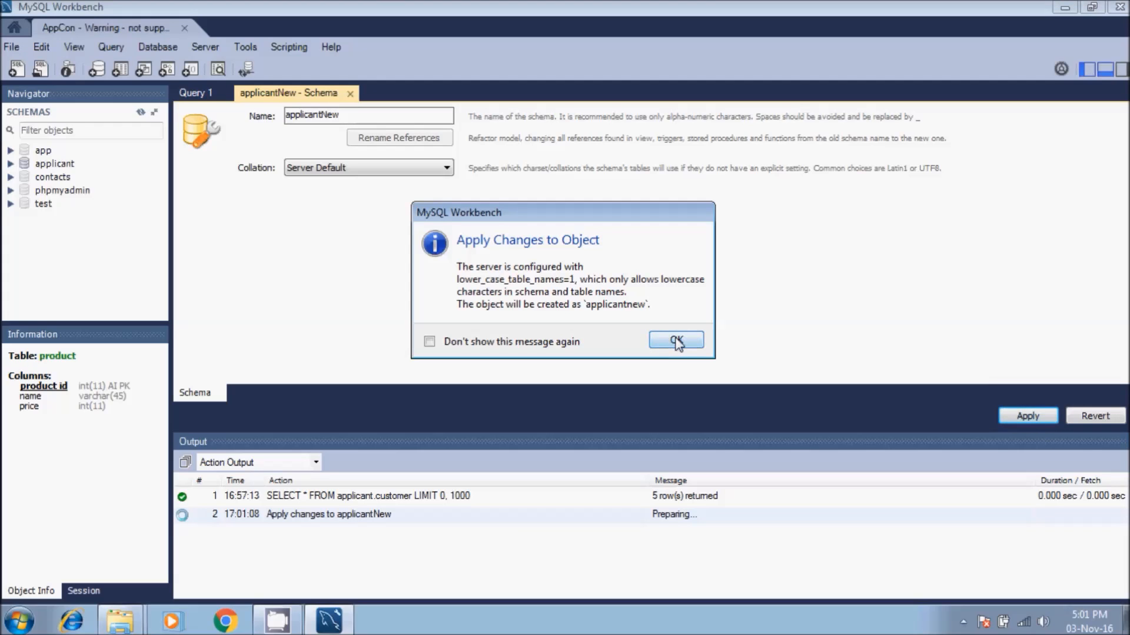
mouse_move(689, 343)
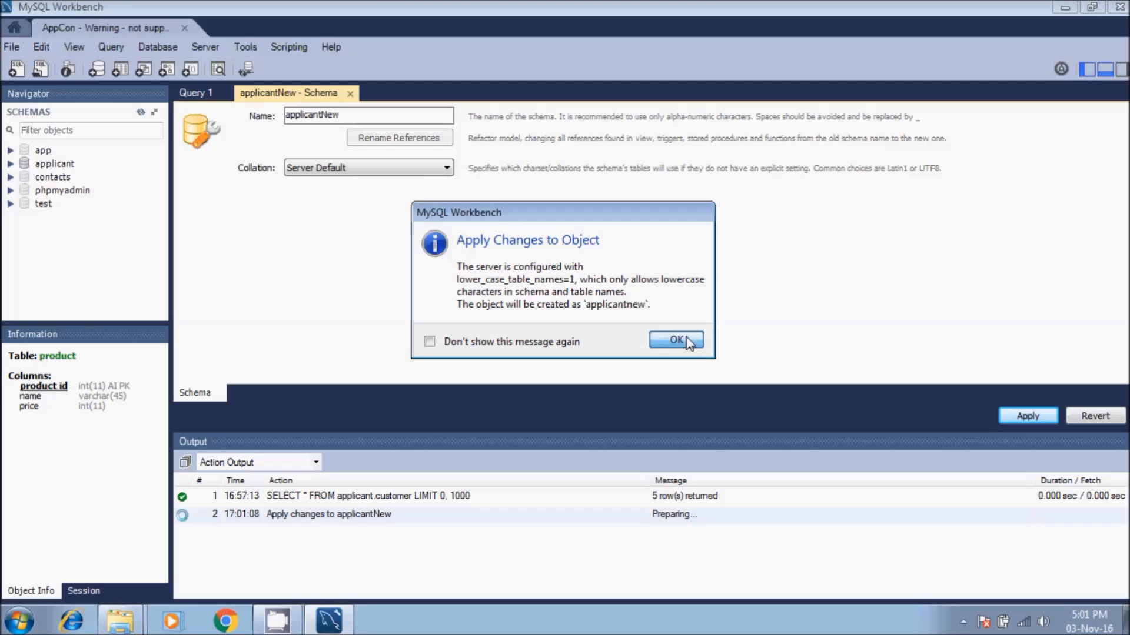
click(675, 340)
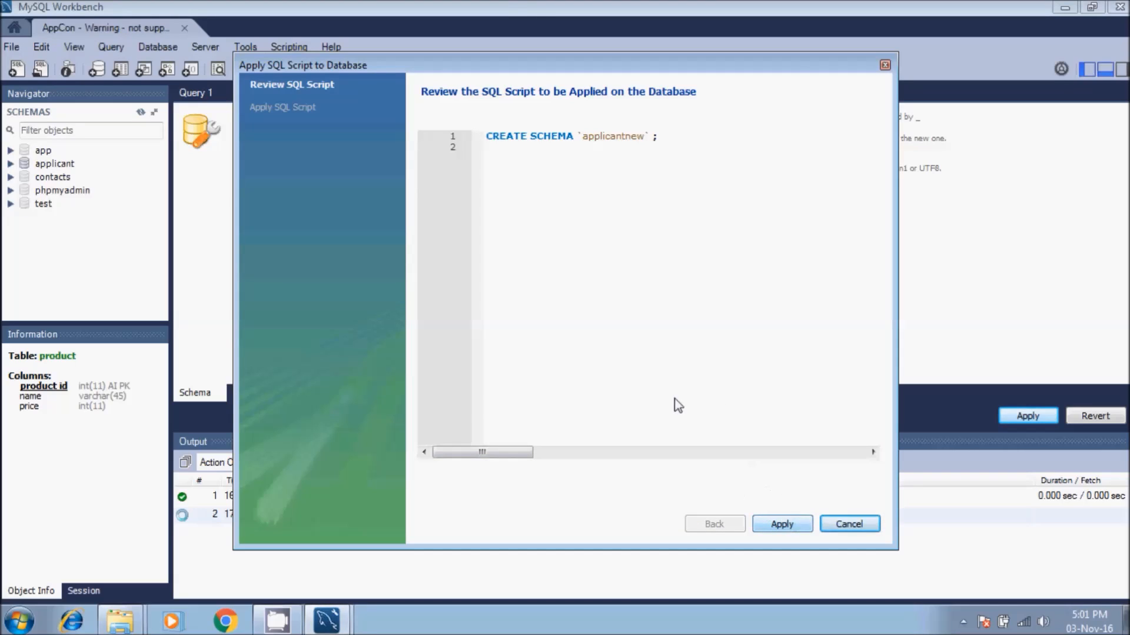
mouse_move(490, 143)
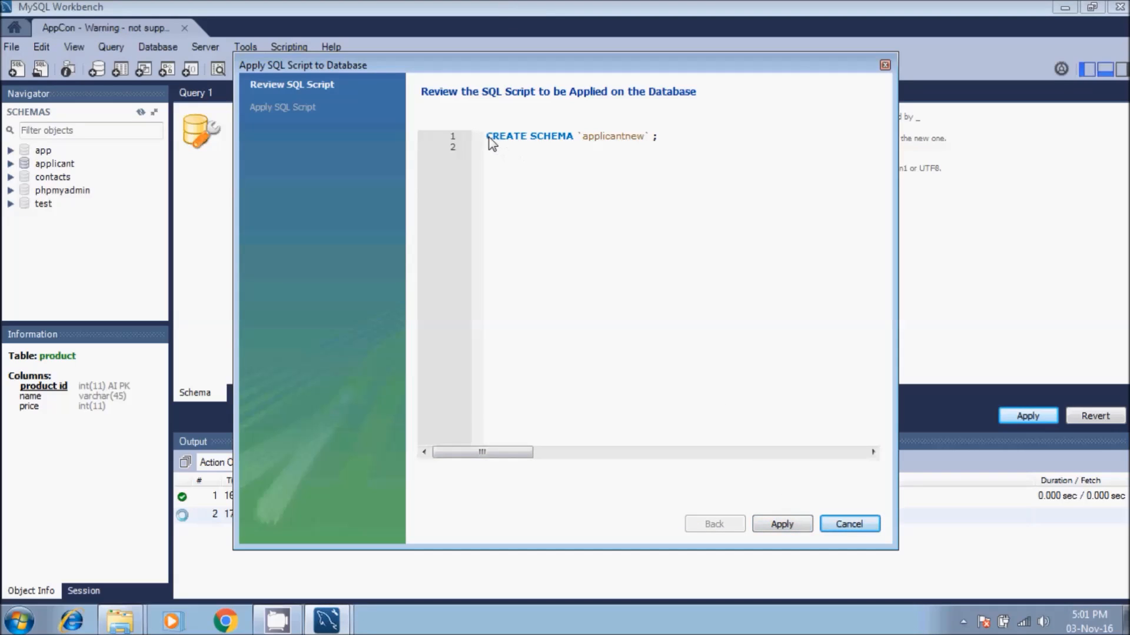
mouse_move(732, 349)
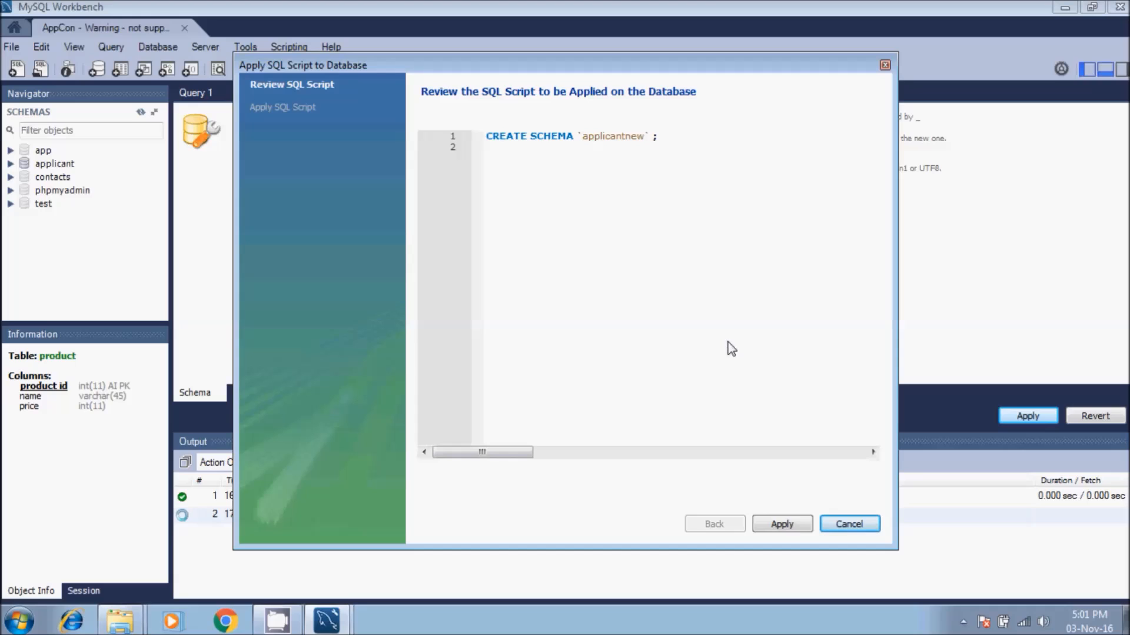
mouse_move(798, 511)
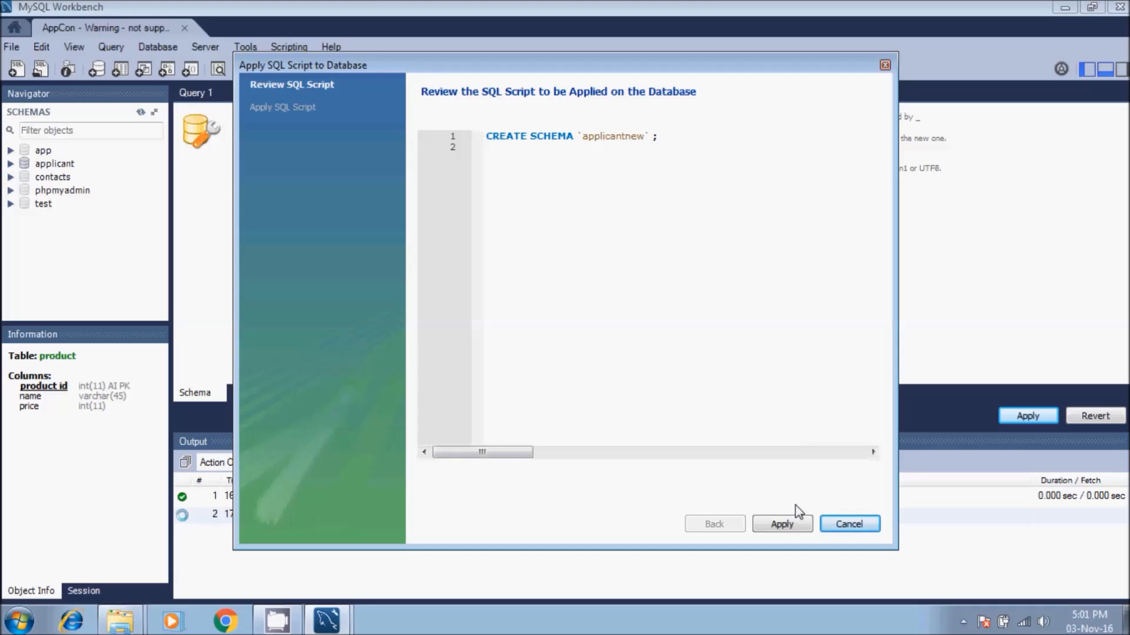
click(782, 524)
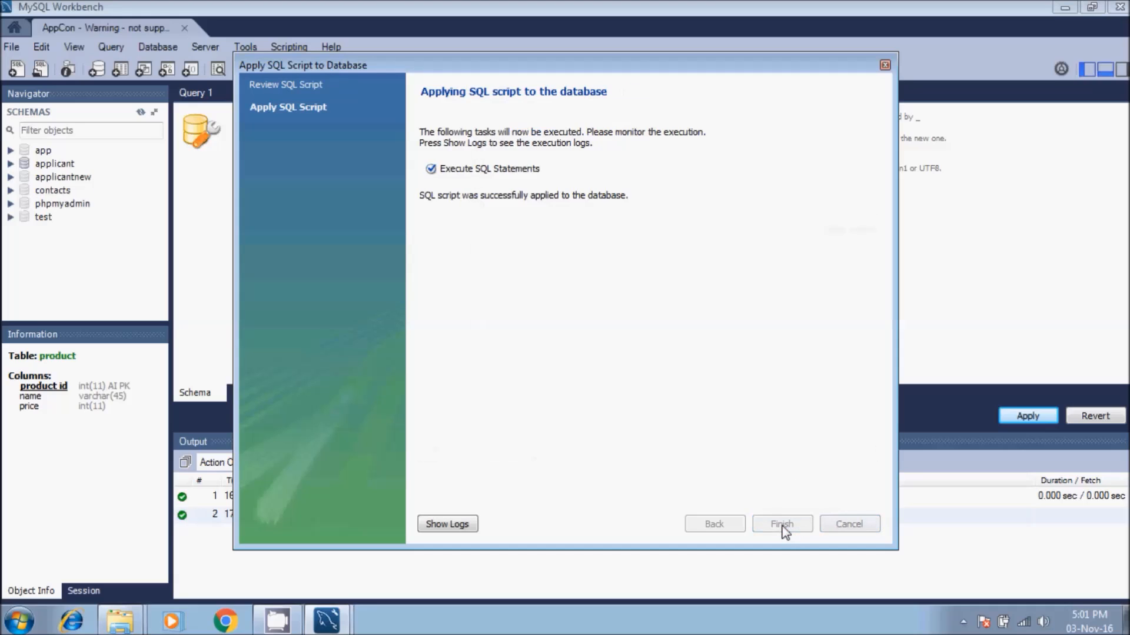
click(781, 524)
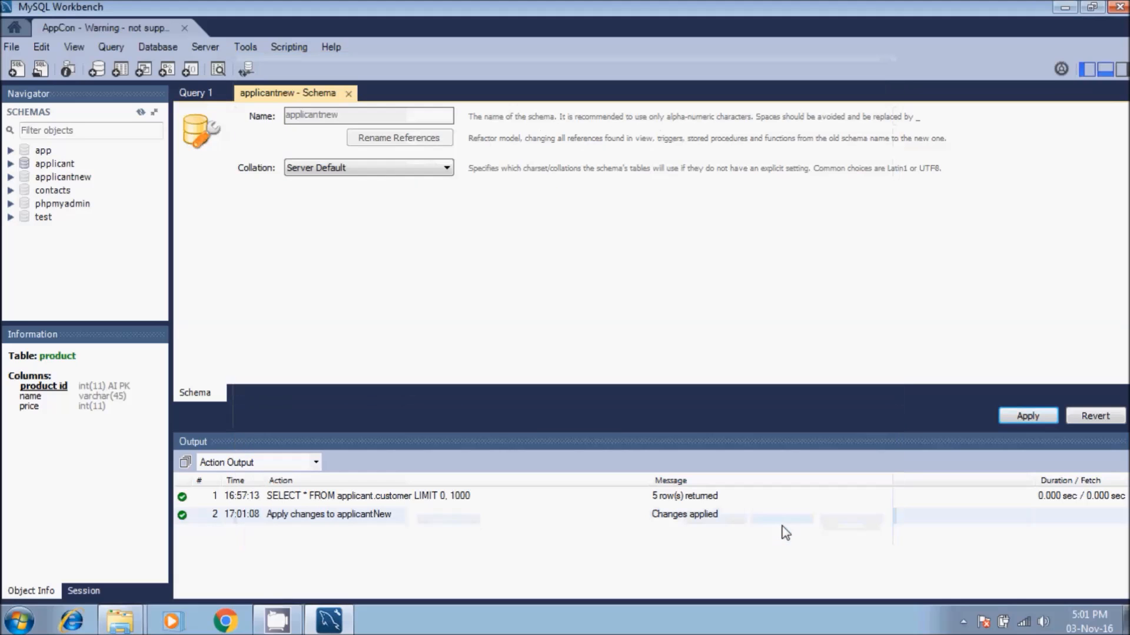
mouse_move(554, 293)
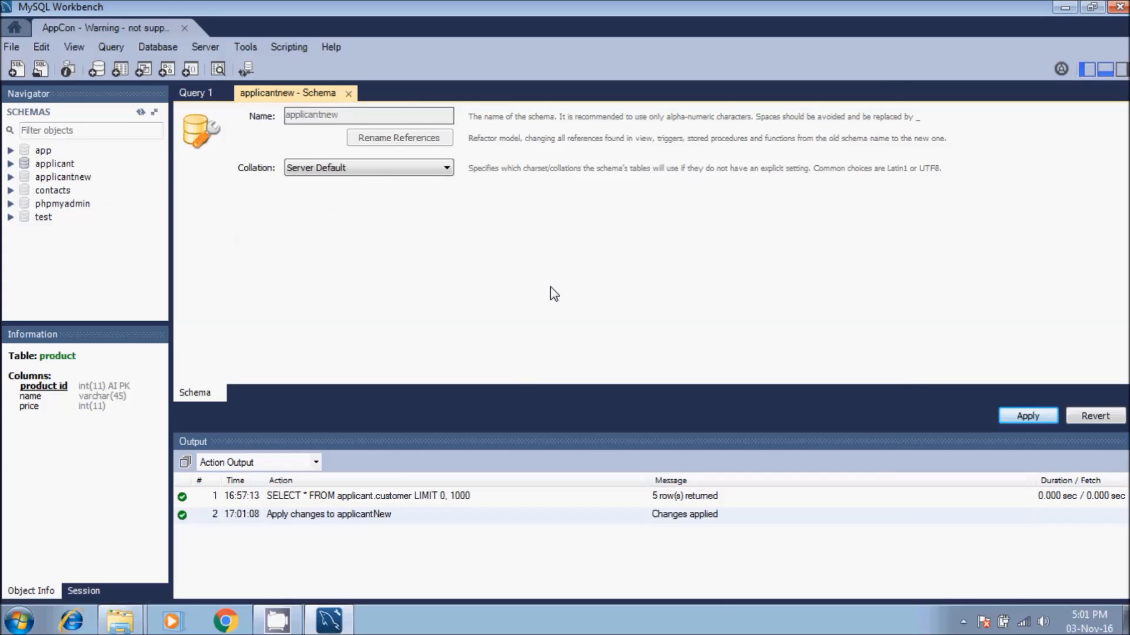
mouse_move(54, 166)
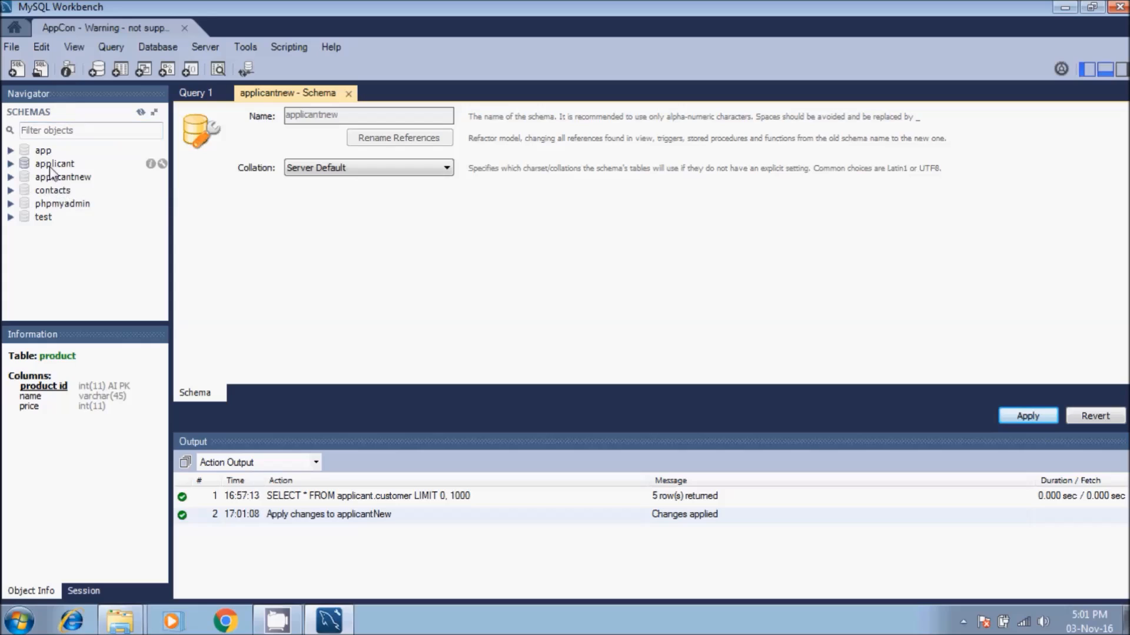
Step: Select the applicantnew schema in the Navigator to display its information
click(63, 176)
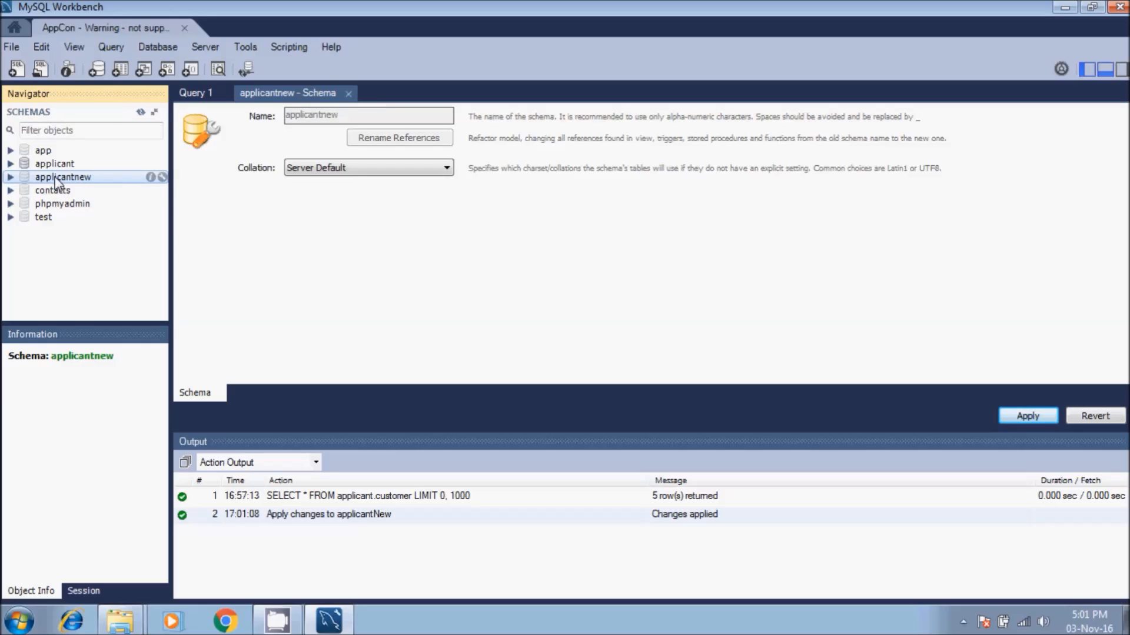
mouse_move(9, 180)
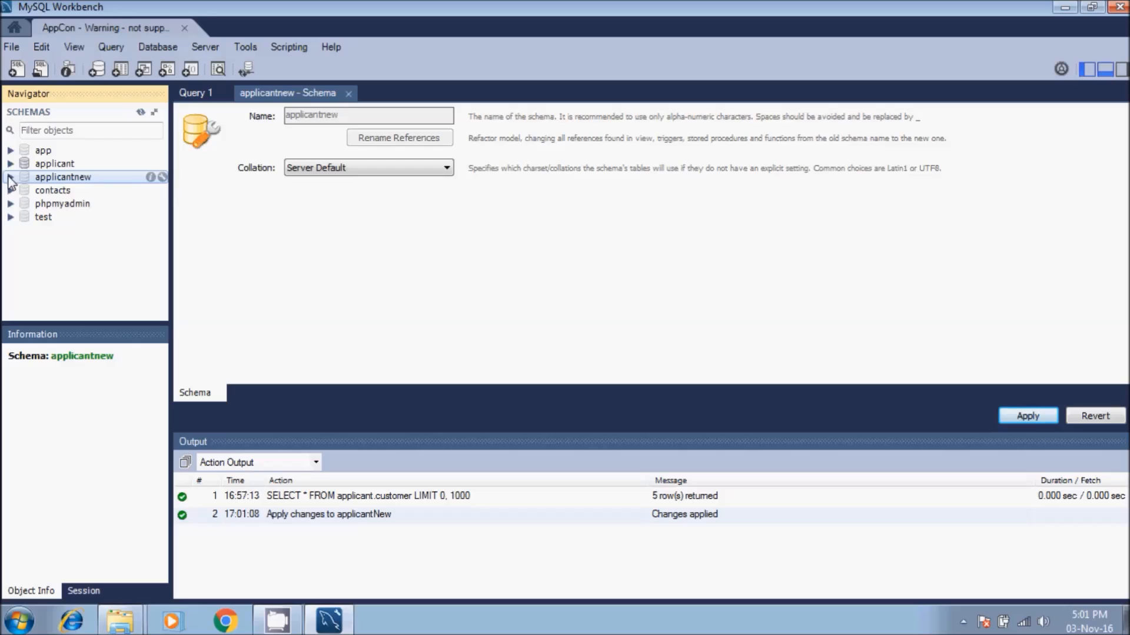
mouse_move(81, 194)
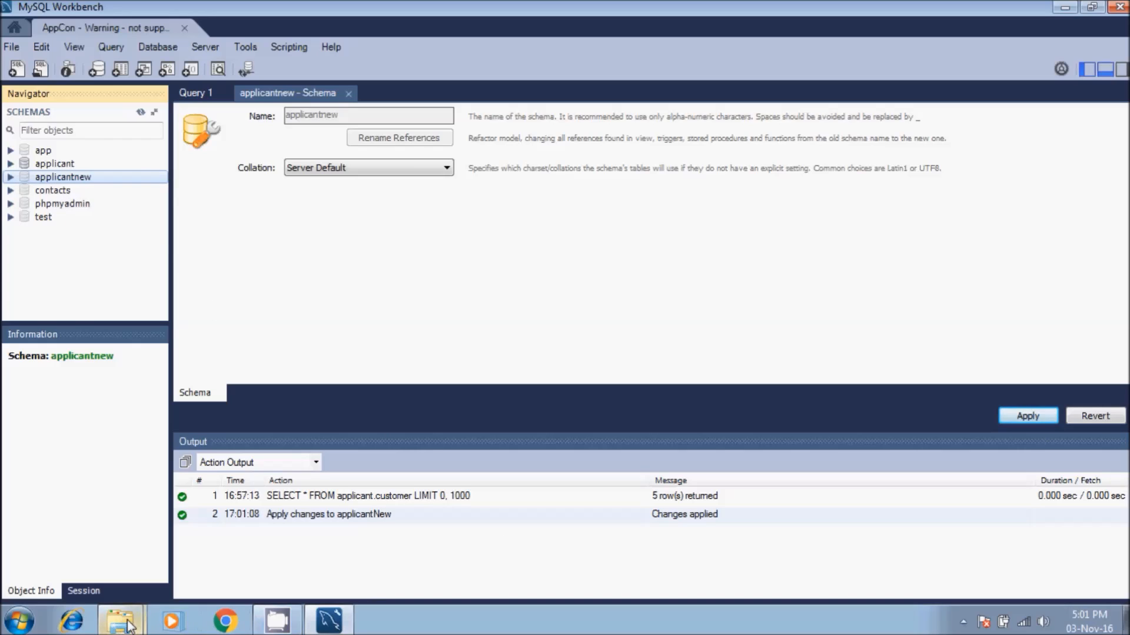
Step: Open the applicant_customer dump file from the dump folder in Notepad
click(120, 619)
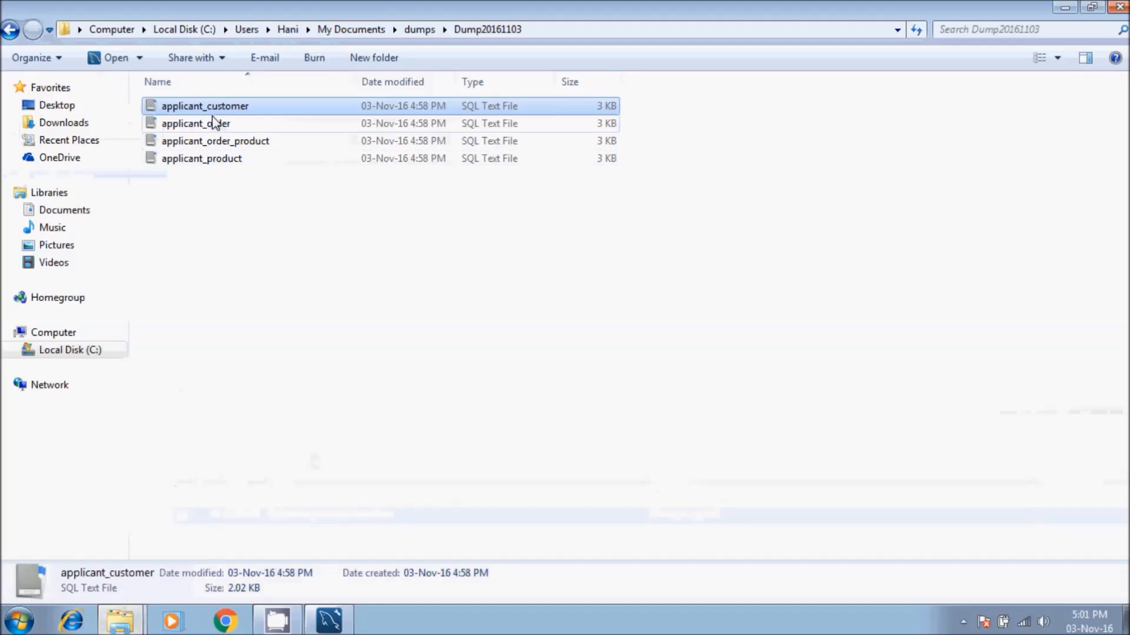
right_click(205, 106)
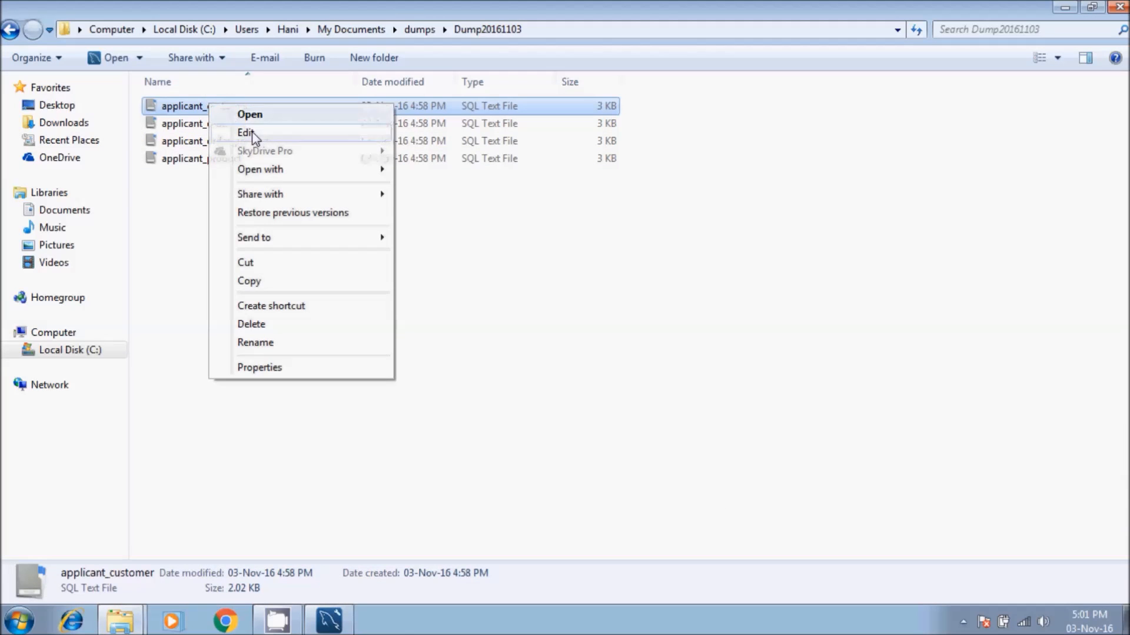
click(246, 133)
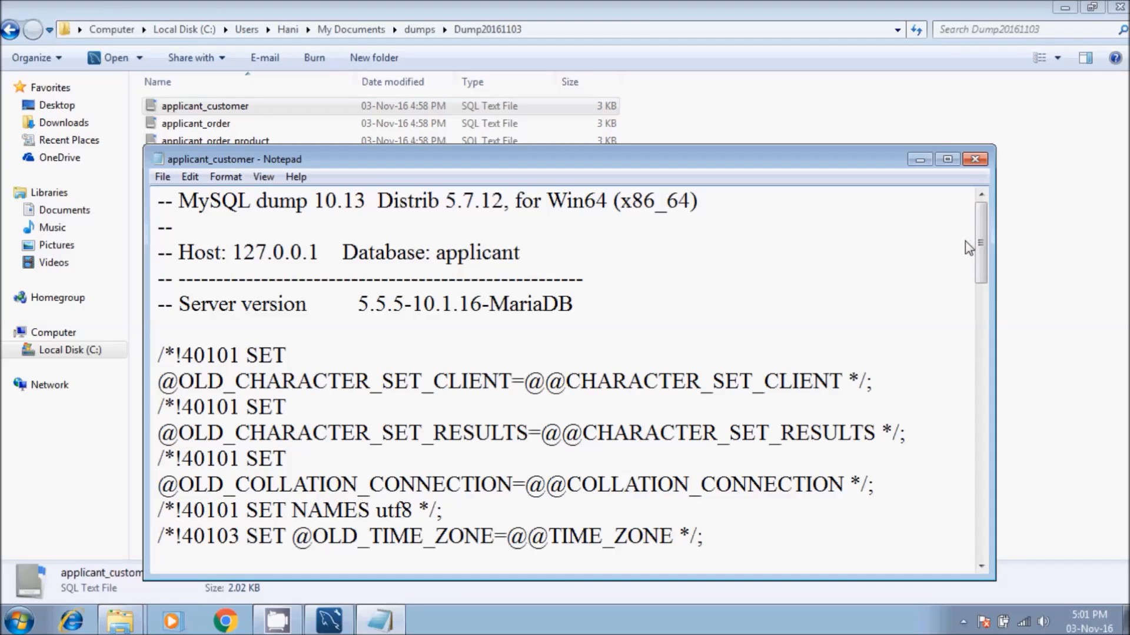
mouse_move(980, 245)
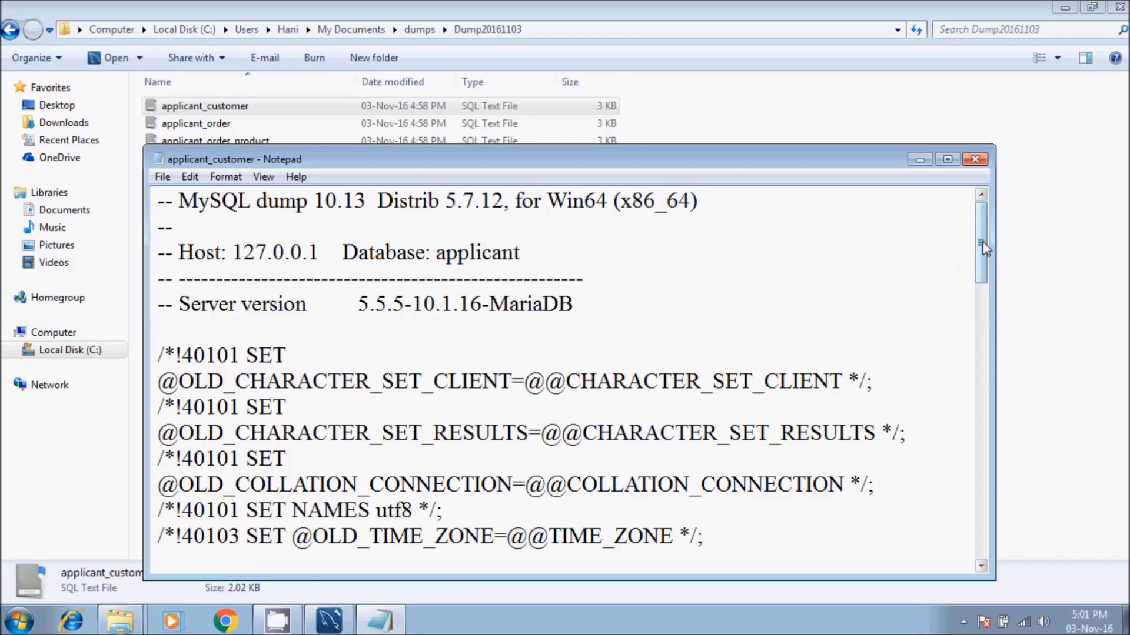
scroll(down, 3)
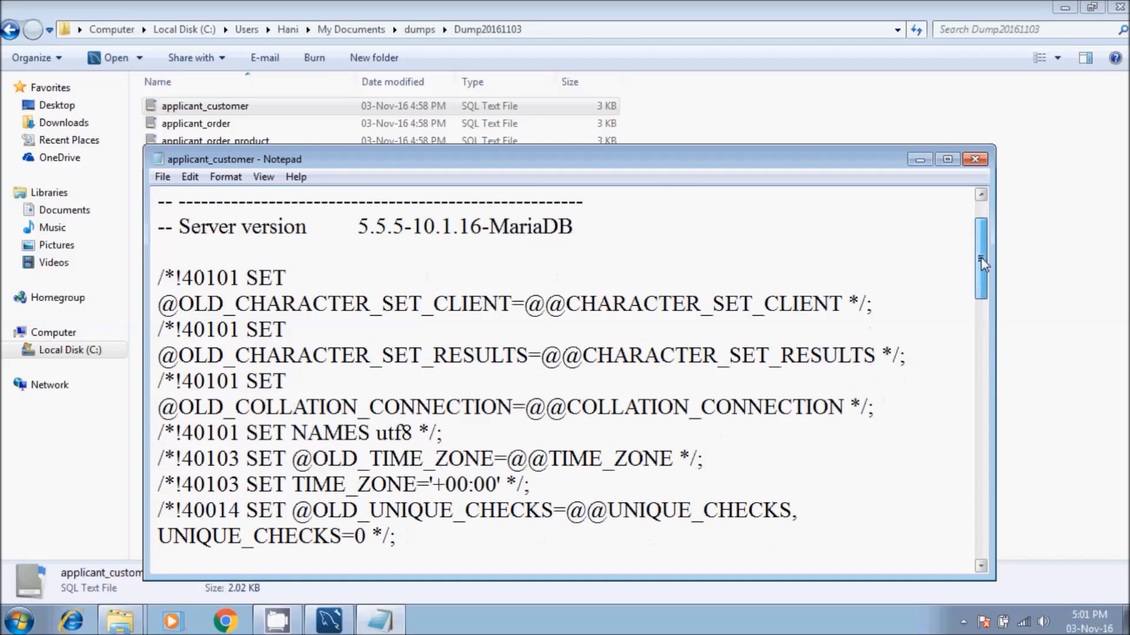
scroll(up, 3)
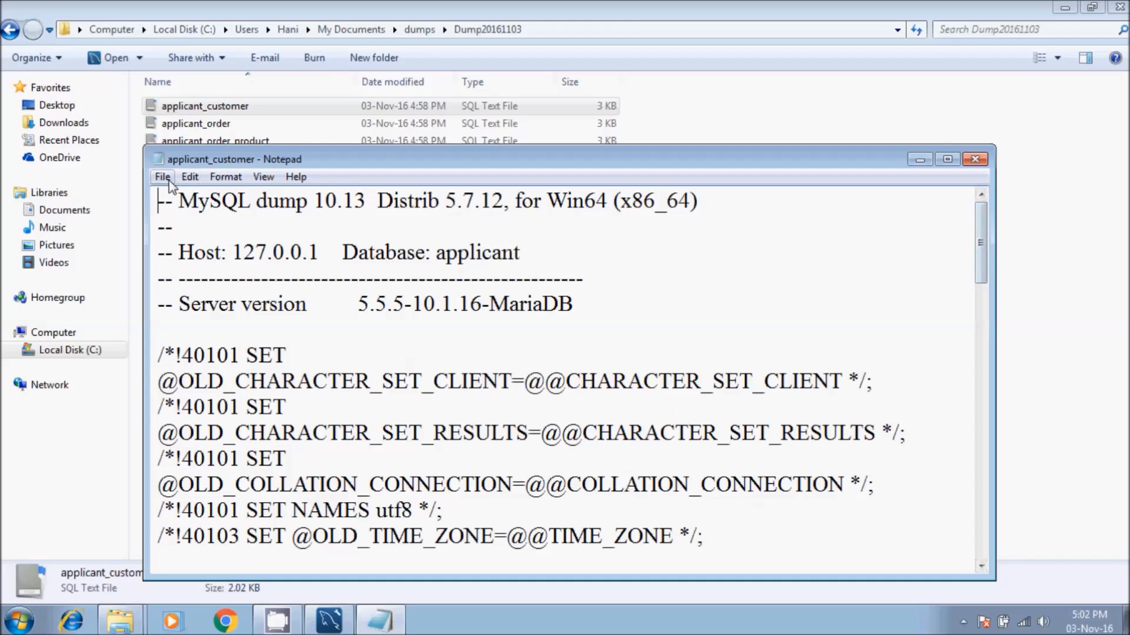
Step: Find 'appli', change the header database name to applicantnew, and save the file
key(ctrl+f)
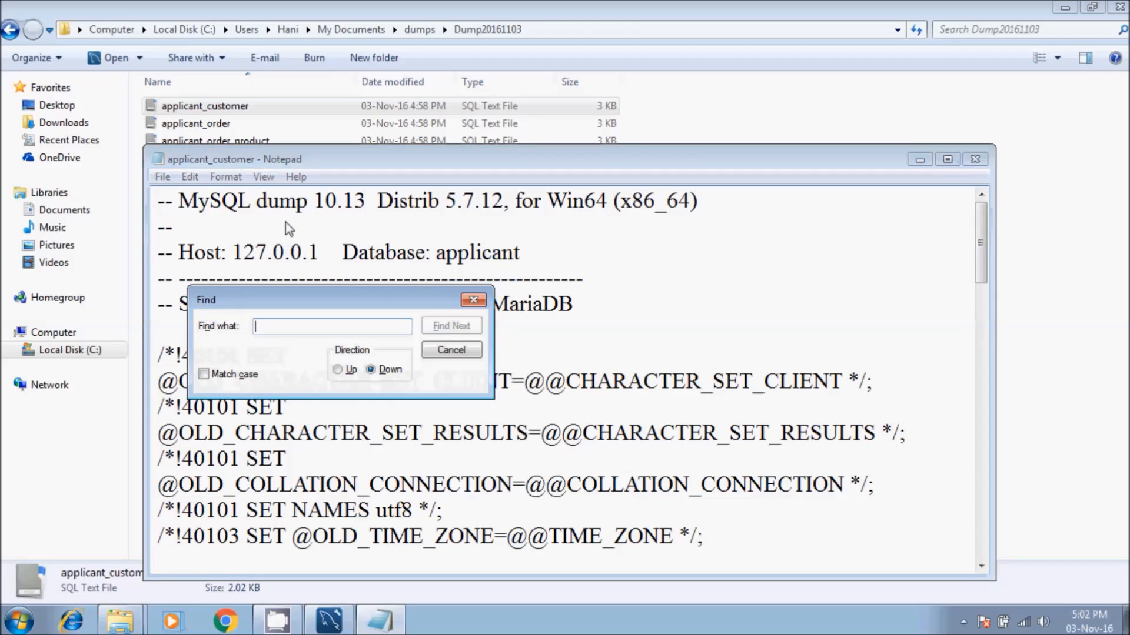
text(a)
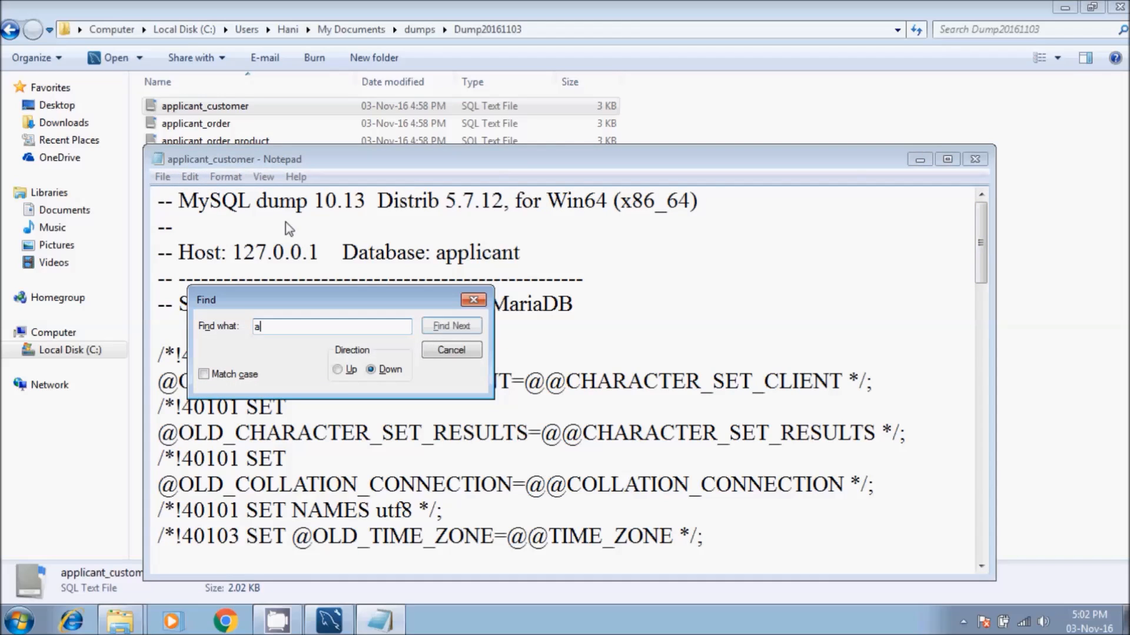
text(ppli)
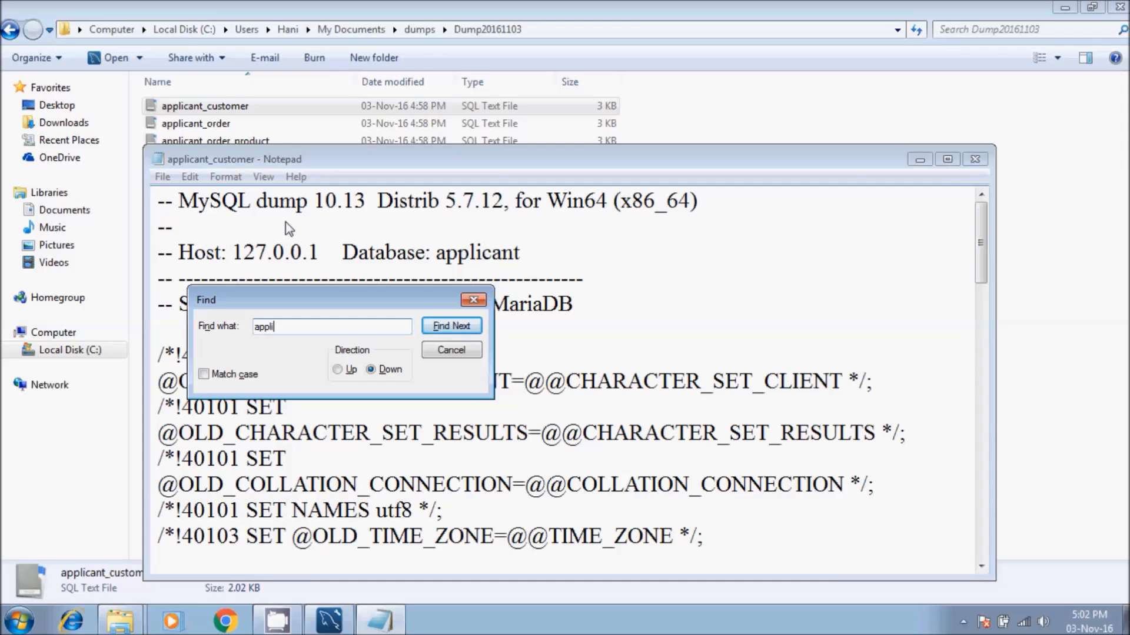
click(452, 326)
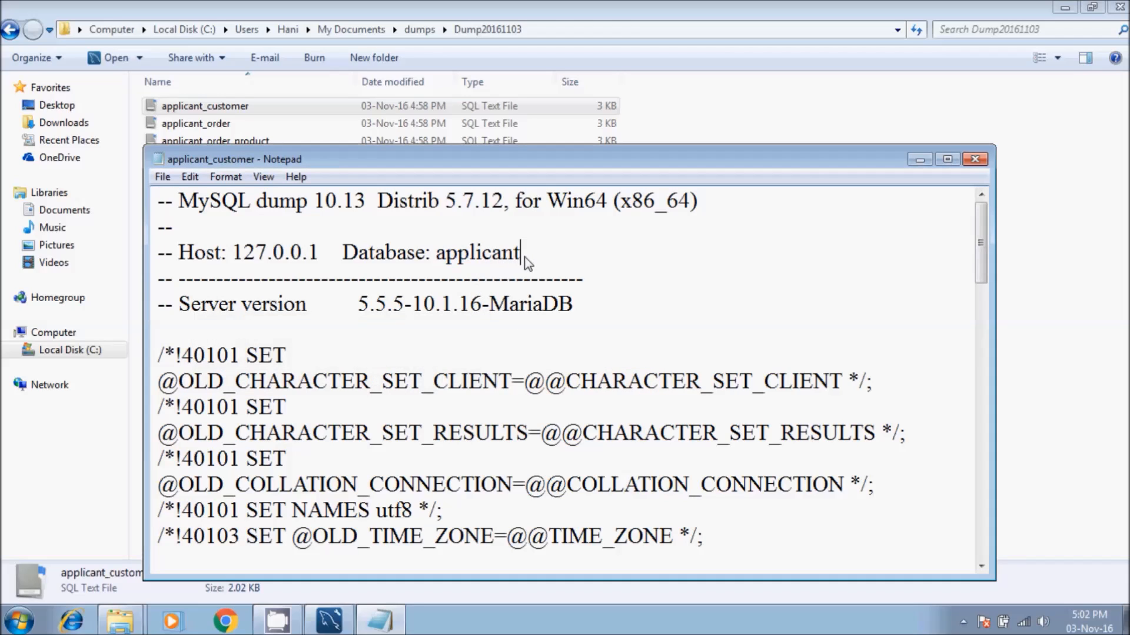
mouse_move(663, 312)
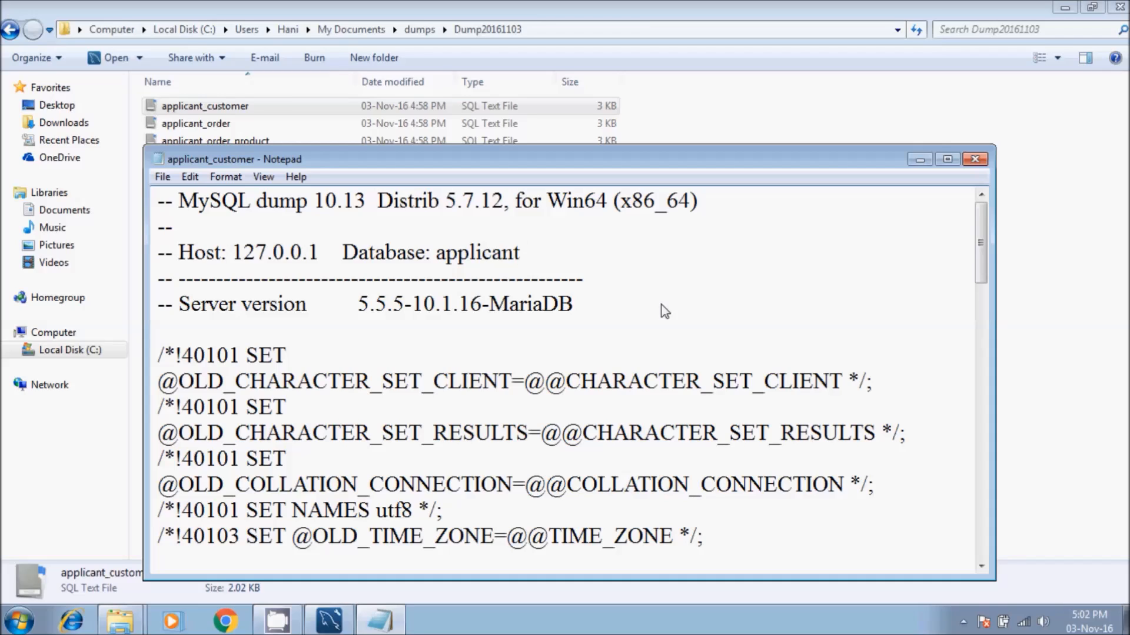
click(519, 253)
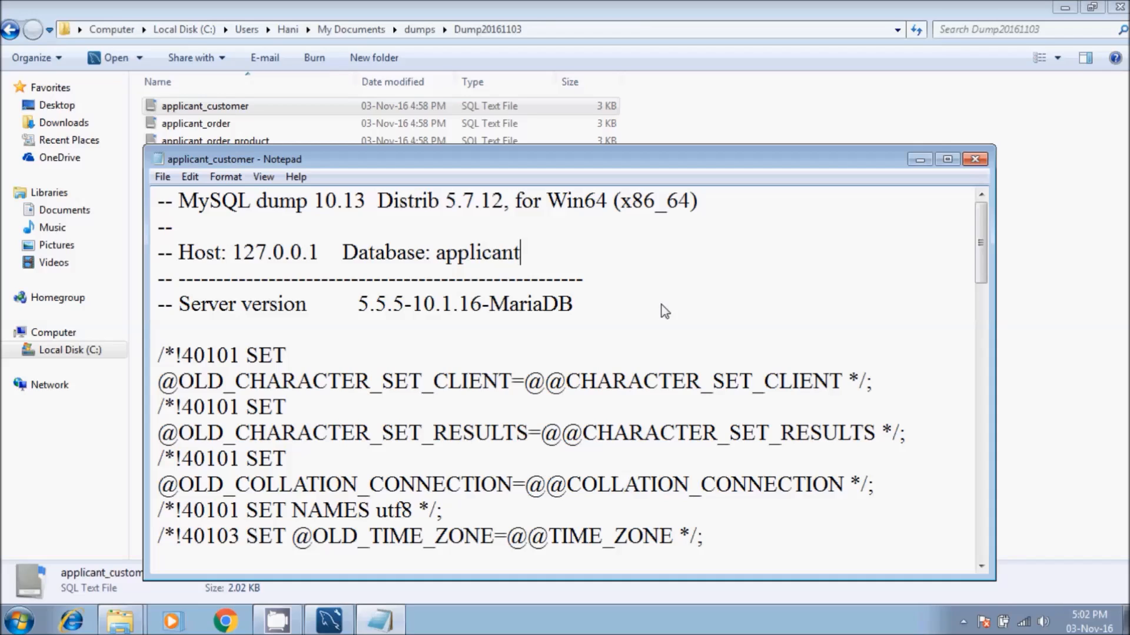
text(new)
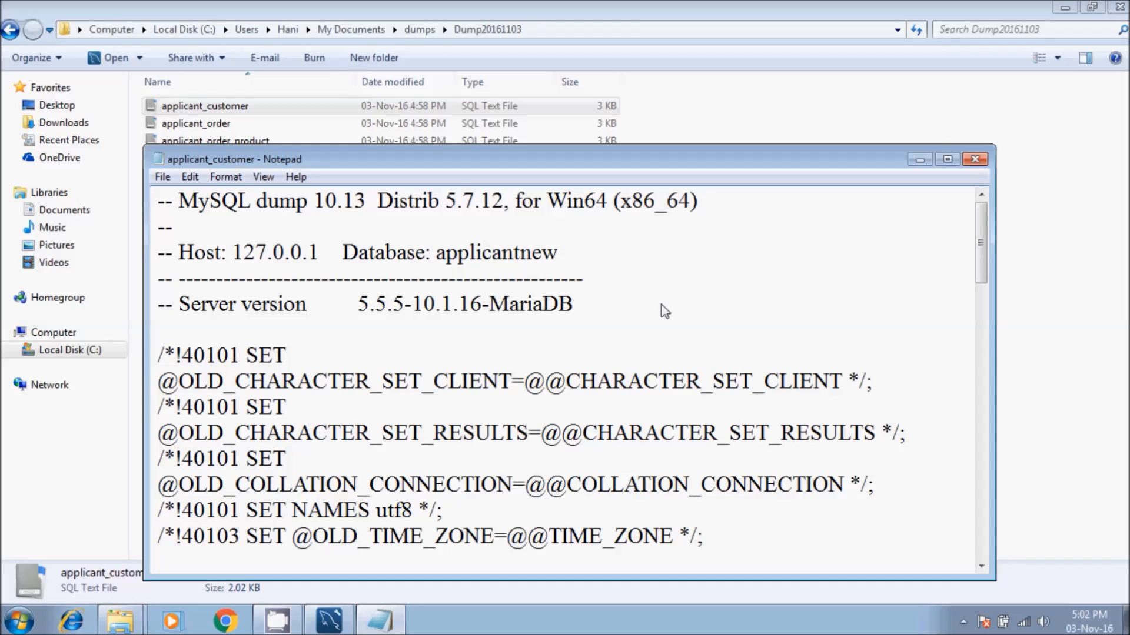
click(975, 160)
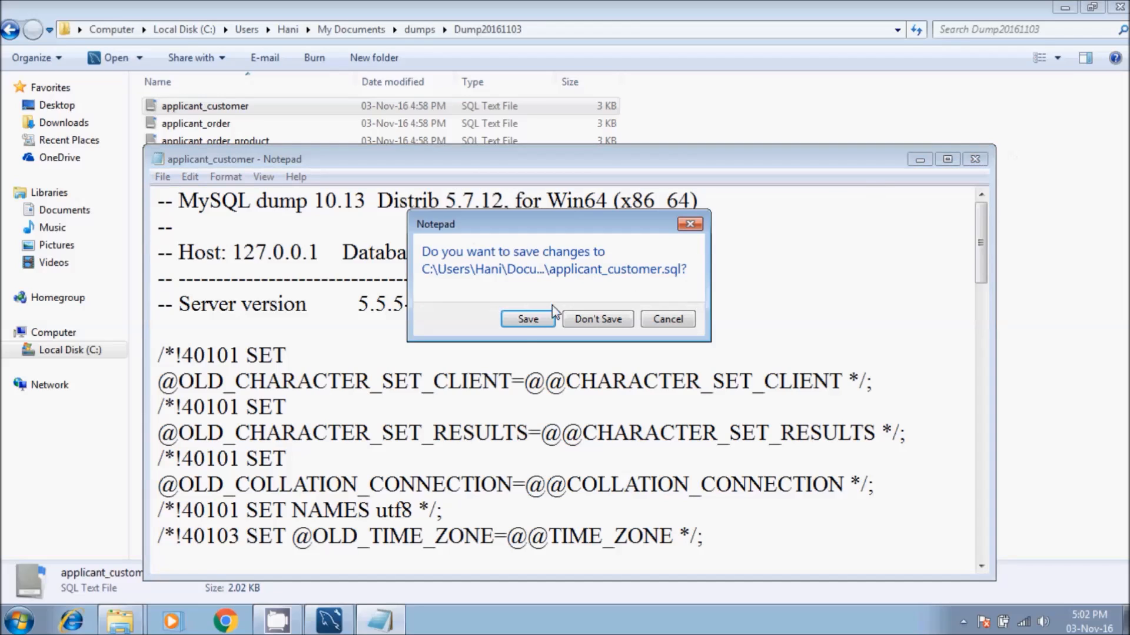
click(597, 319)
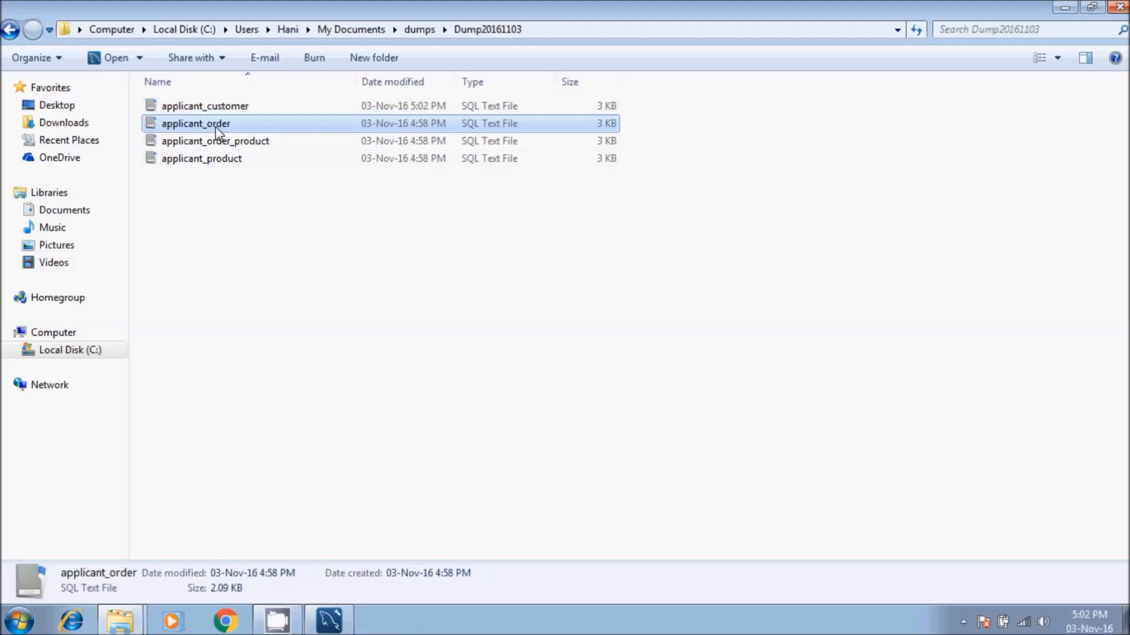
Step: Change the applicant_order dump's database name to applicantnew and save it
double_click(195, 123)
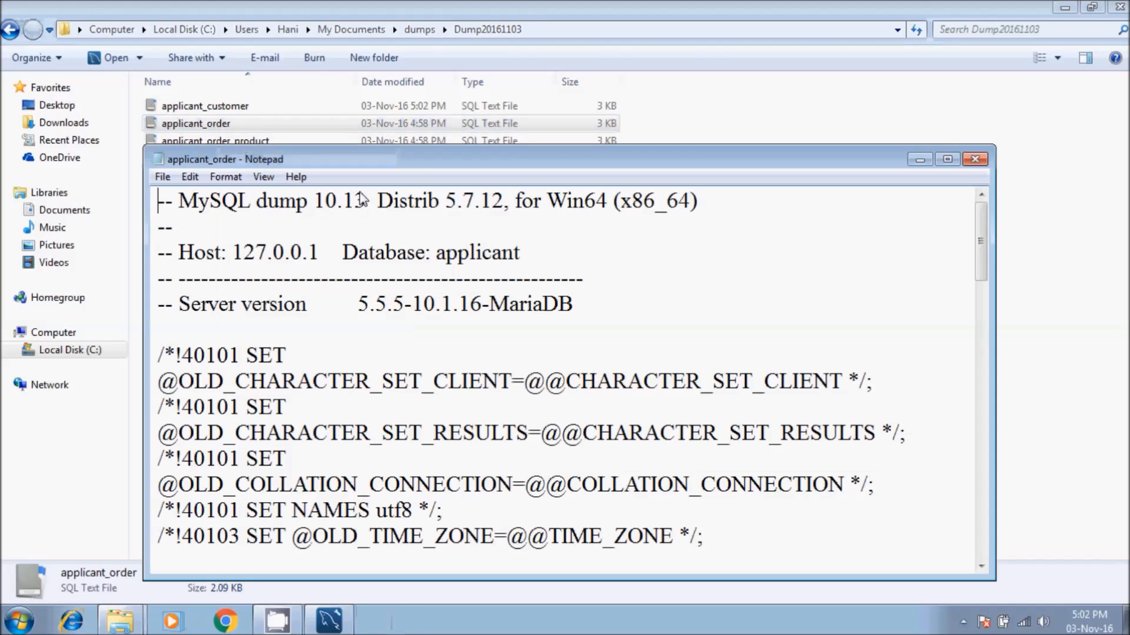
text(new)
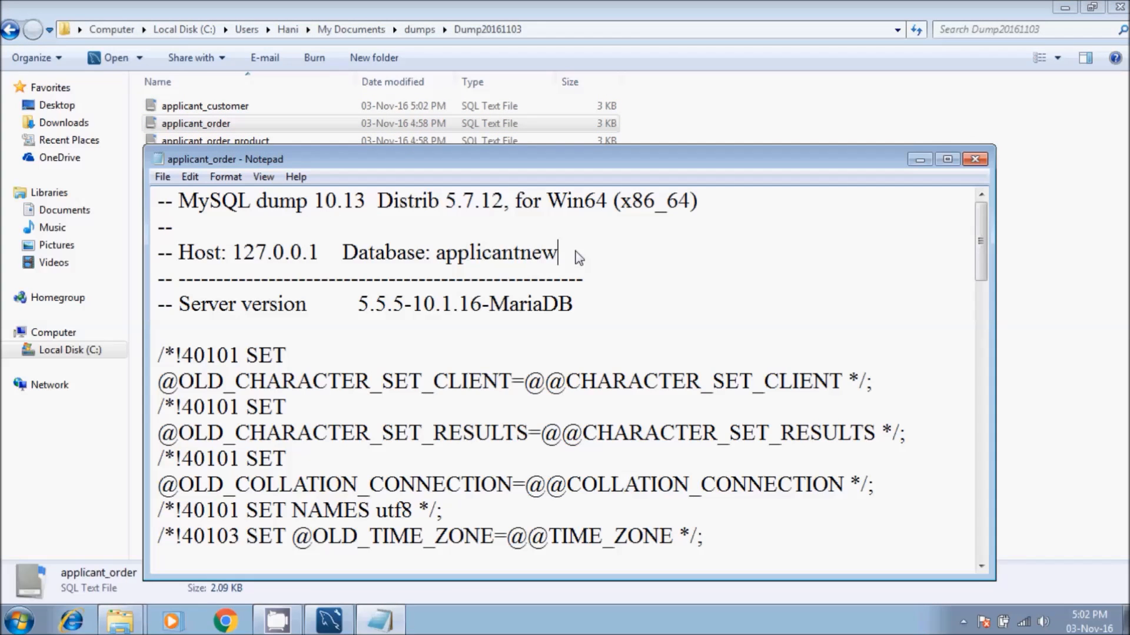
click(974, 160)
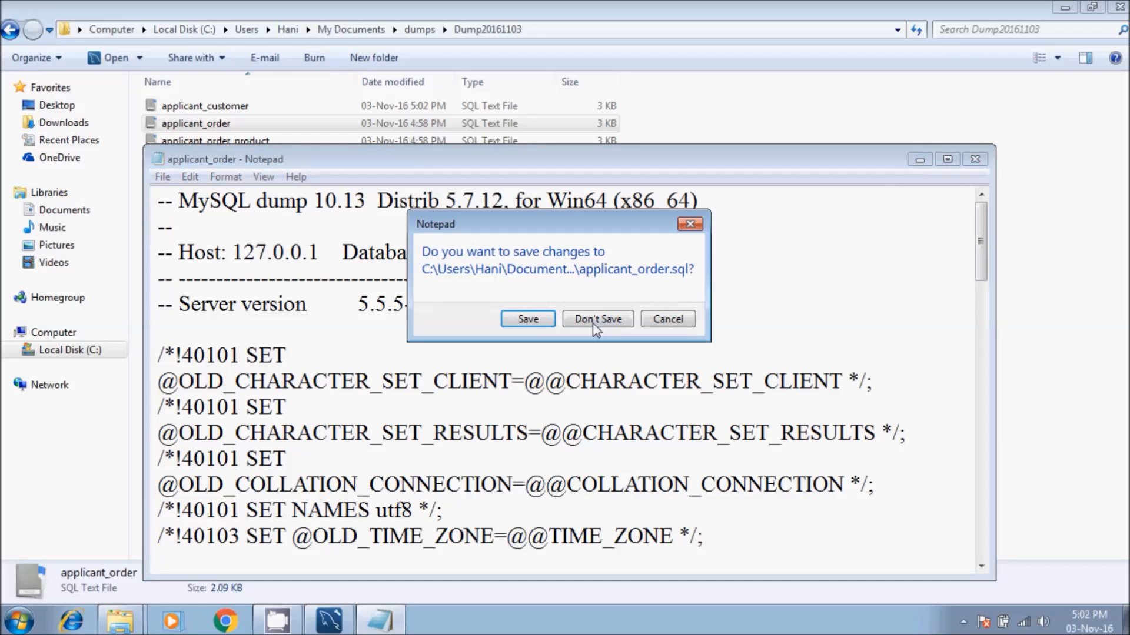
click(597, 318)
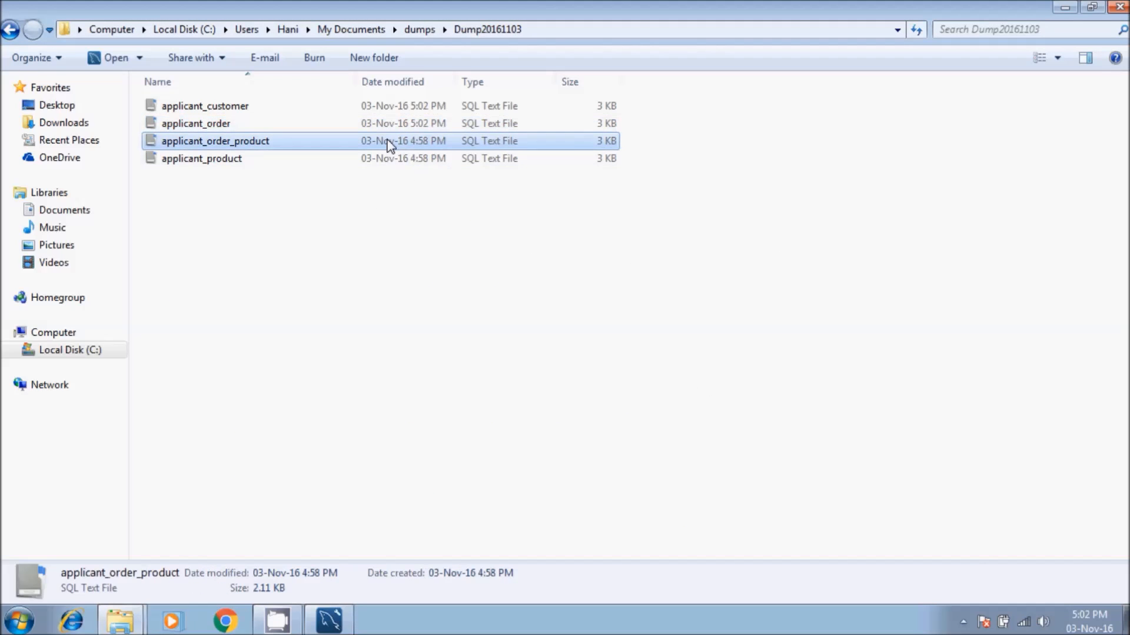
Step: Append 'new' to the database name in the applicant_order_product and applicant_product dumps
double_click(214, 141)
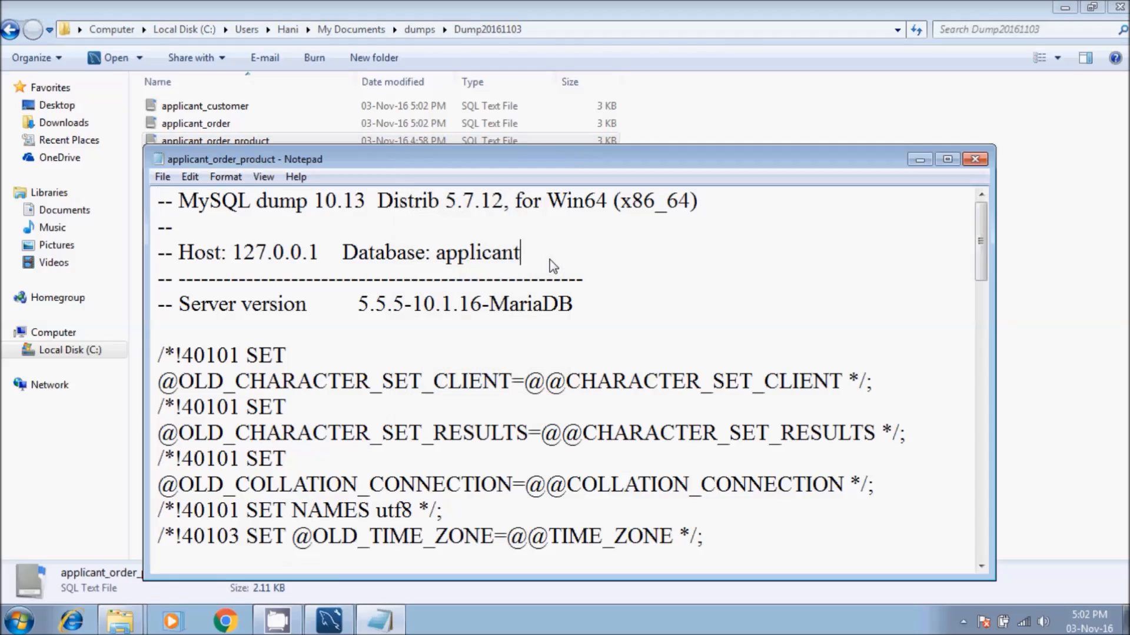
text(new)
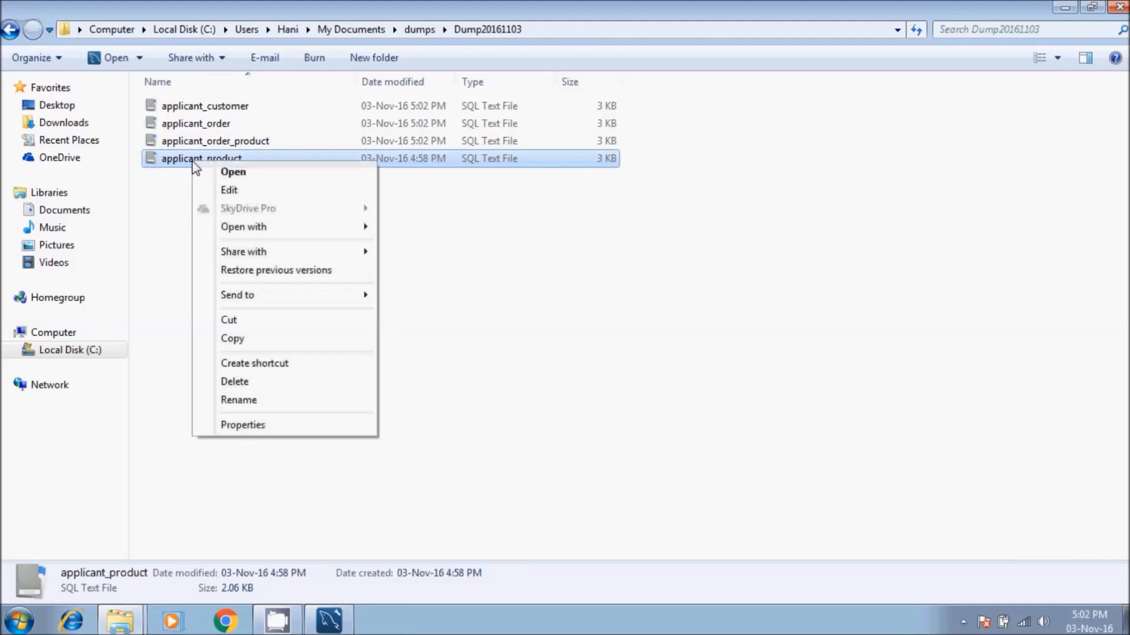
click(233, 171)
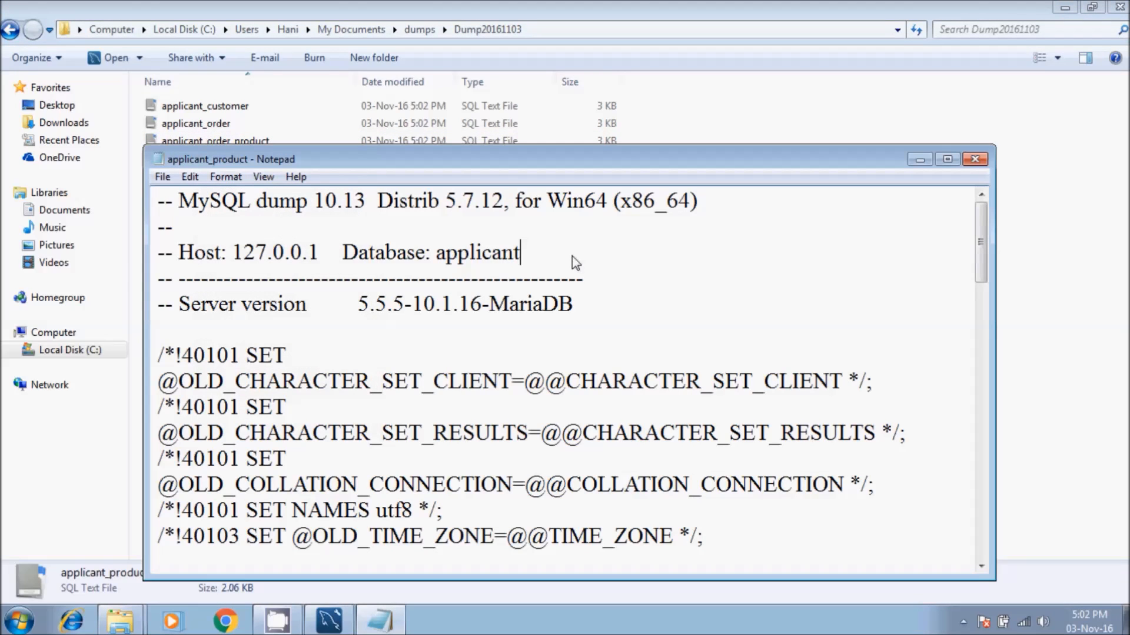
text(new)
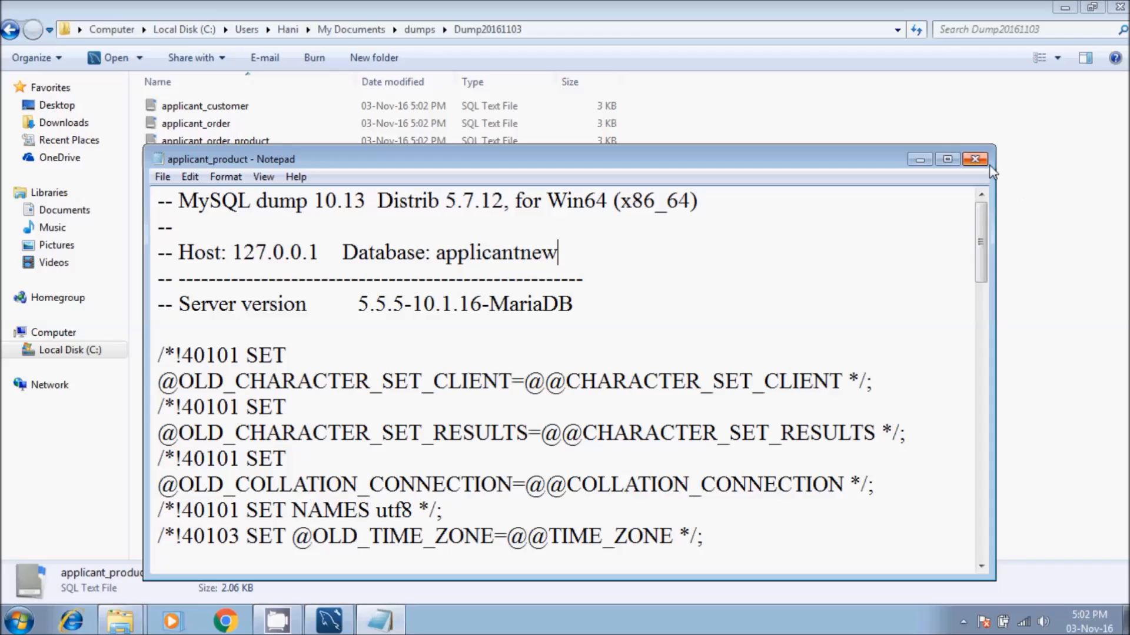
click(975, 159)
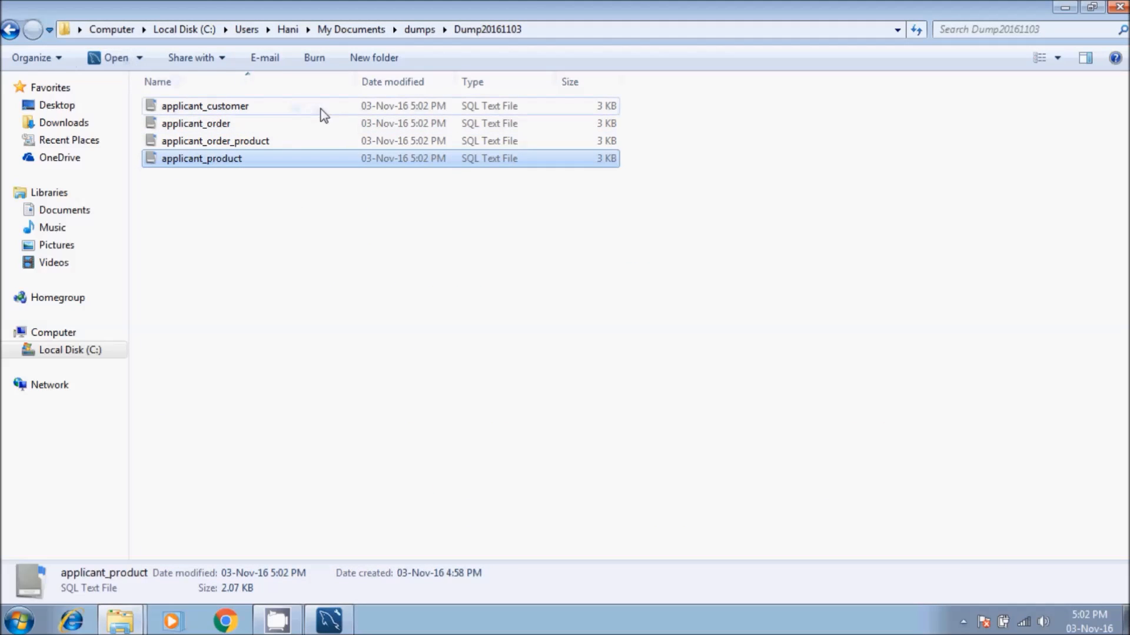
mouse_move(340, 159)
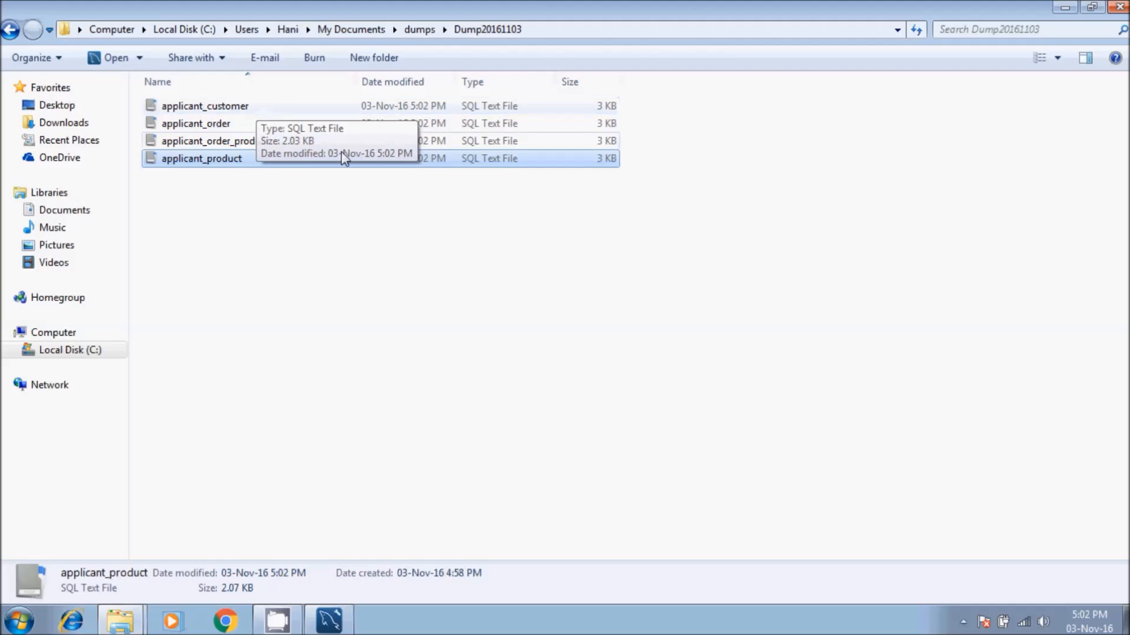
mouse_move(214, 113)
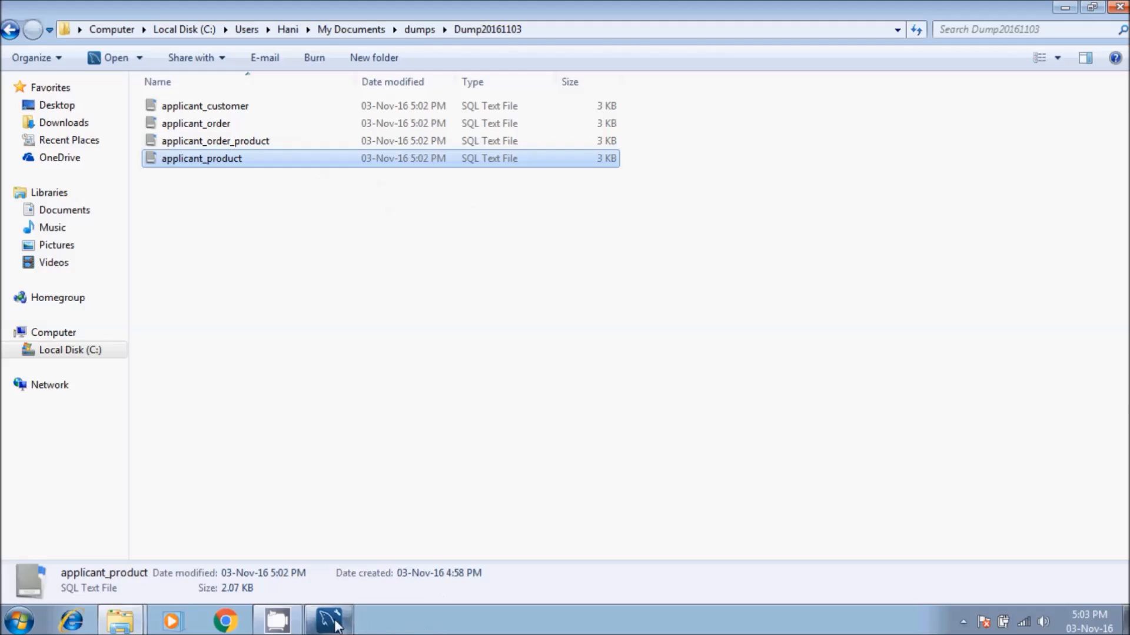
Step: Open Data Import/Restore from the Management tasks and browse for a dump project folder
click(329, 620)
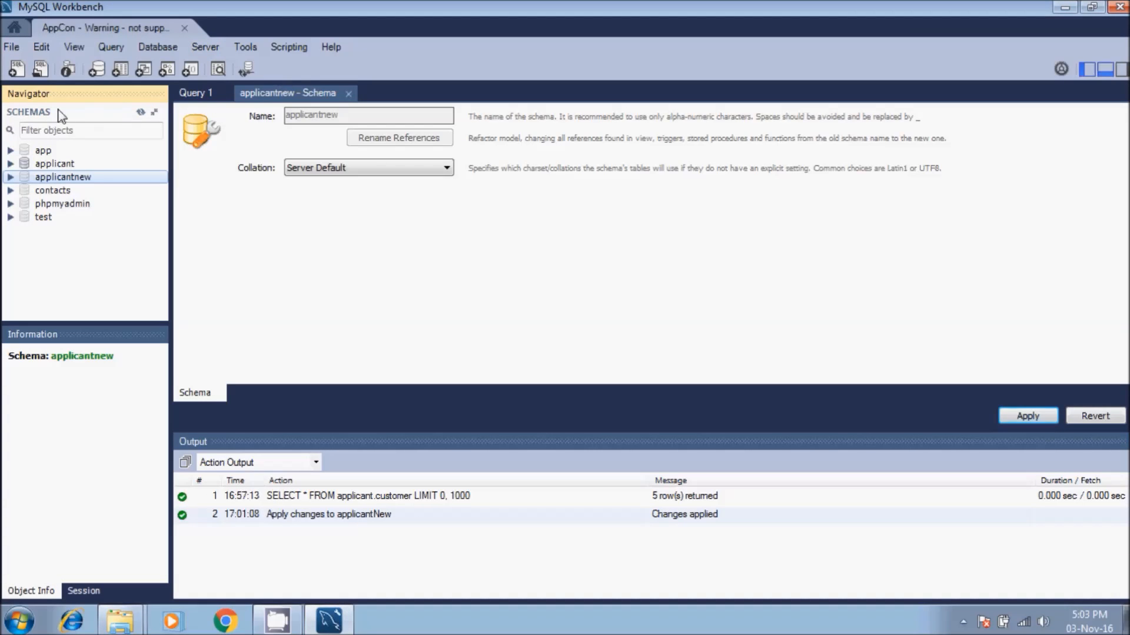
click(153, 113)
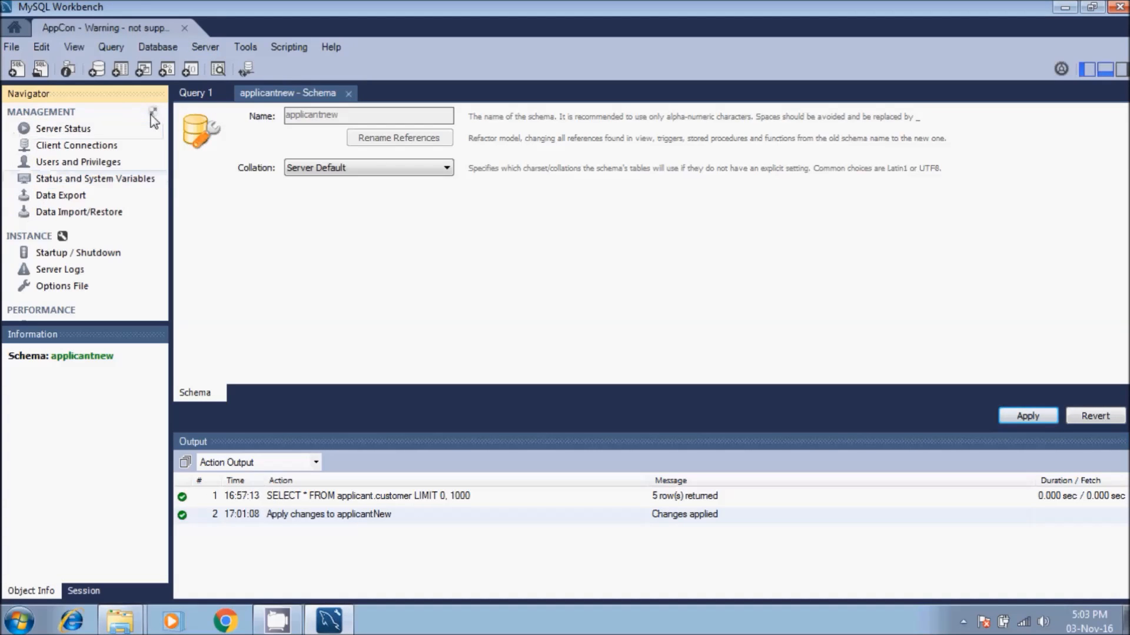
mouse_move(78, 212)
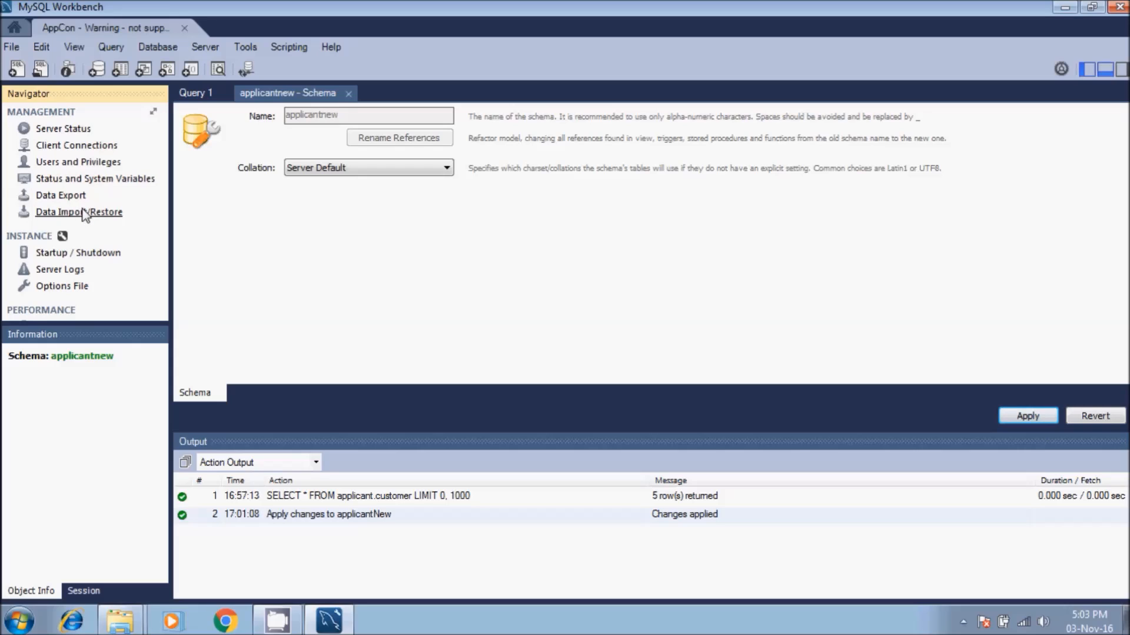
mouse_move(74, 219)
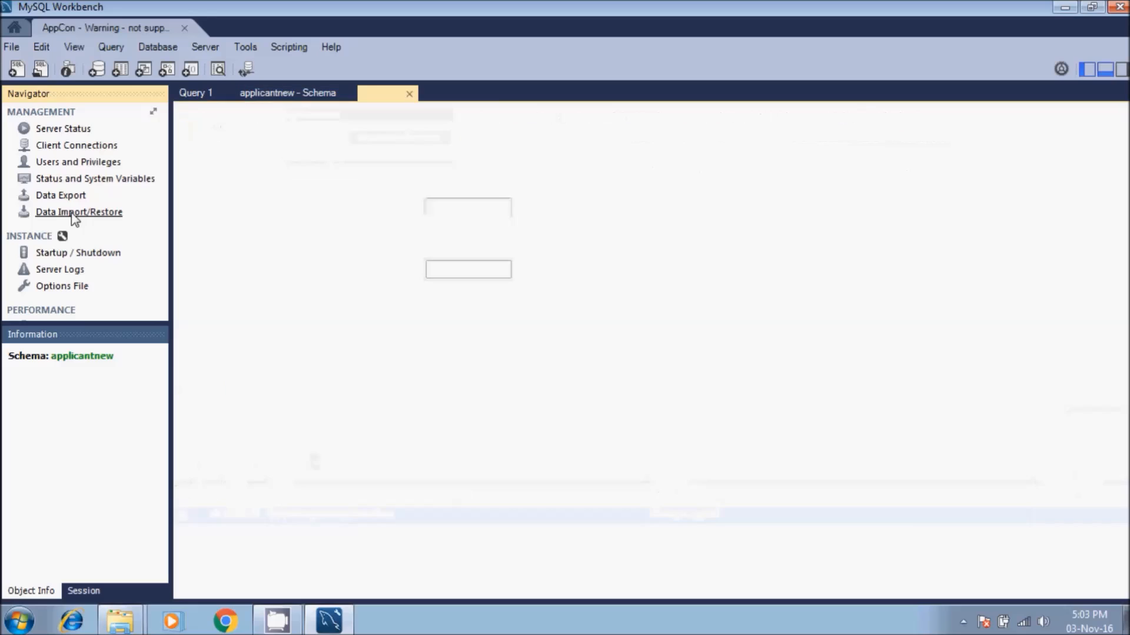
click(79, 212)
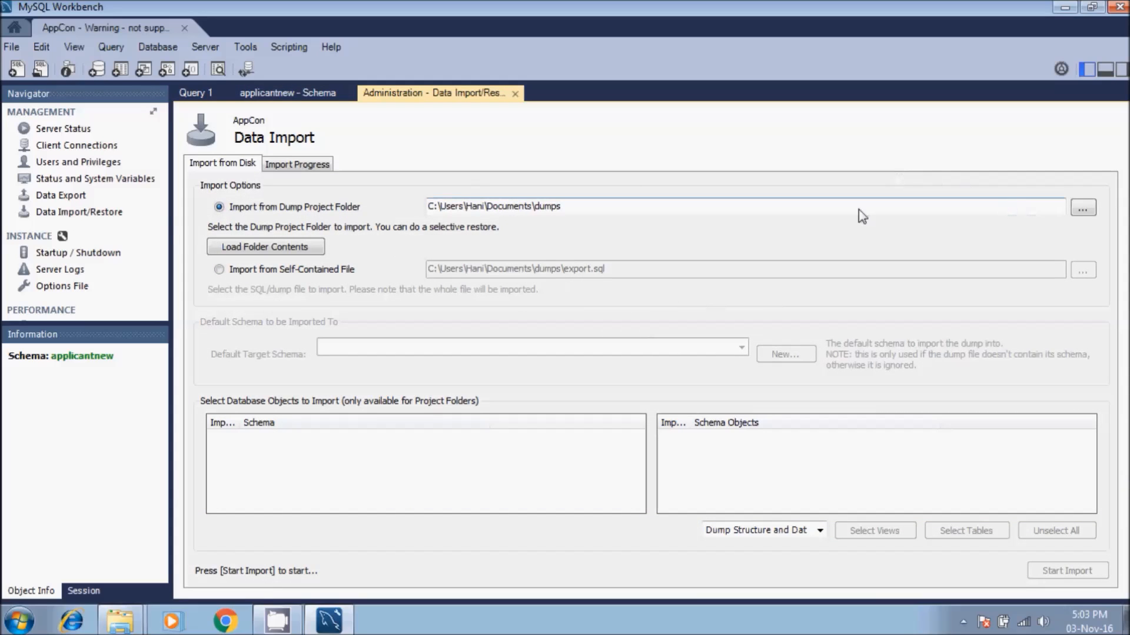
mouse_move(989, 196)
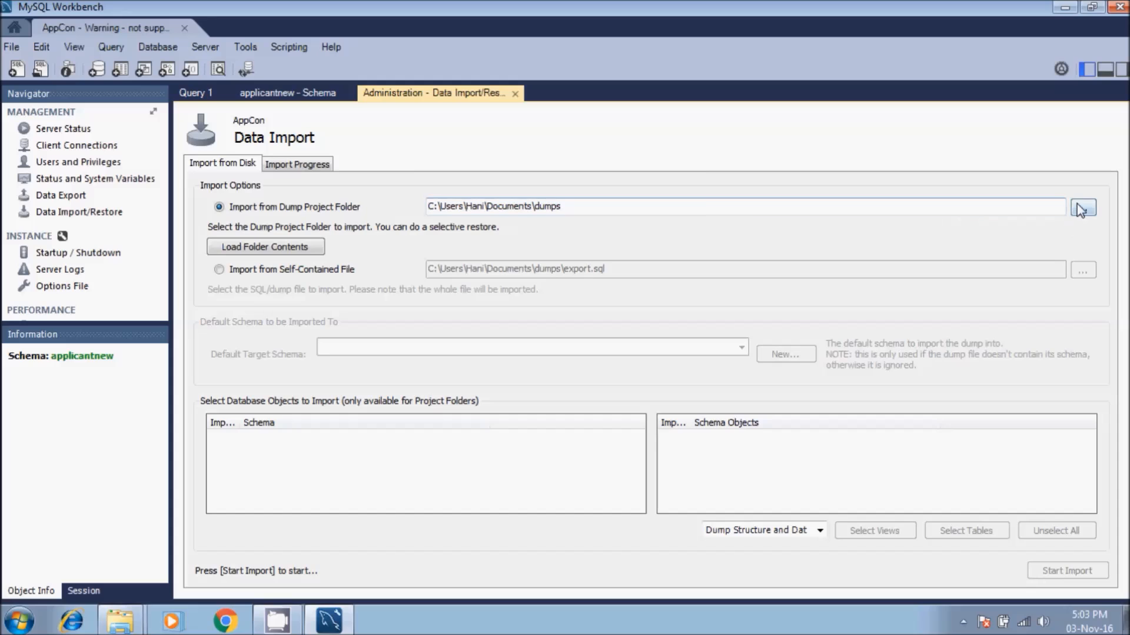
click(1082, 208)
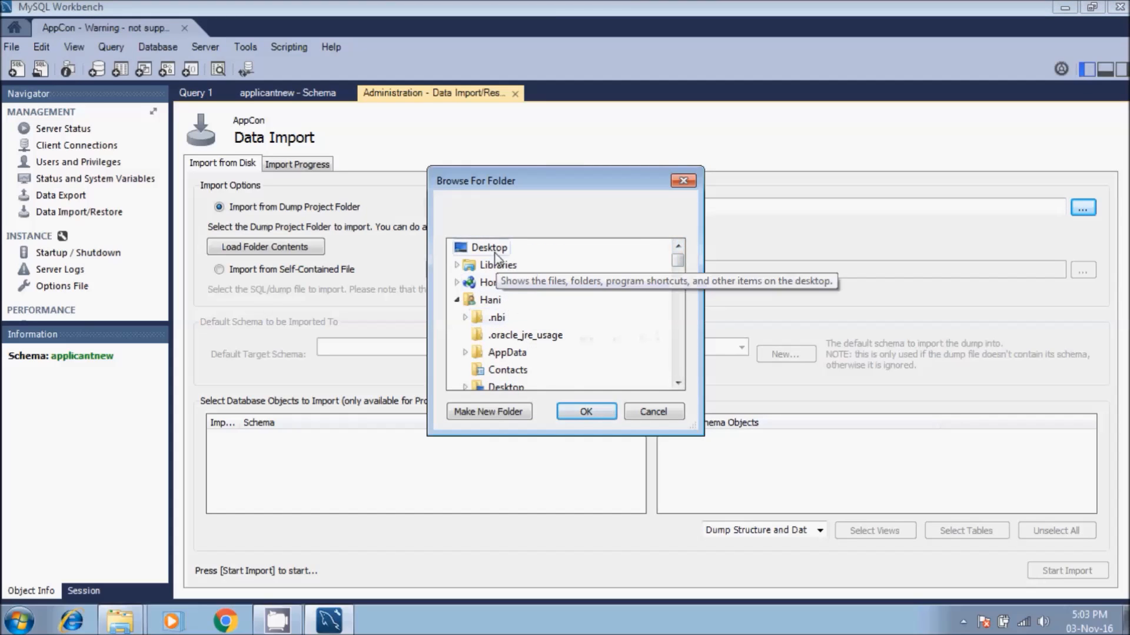
mouse_move(663, 361)
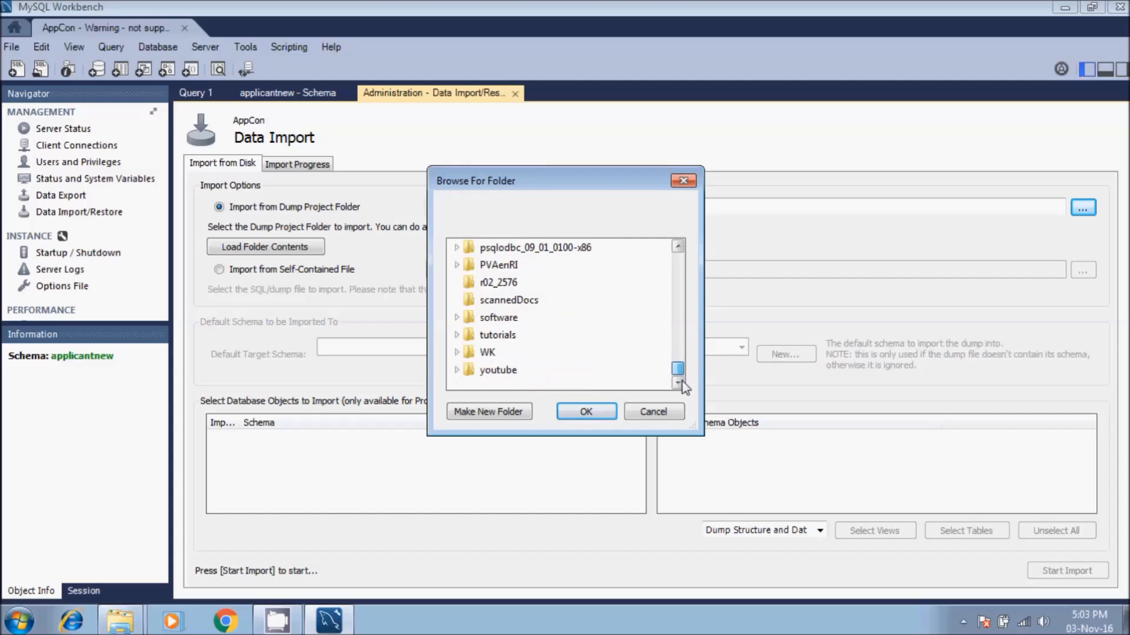
Step: Choose Documents\dumps\Dump20161103 as the dump project folder to import
scroll(up, 3)
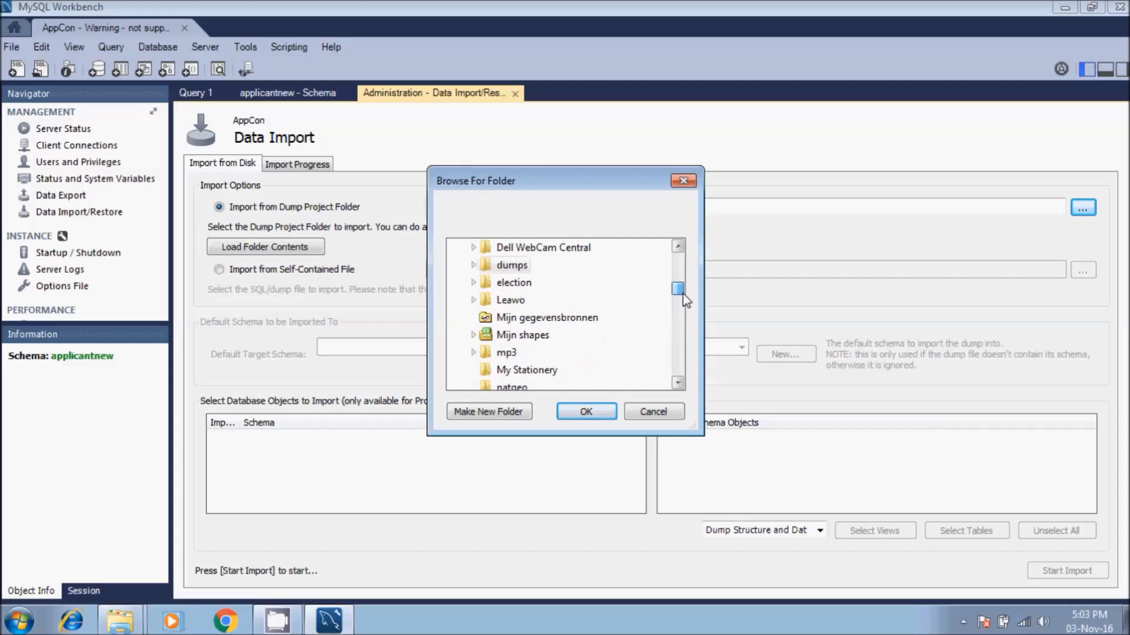
scroll(up, 3)
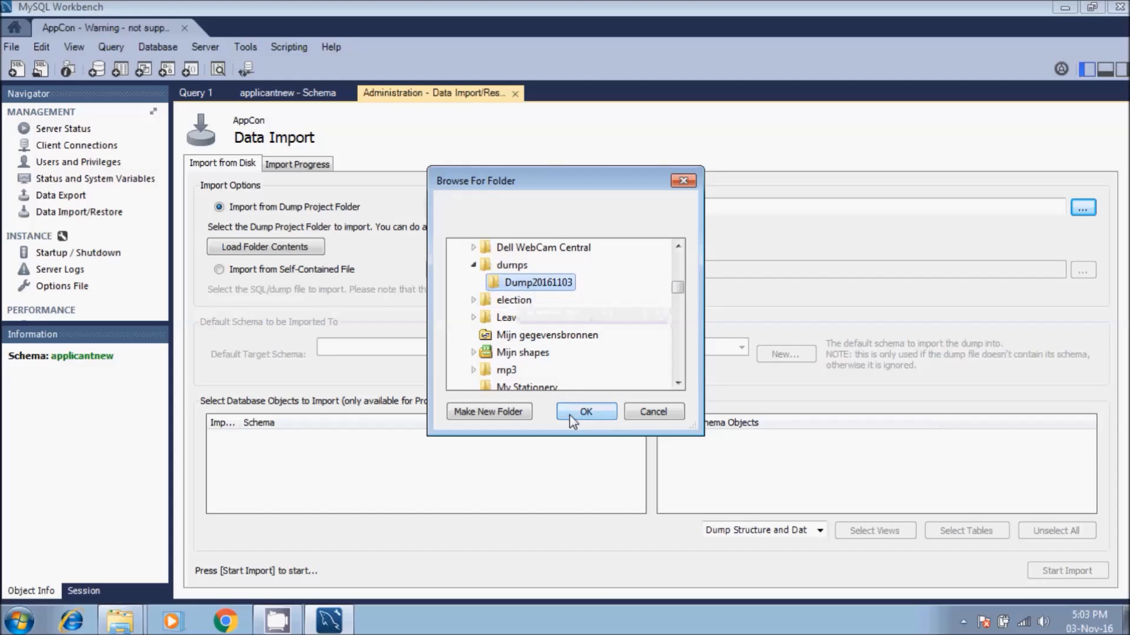
click(585, 411)
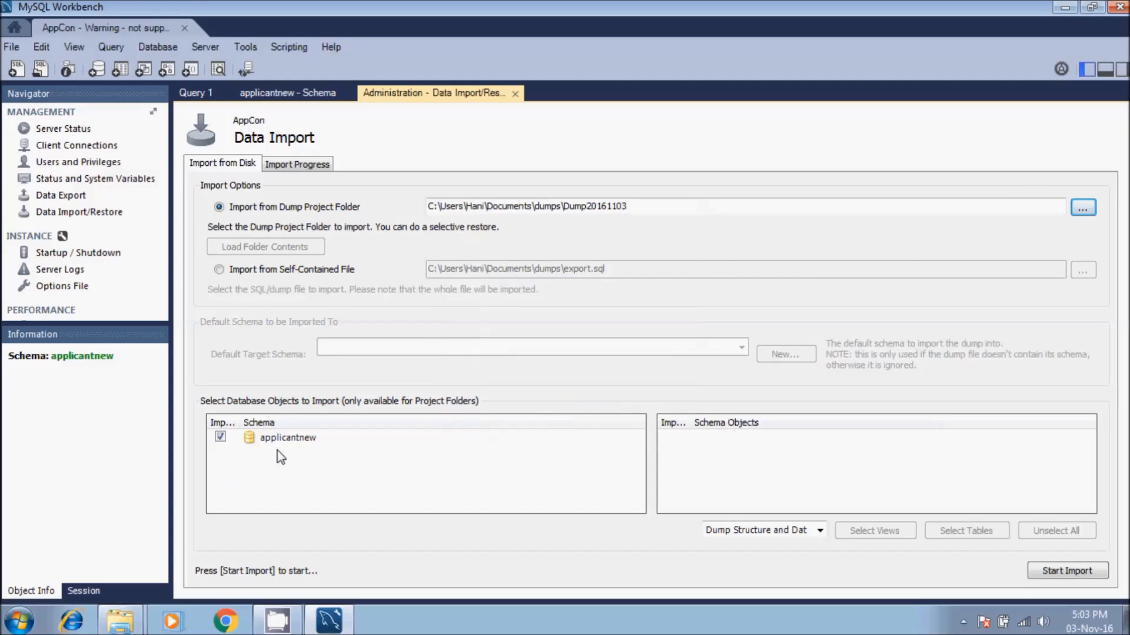
mouse_move(292, 440)
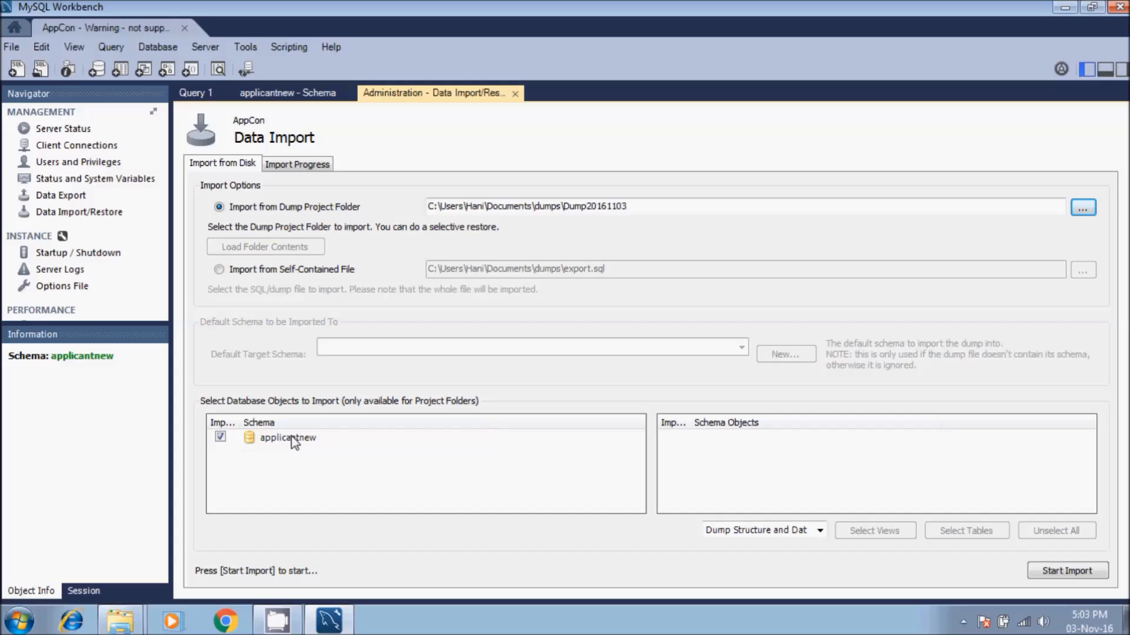
mouse_move(302, 446)
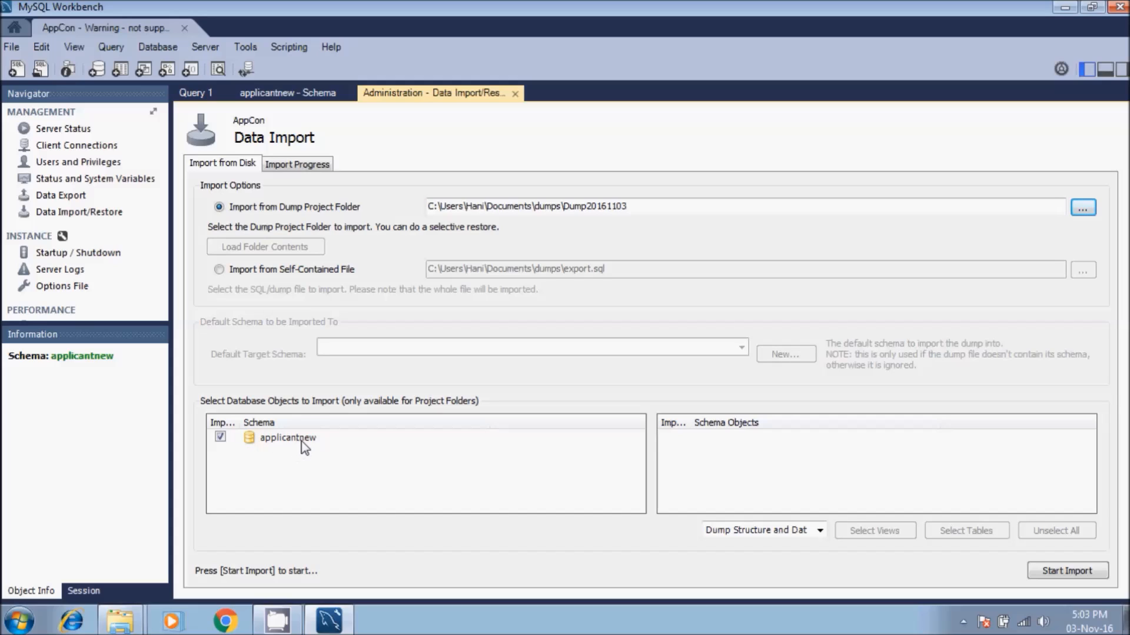
mouse_move(384, 455)
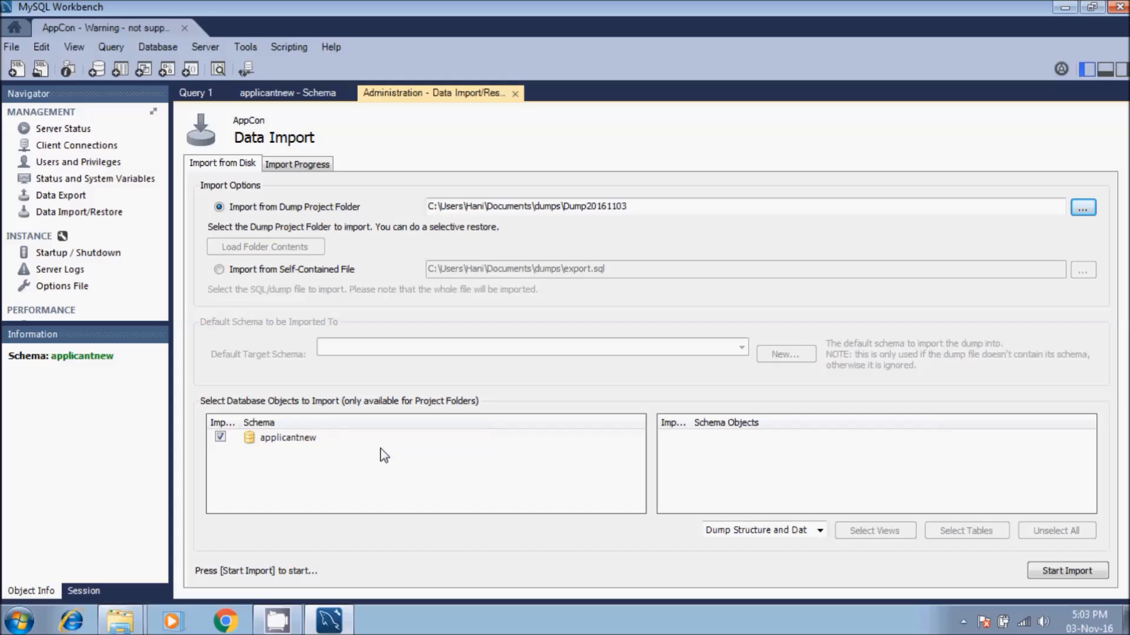
mouse_move(1067, 571)
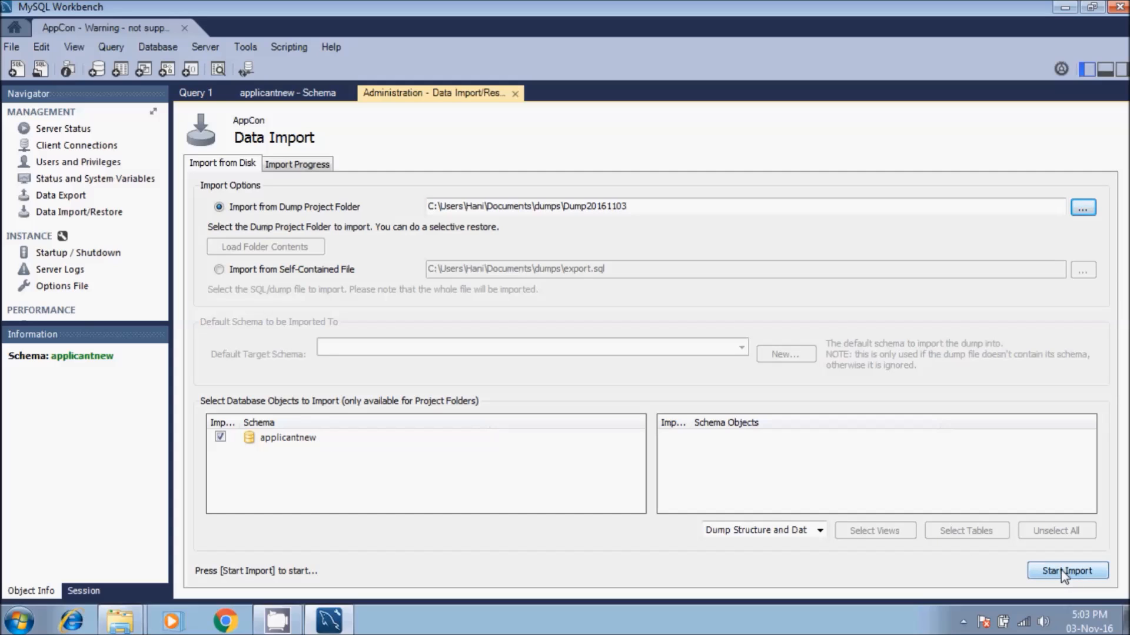
Step: Start importing the checked applicantnew schema from the Dump20161103 folder
click(1067, 571)
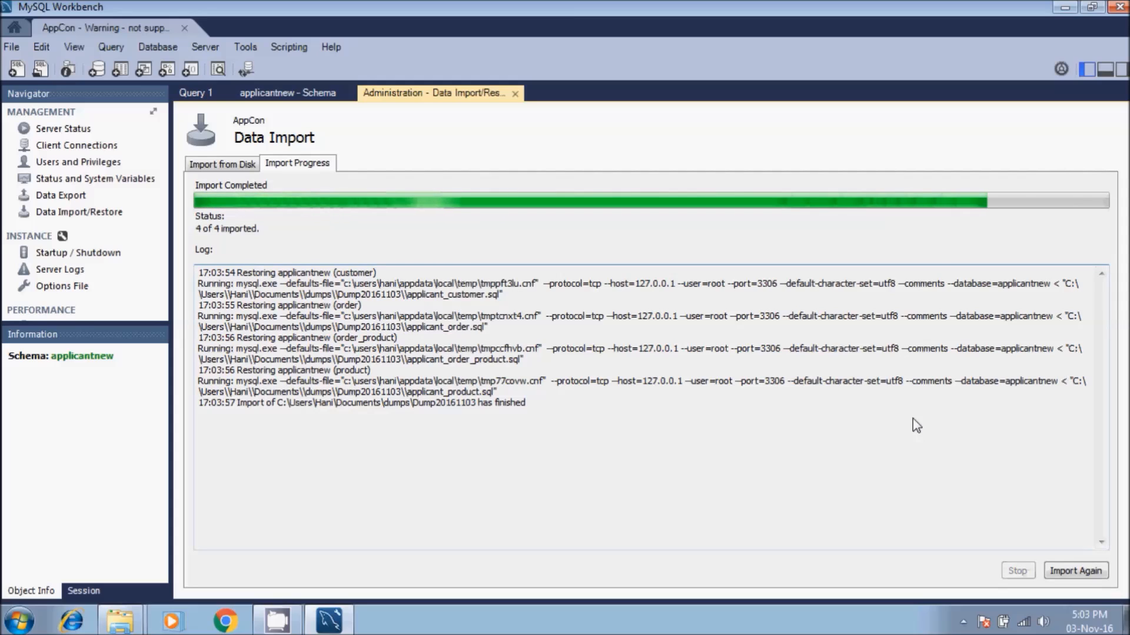
mouse_move(524, 332)
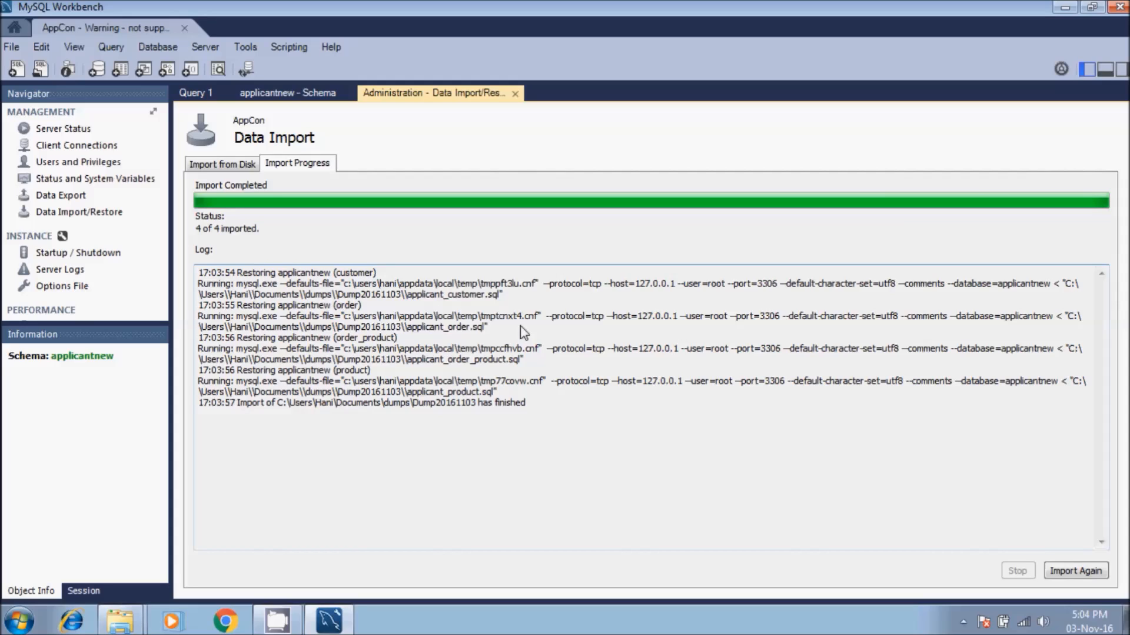
mouse_move(195, 30)
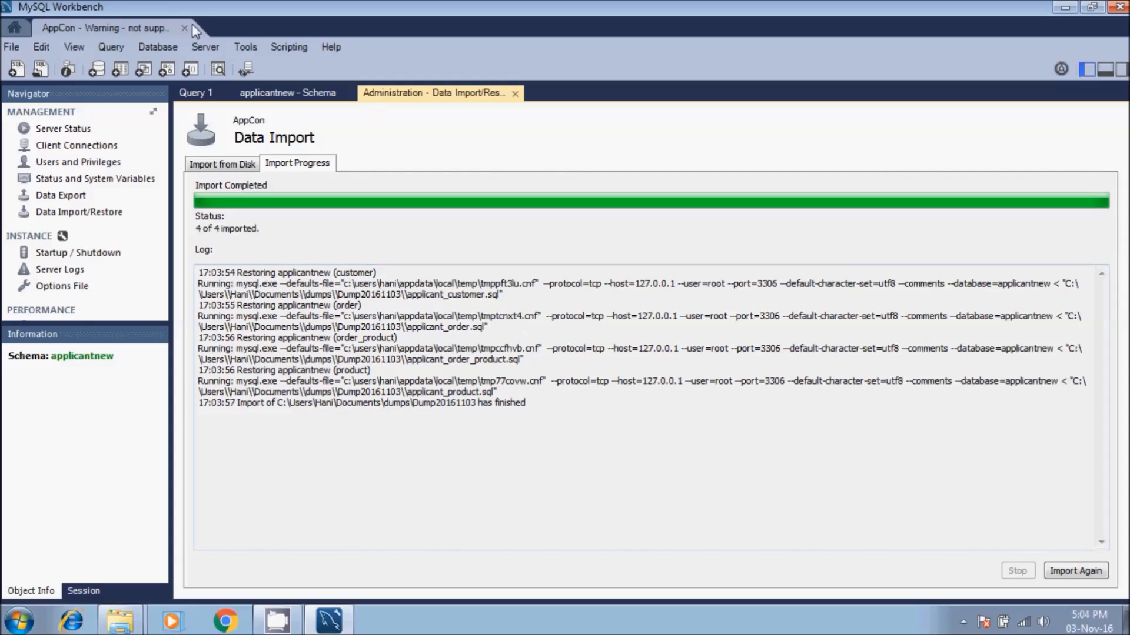
mouse_move(207, 199)
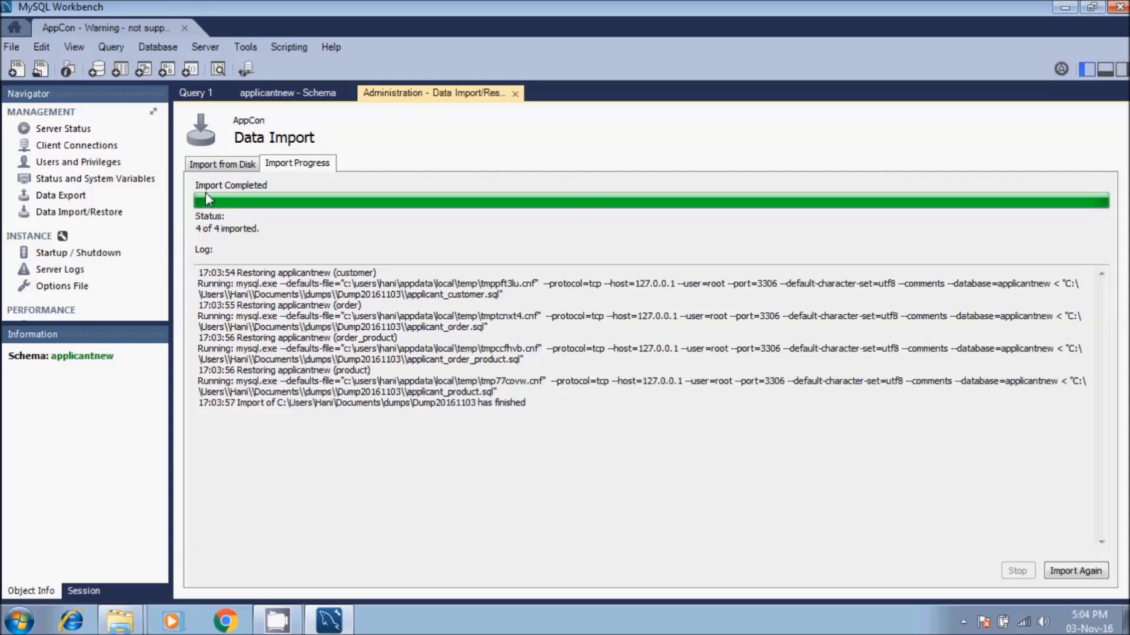
Step: Close the Data Import page once all 4 of 4 tables are imported
click(286, 92)
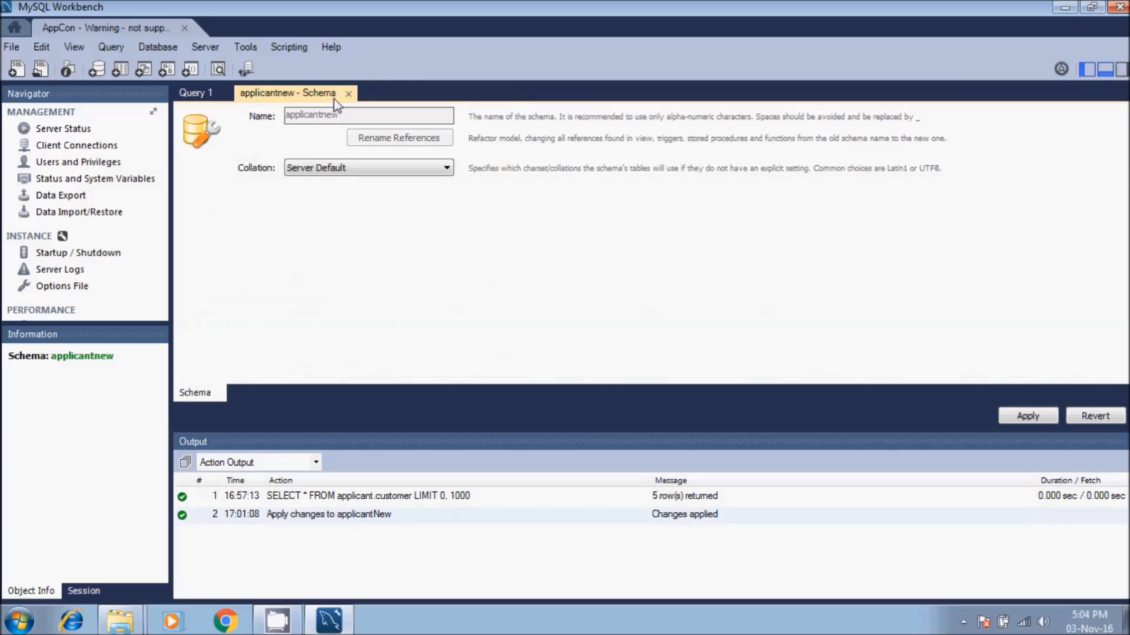
mouse_move(350, 100)
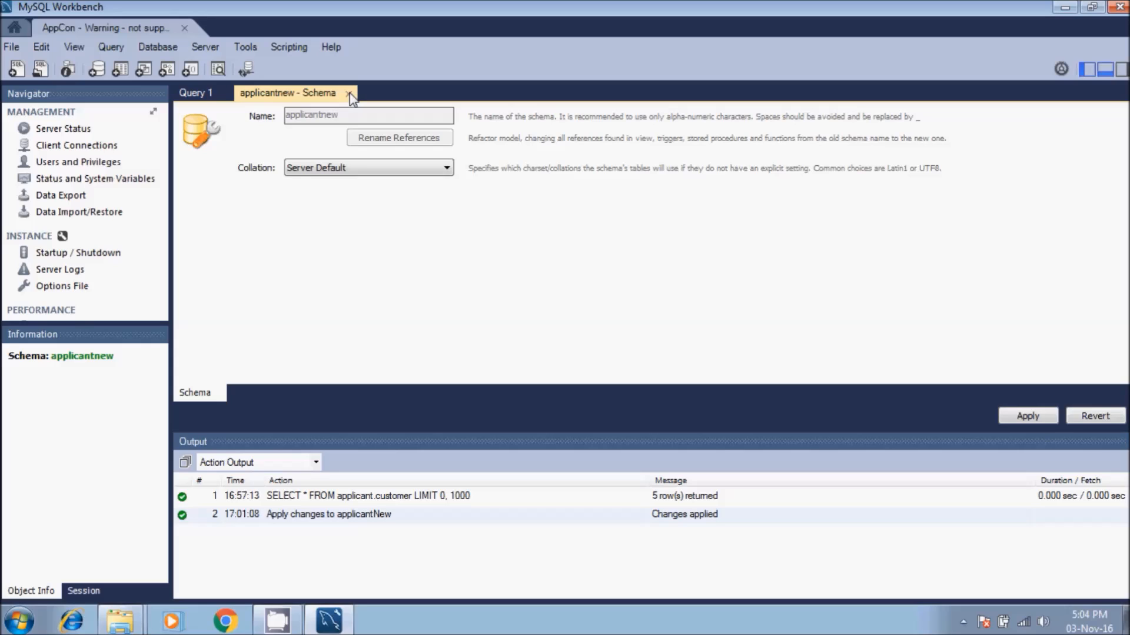
Step: Close the applicantnew schema editor and expand applicantnew to list its four tables
click(347, 93)
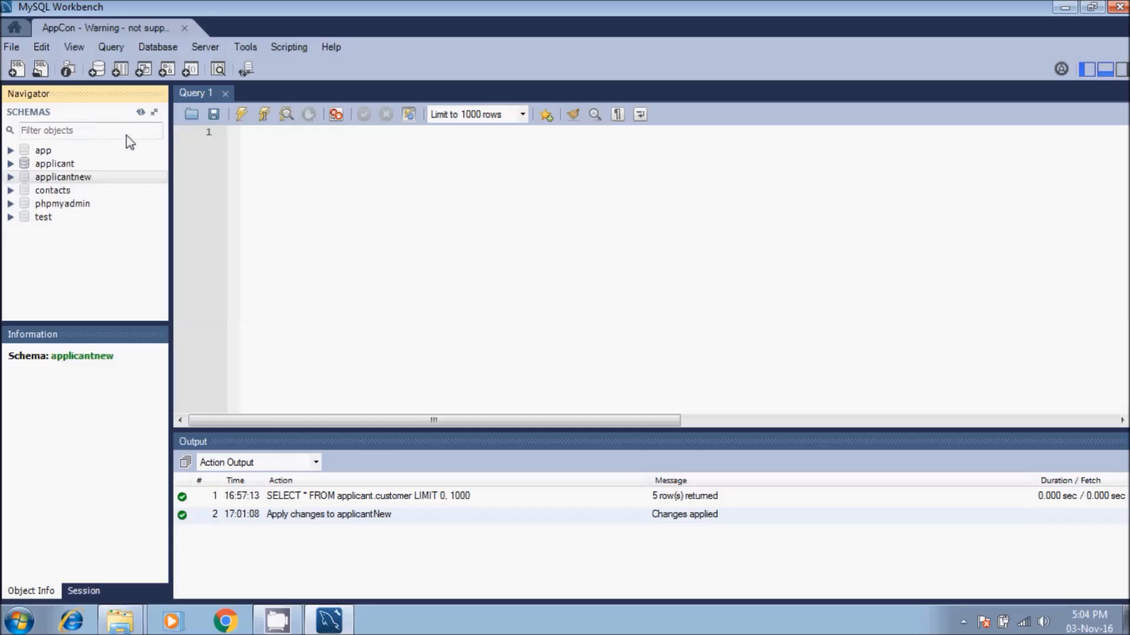
mouse_move(61, 184)
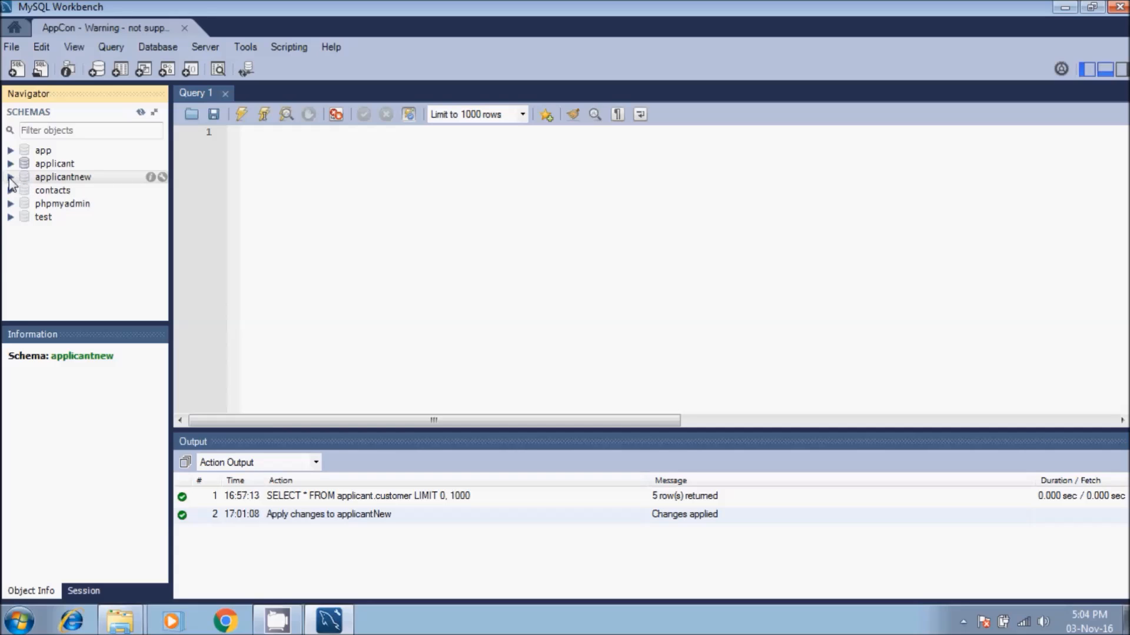
click(10, 177)
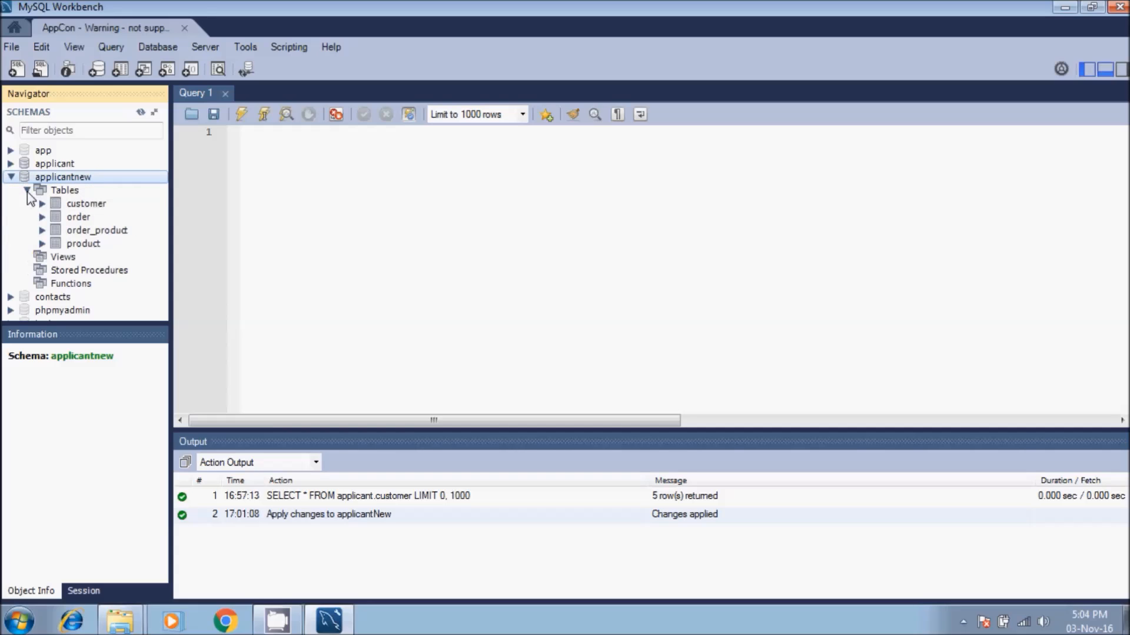
Step: Inspect the table columns and select rows from customer, returning 5 customers
click(77, 217)
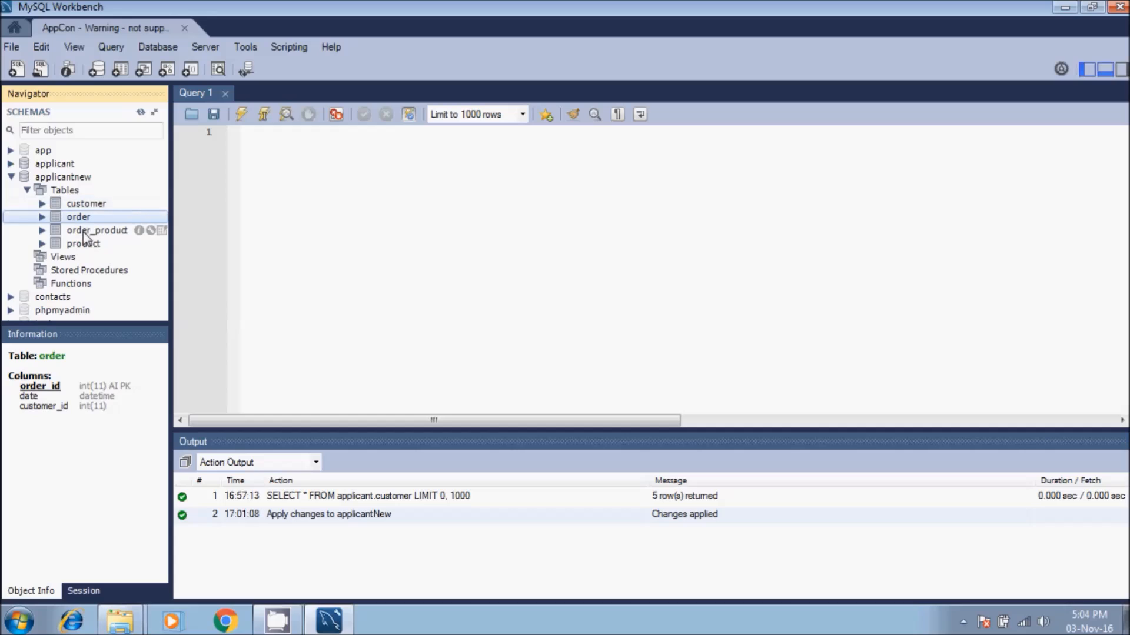
click(83, 243)
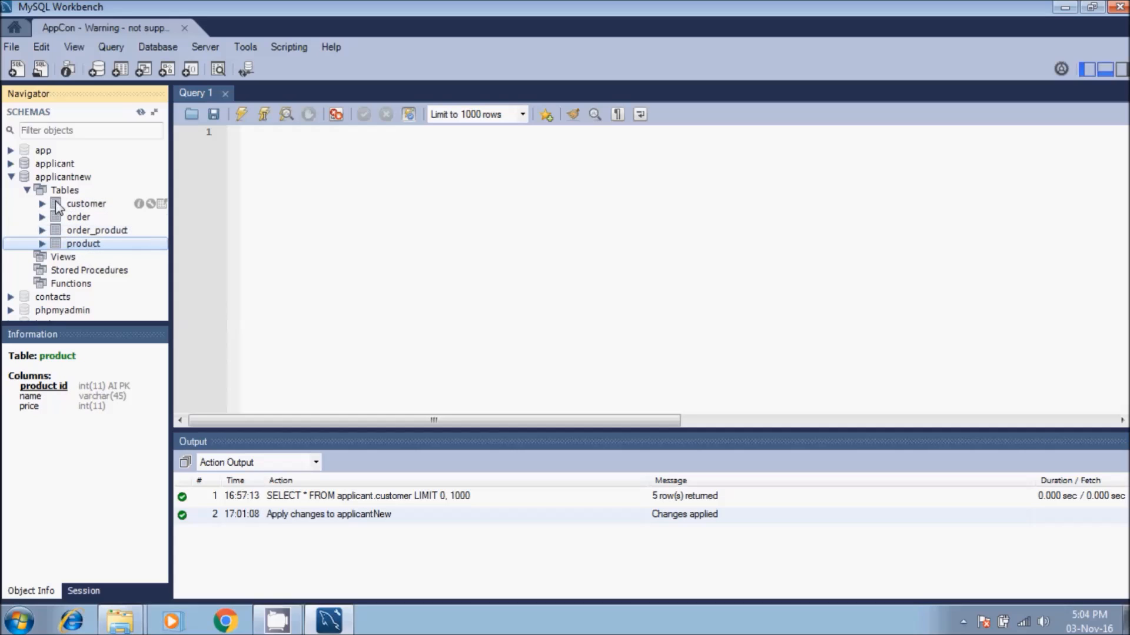
click(85, 203)
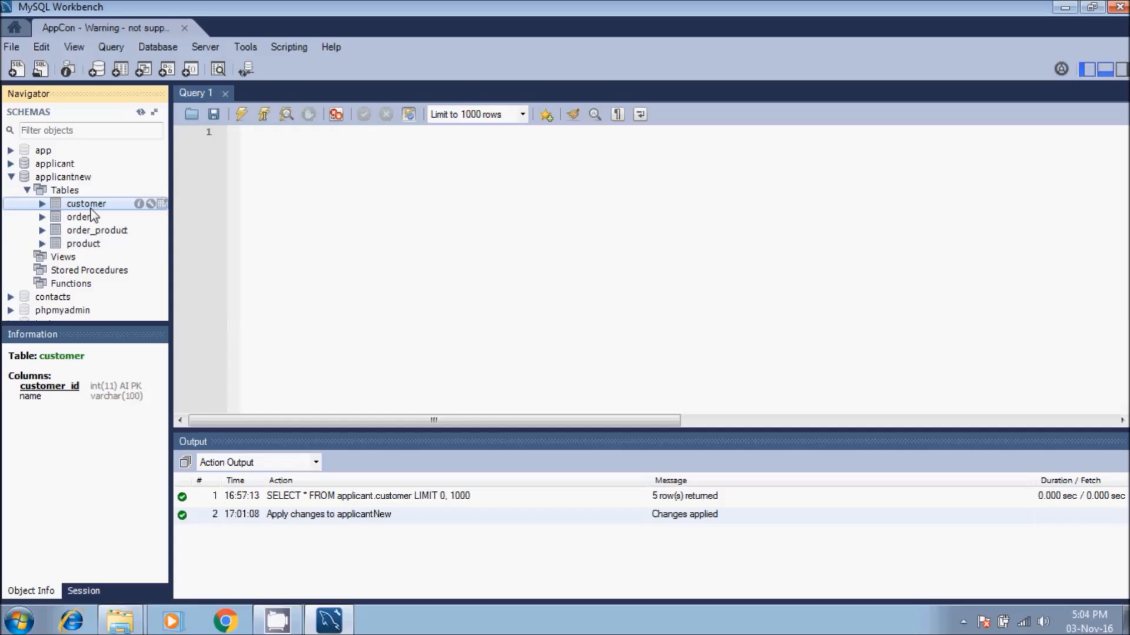
right_click(86, 203)
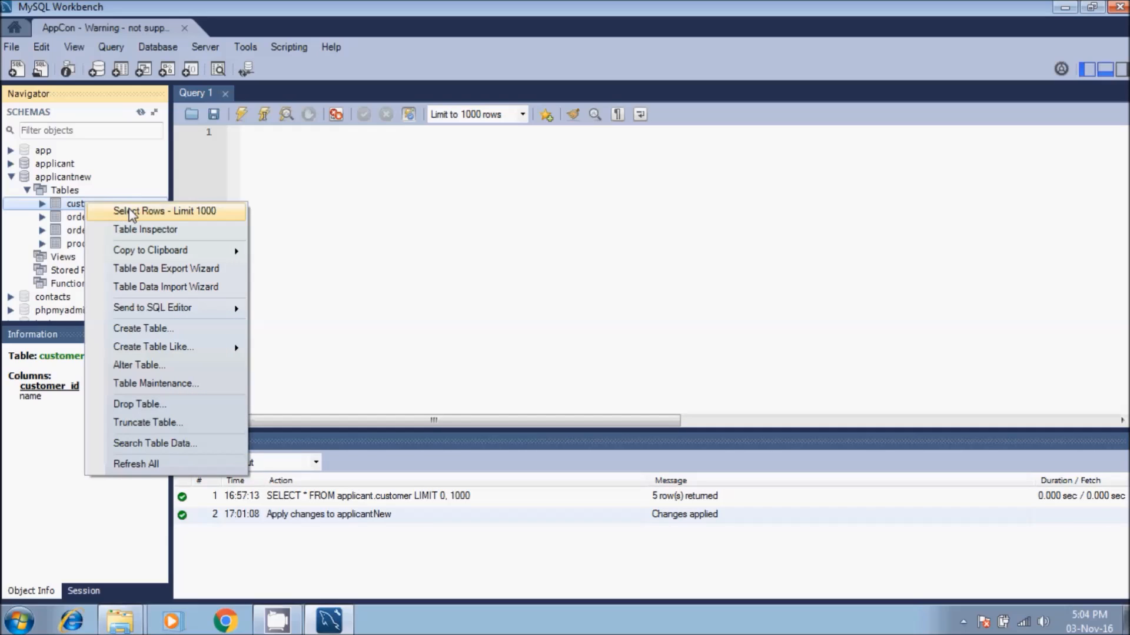
click(164, 211)
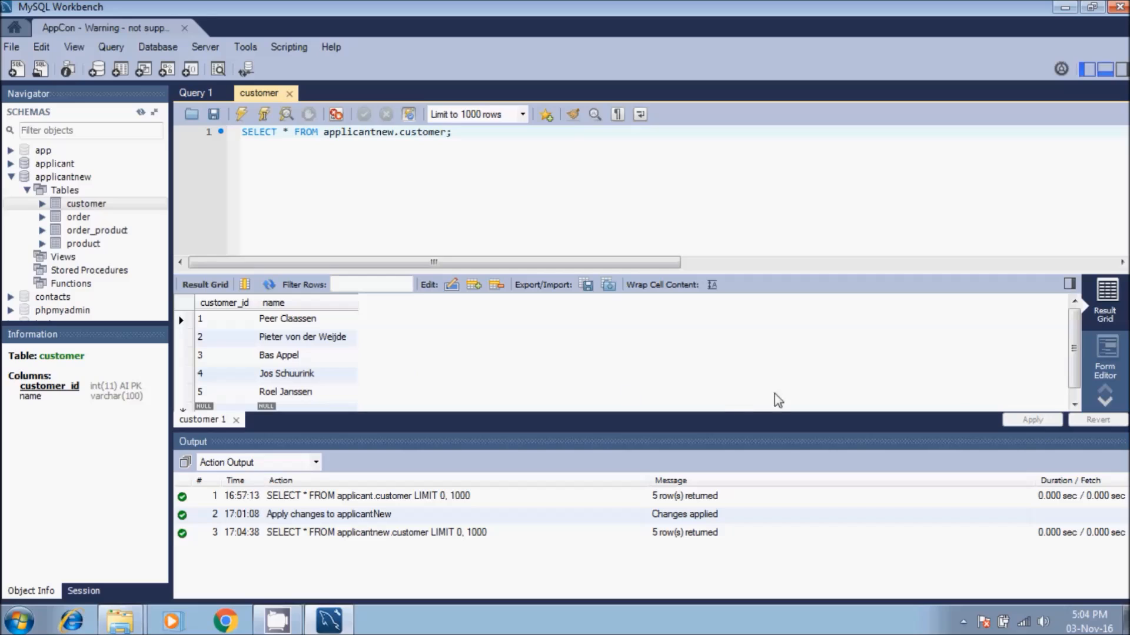
scroll(down, 3)
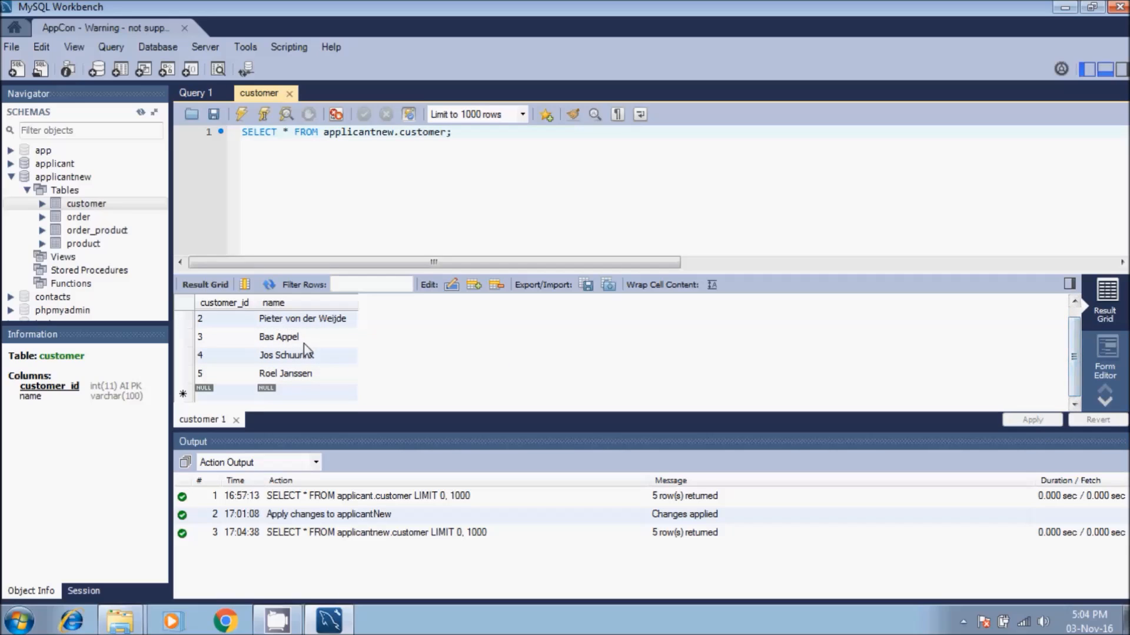
click(273, 302)
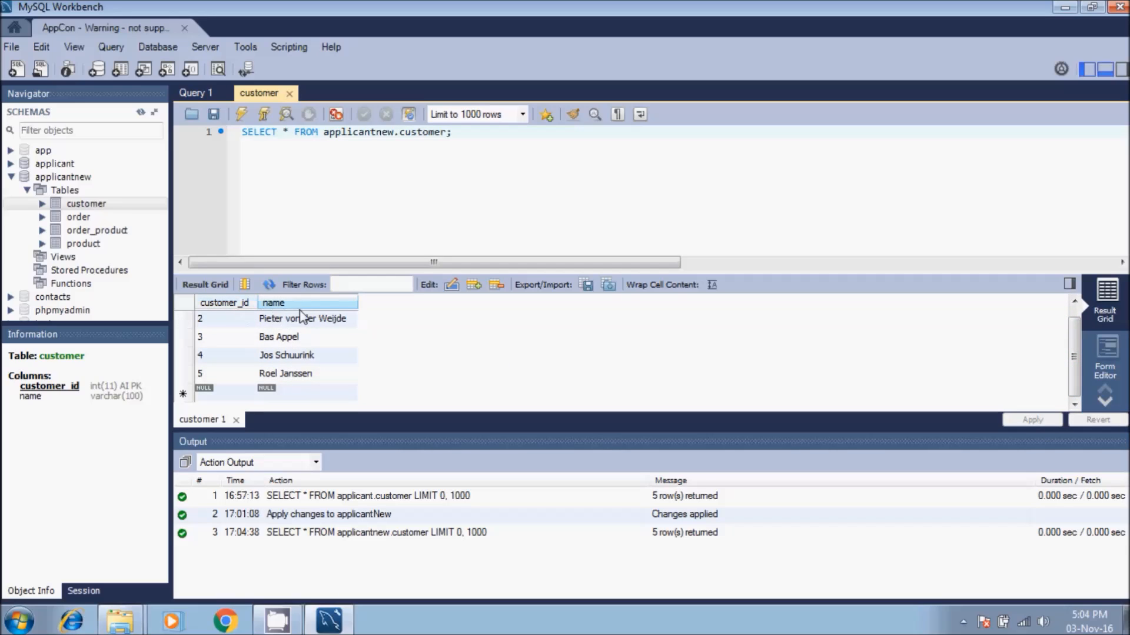
Step: Select rows from order, order_product and product, returning 6, 18 and 5 rows
click(77, 217)
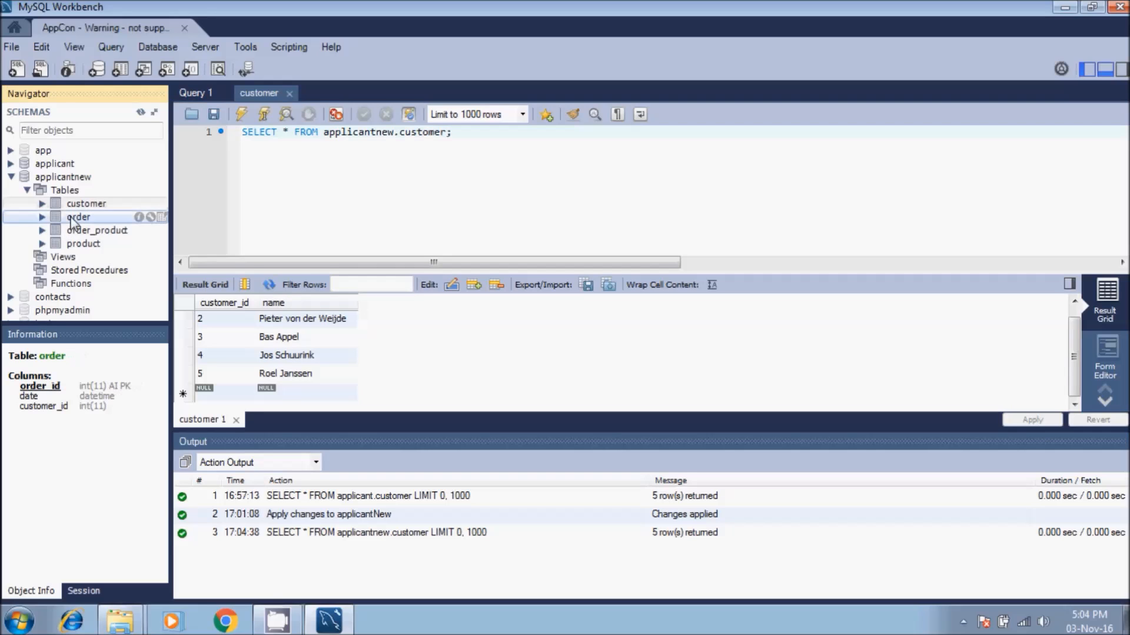
double_click(77, 217)
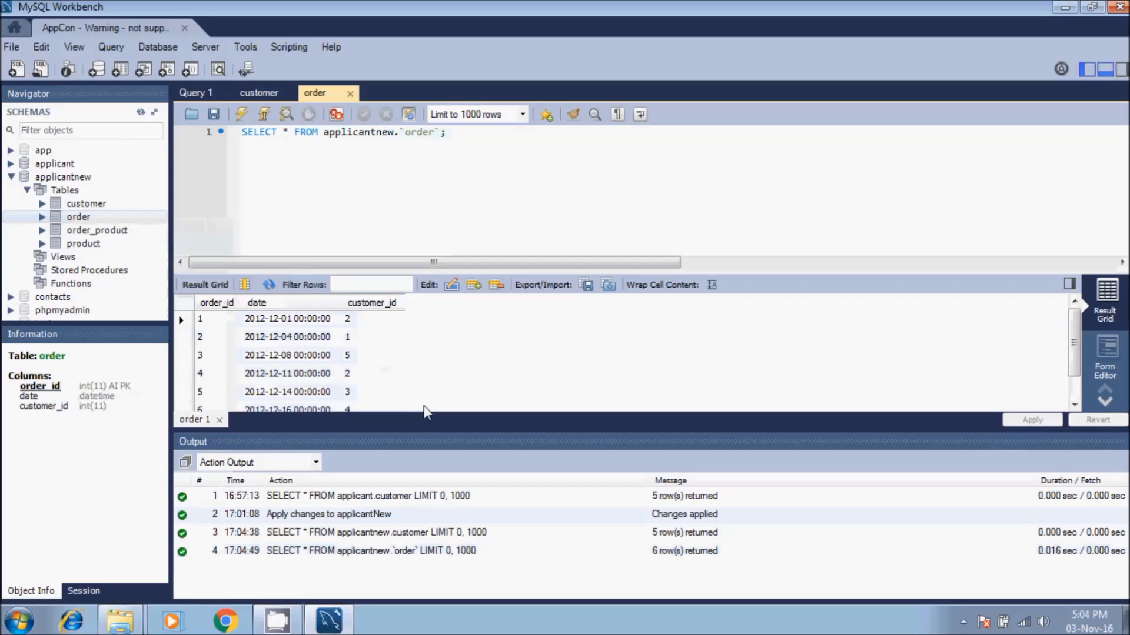
click(96, 230)
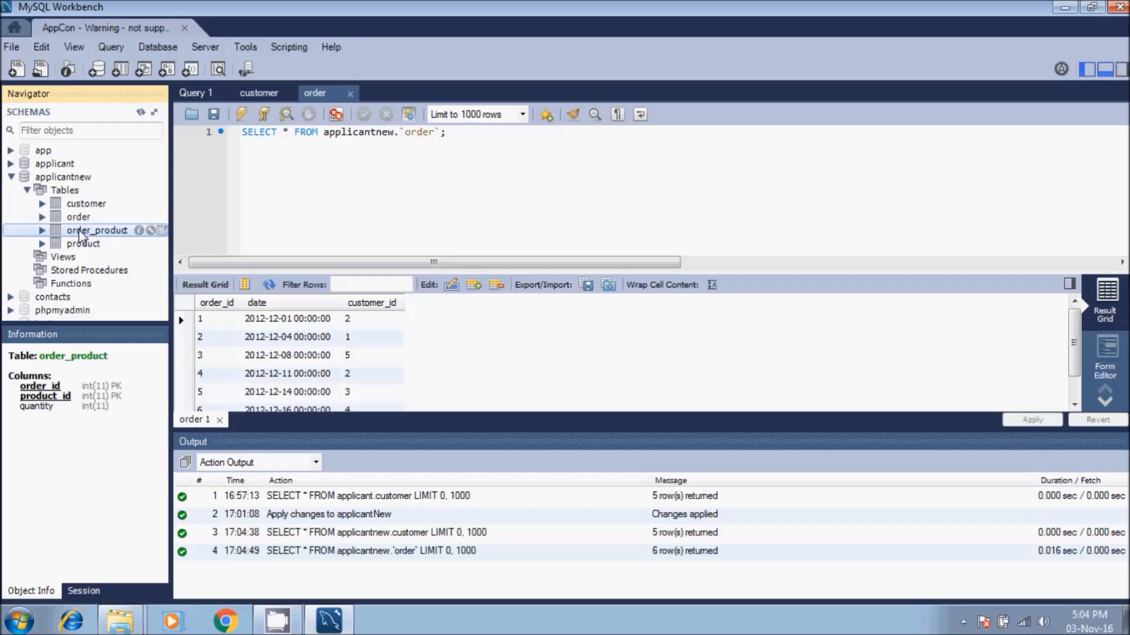
right_click(96, 231)
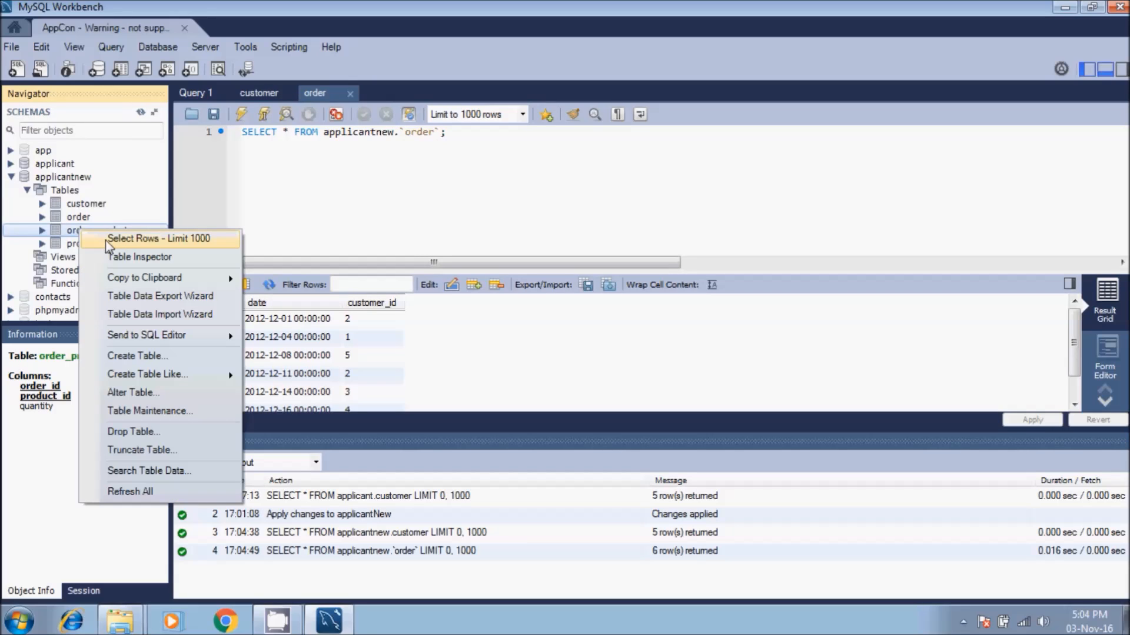
click(160, 239)
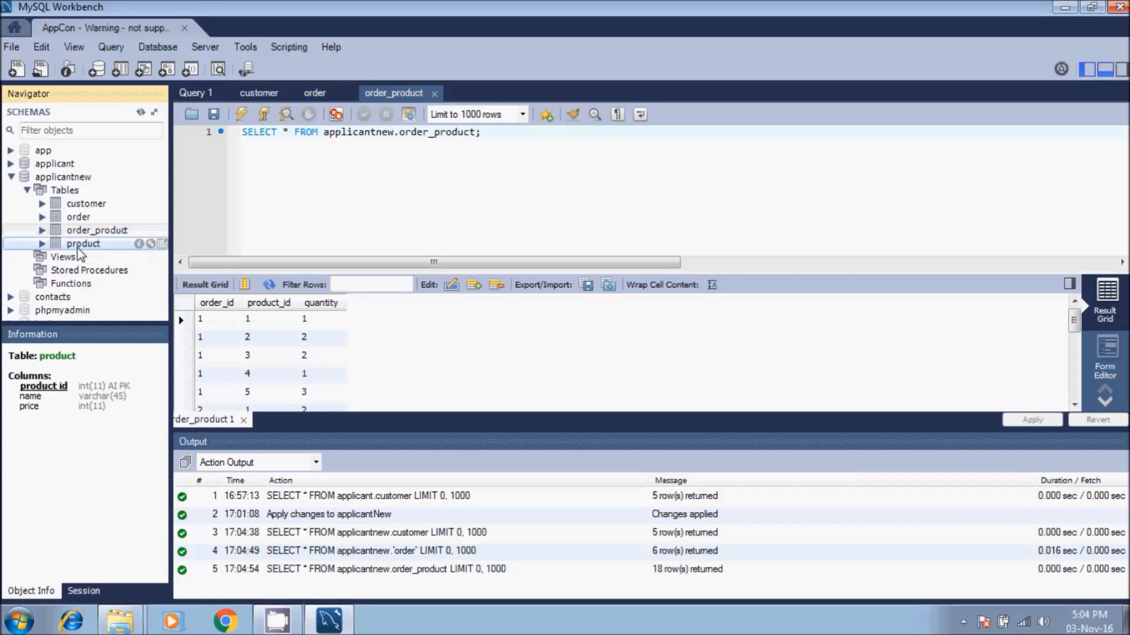
right_click(83, 244)
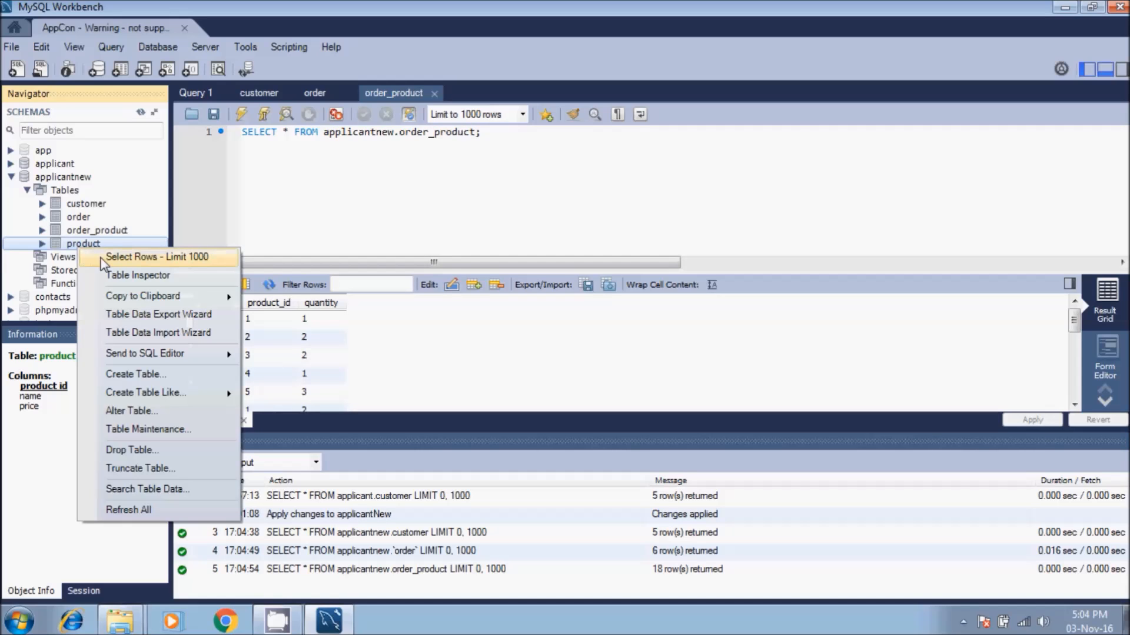
click(156, 257)
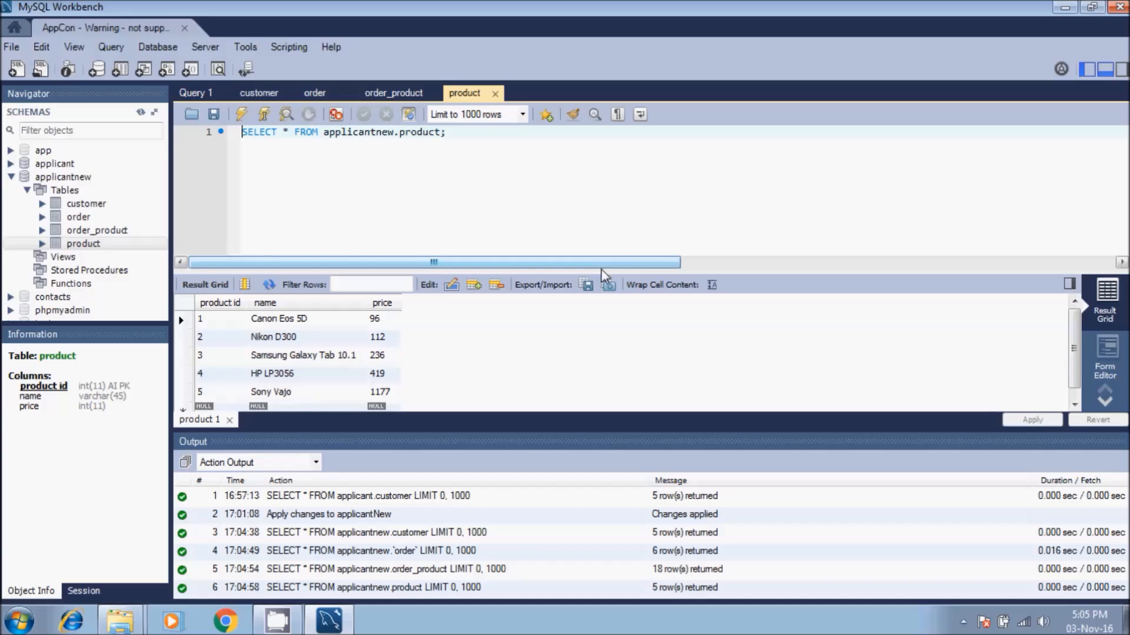
mouse_move(69, 234)
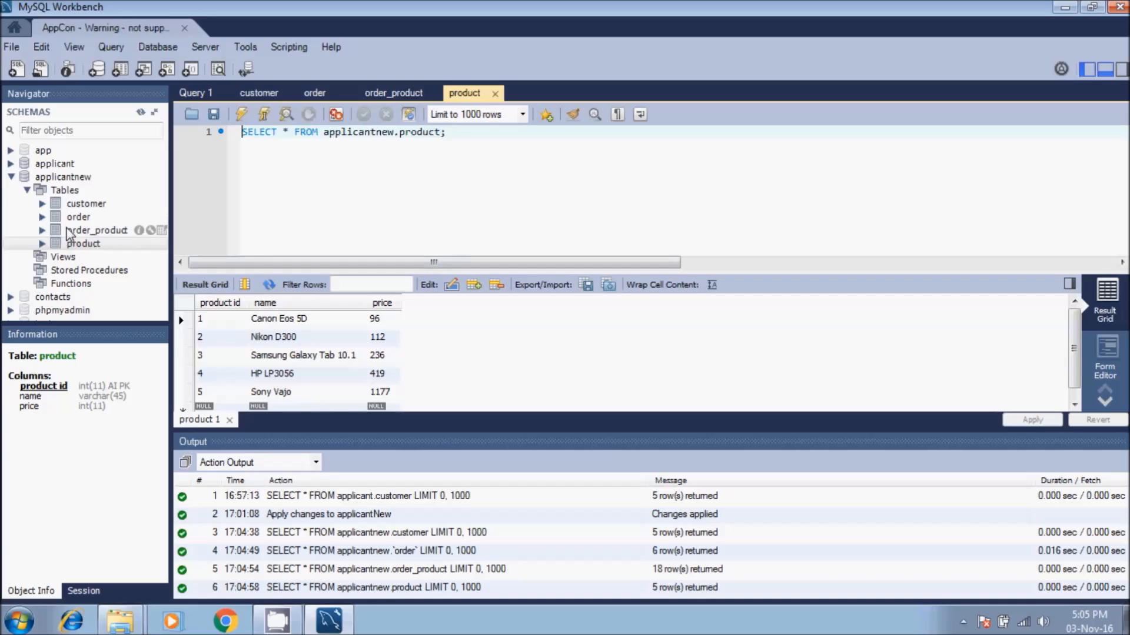
Step: View the order_product columns, then the customer columns customer_id and name
click(96, 230)
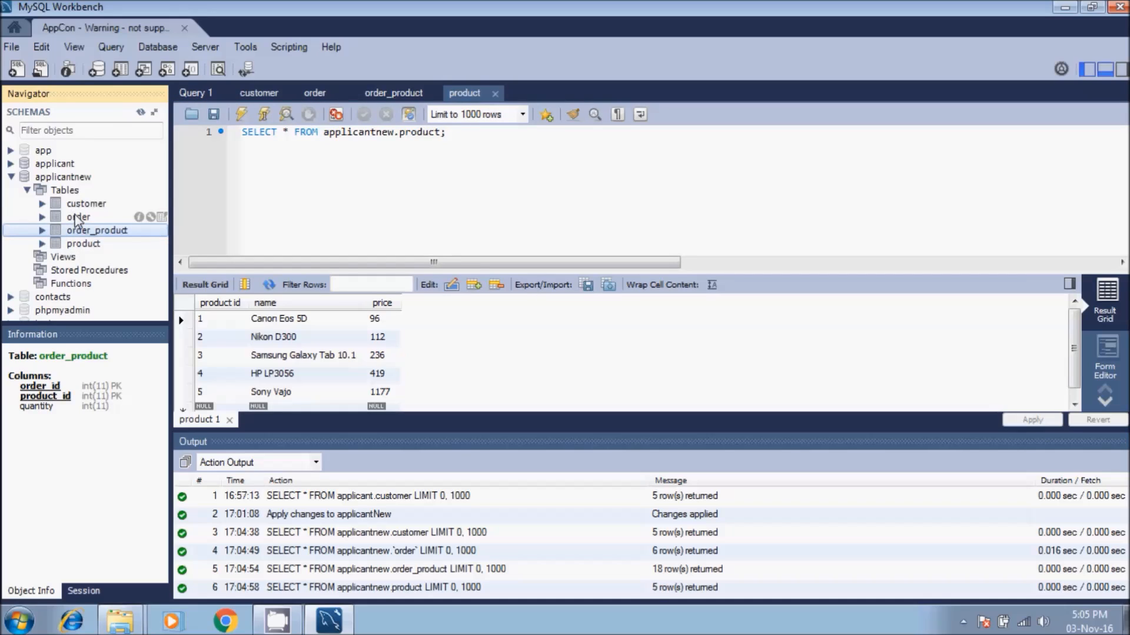
click(86, 203)
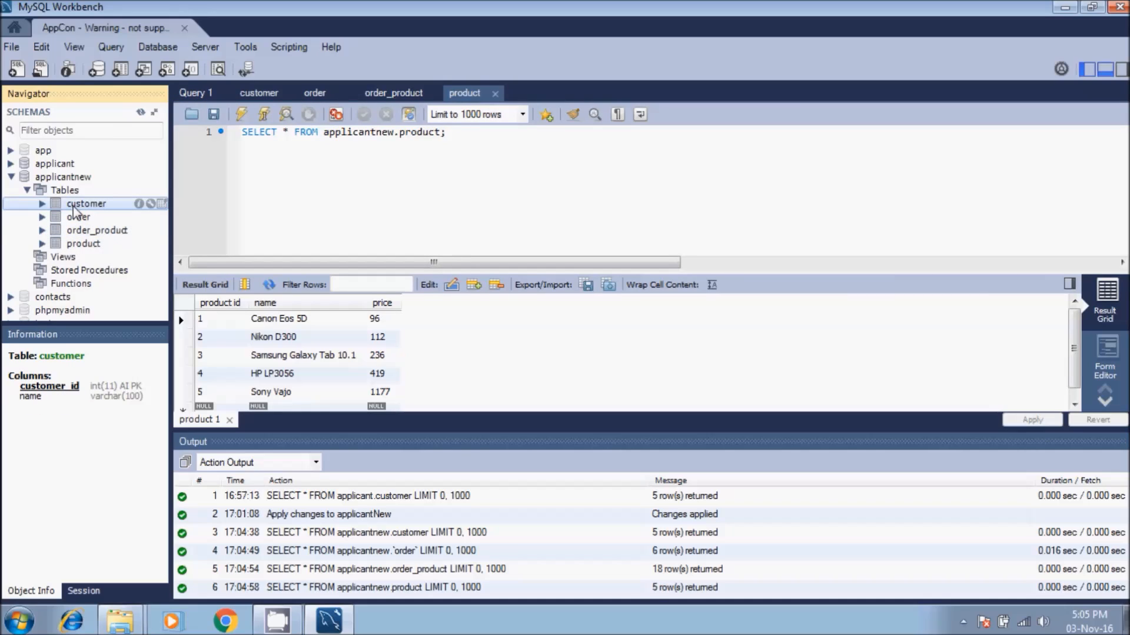
mouse_move(362, 183)
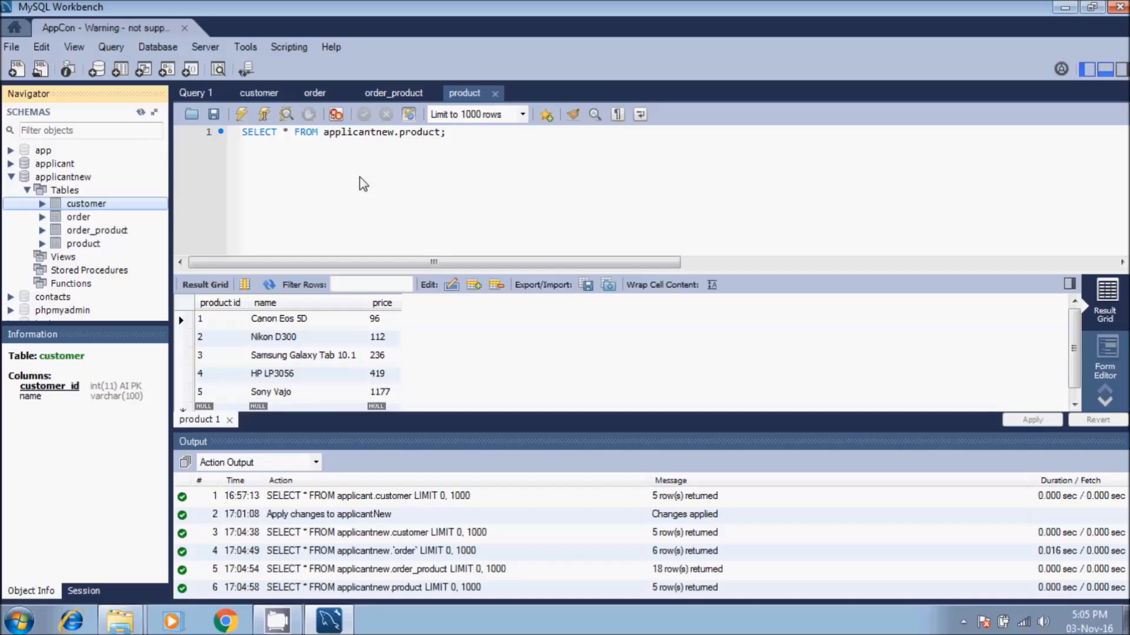